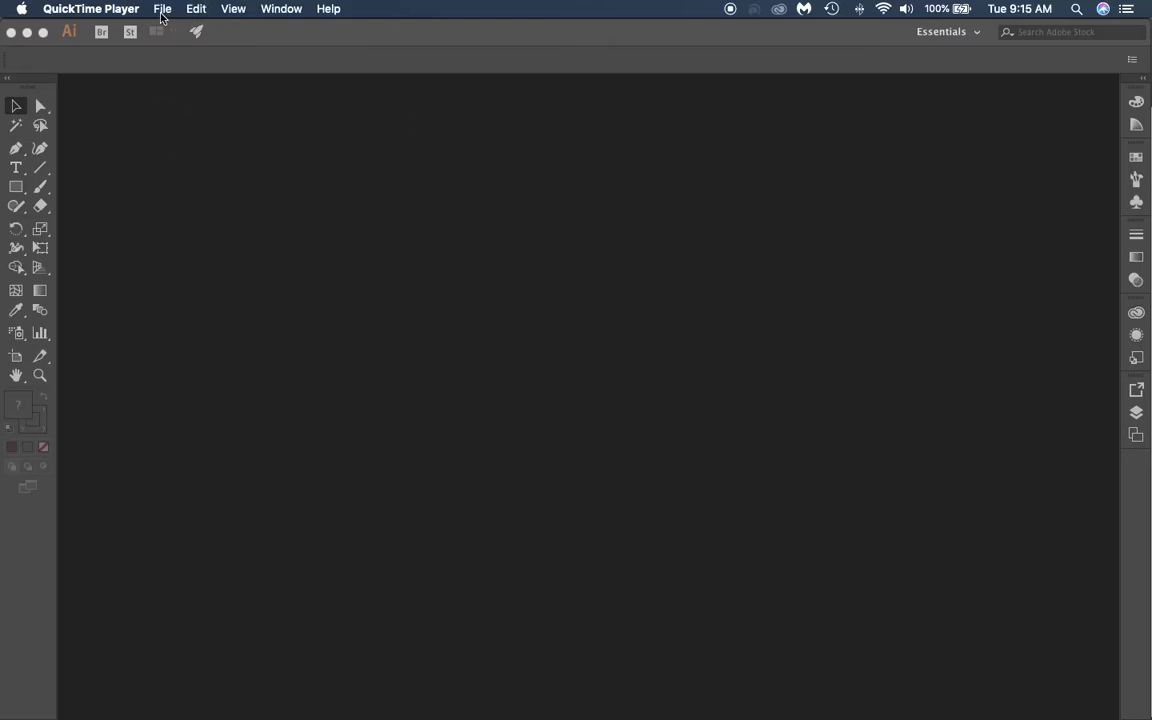
# Step: Bring up the New Document dialog from the File menu
pyautogui.click(161, 9)
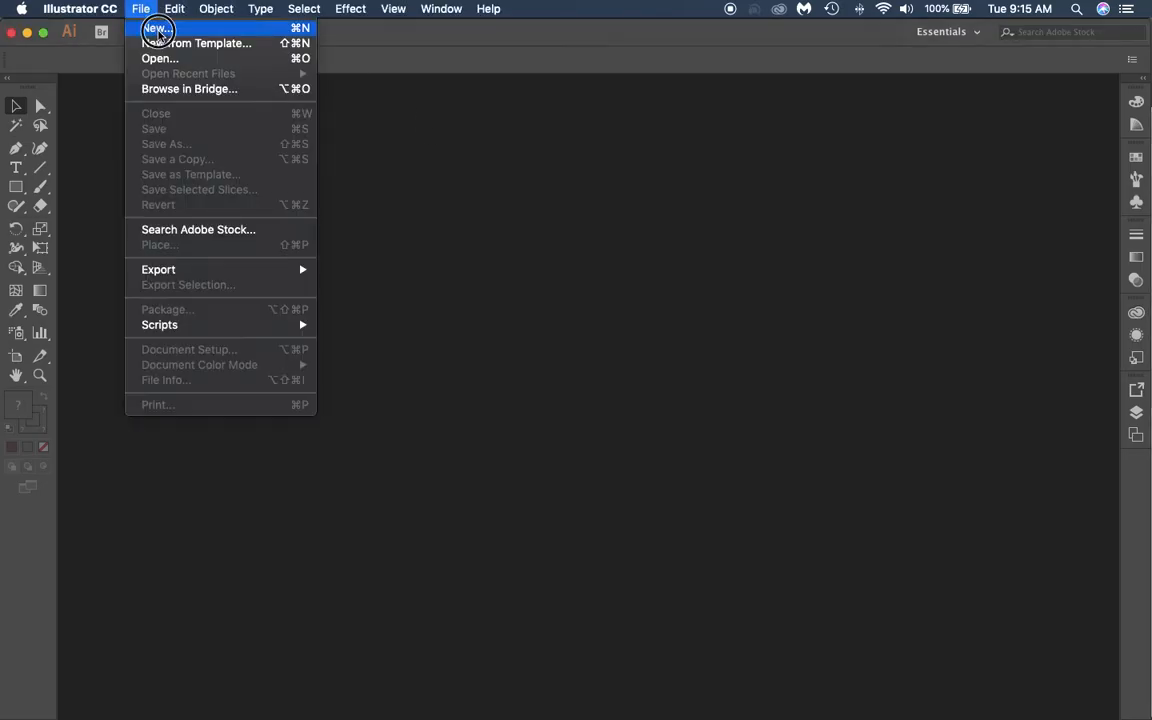
pyautogui.click(154, 29)
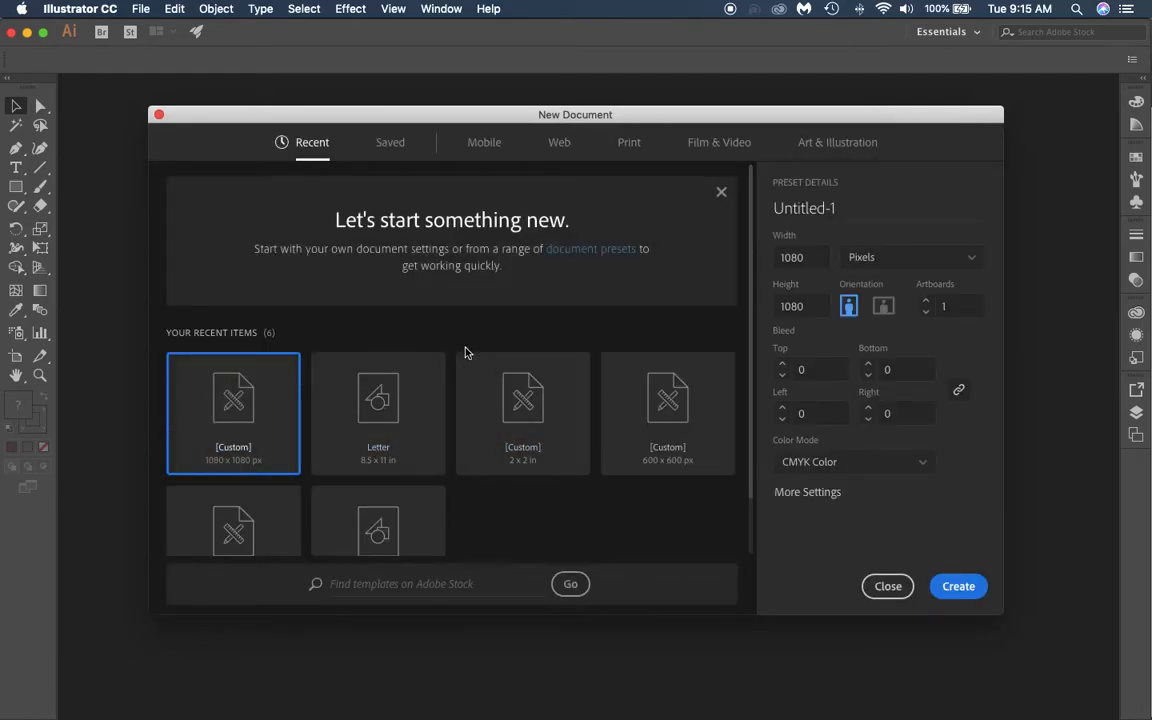
pyautogui.scroll(-3)
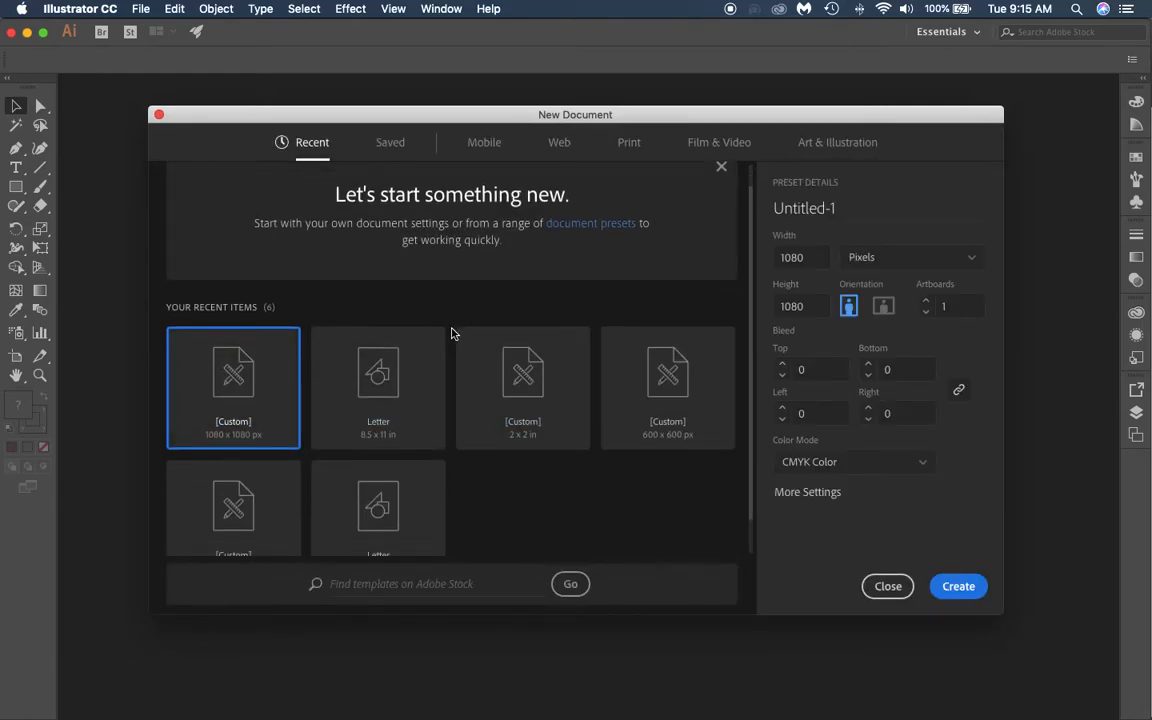
pyautogui.moveTo(208, 126)
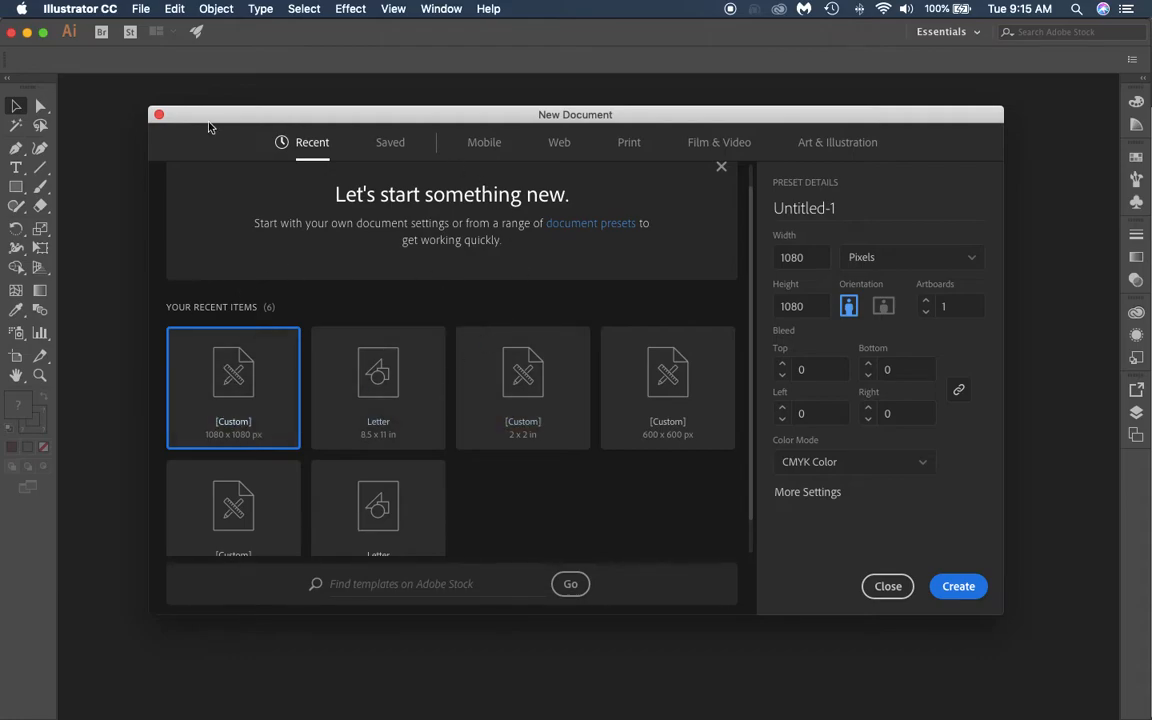
pyautogui.moveTo(340, 131)
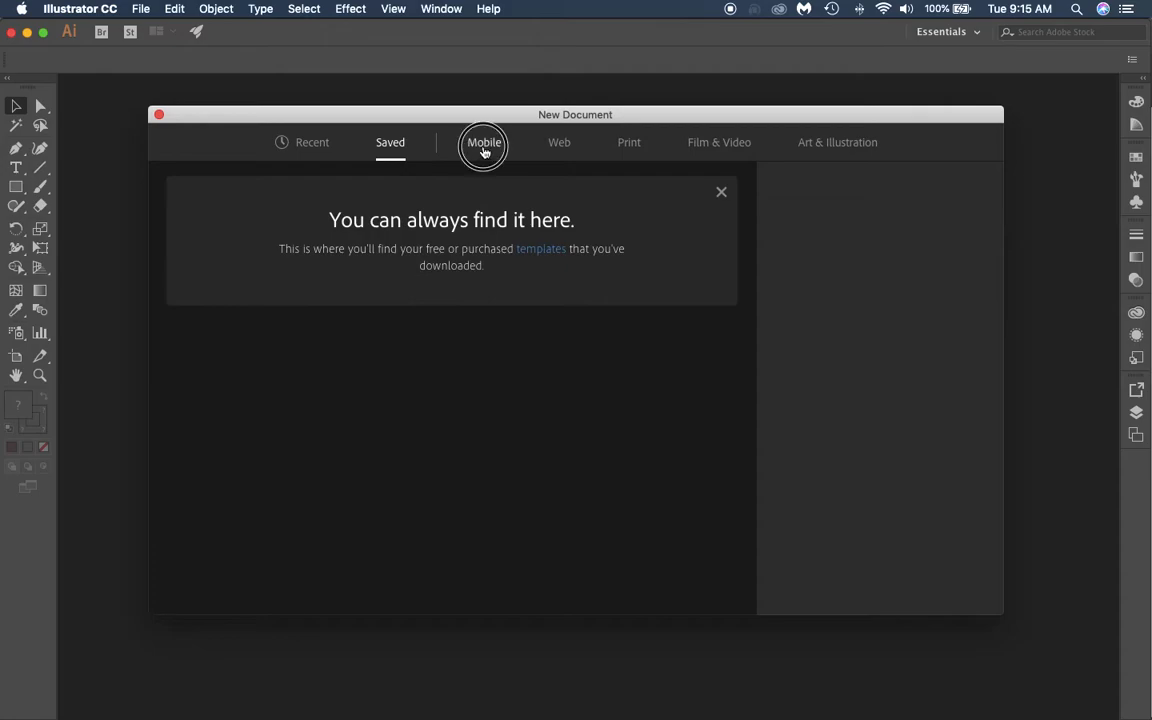
# Step: Browse the Mobile, Web, Print and Film & Video presets, ending on Print
pyautogui.click(483, 142)
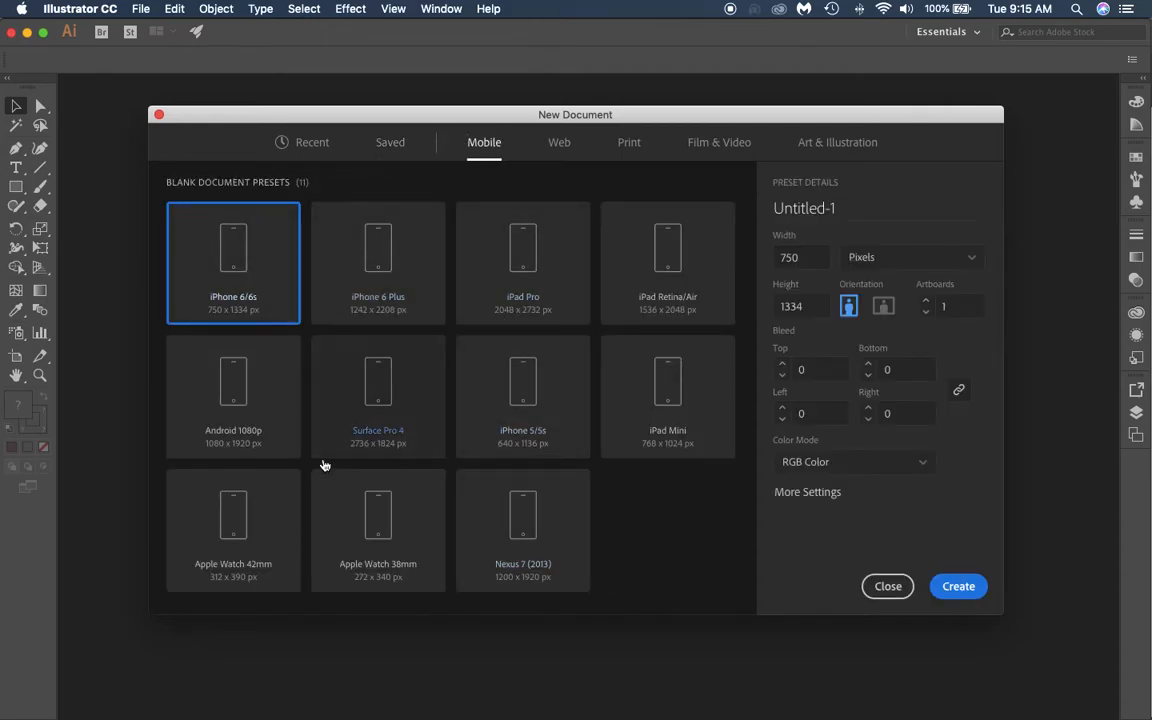
pyautogui.click(558, 142)
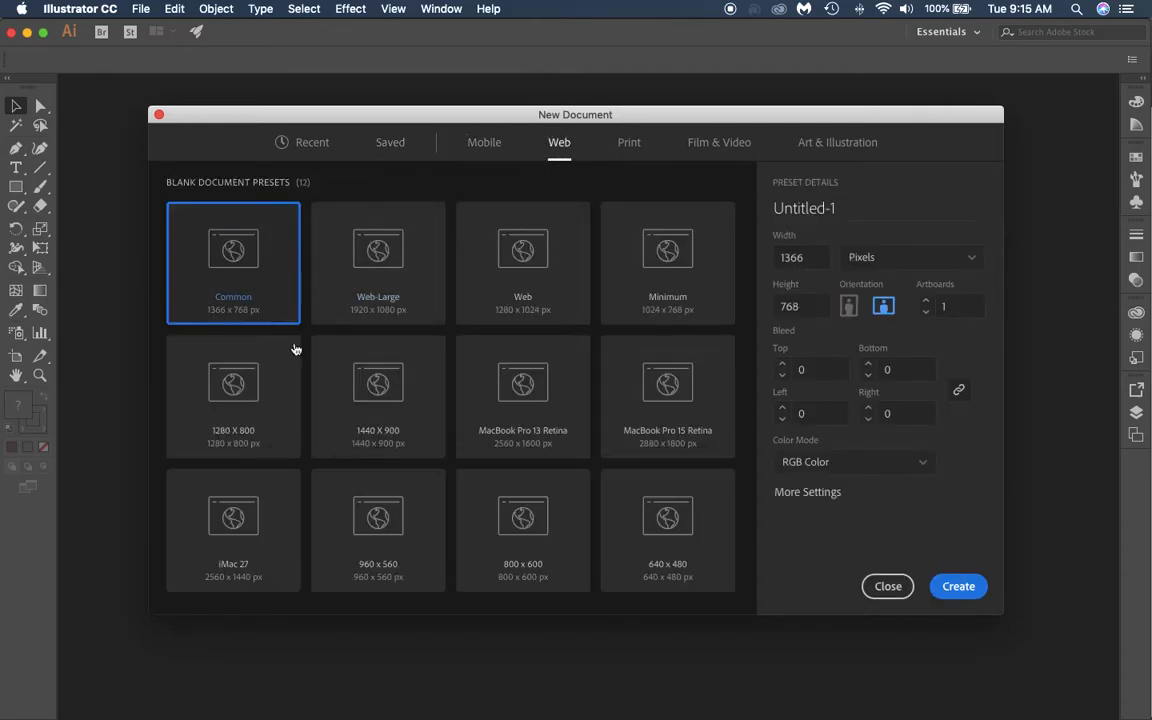
pyautogui.click(628, 142)
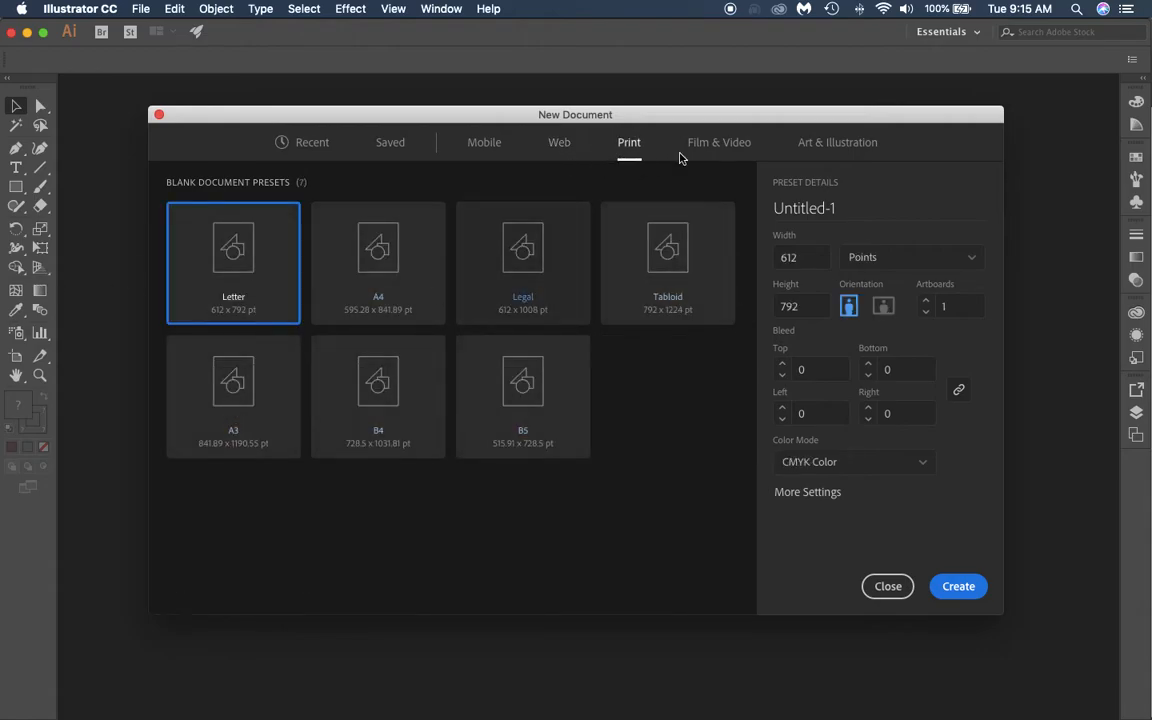
pyautogui.click(719, 142)
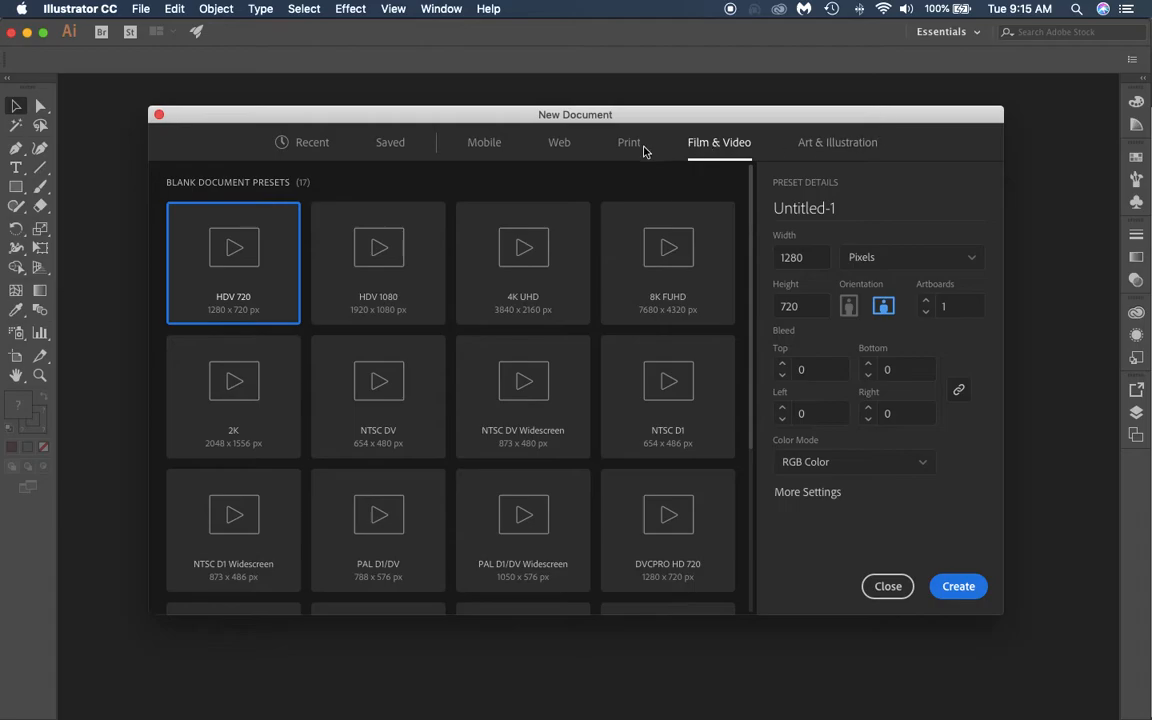
pyautogui.click(628, 142)
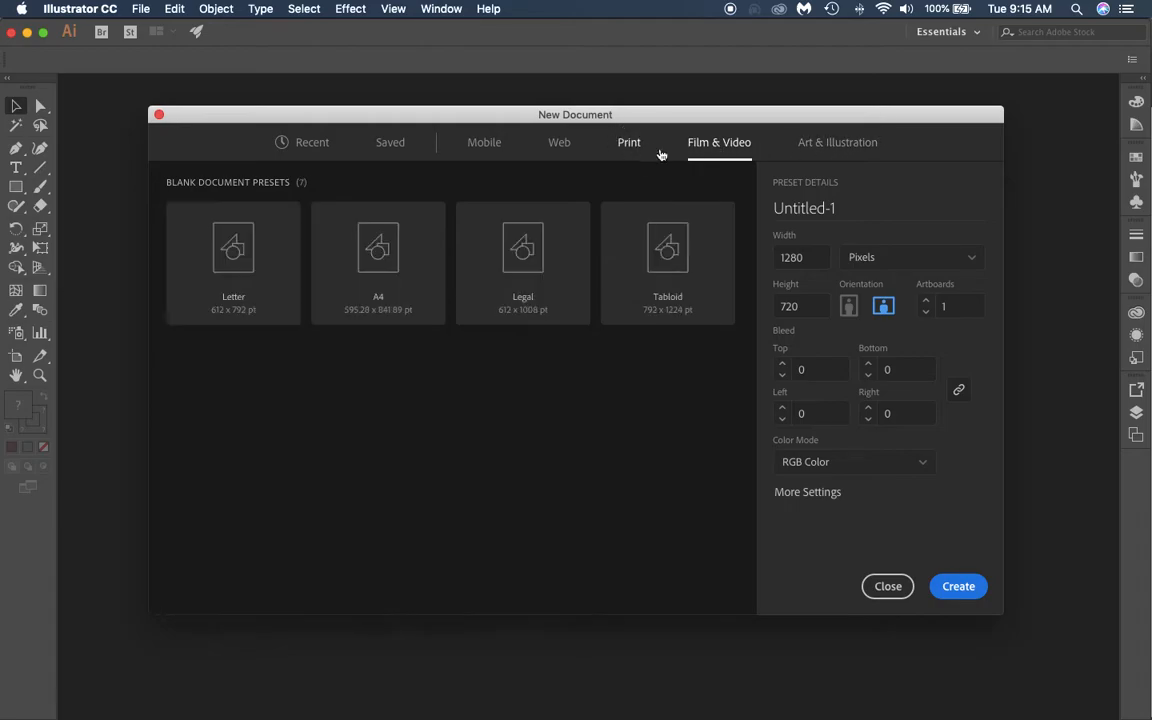
# Step: Create a Letter-size 8.5 x 11 inch document with units set to Inches
pyautogui.click(628, 142)
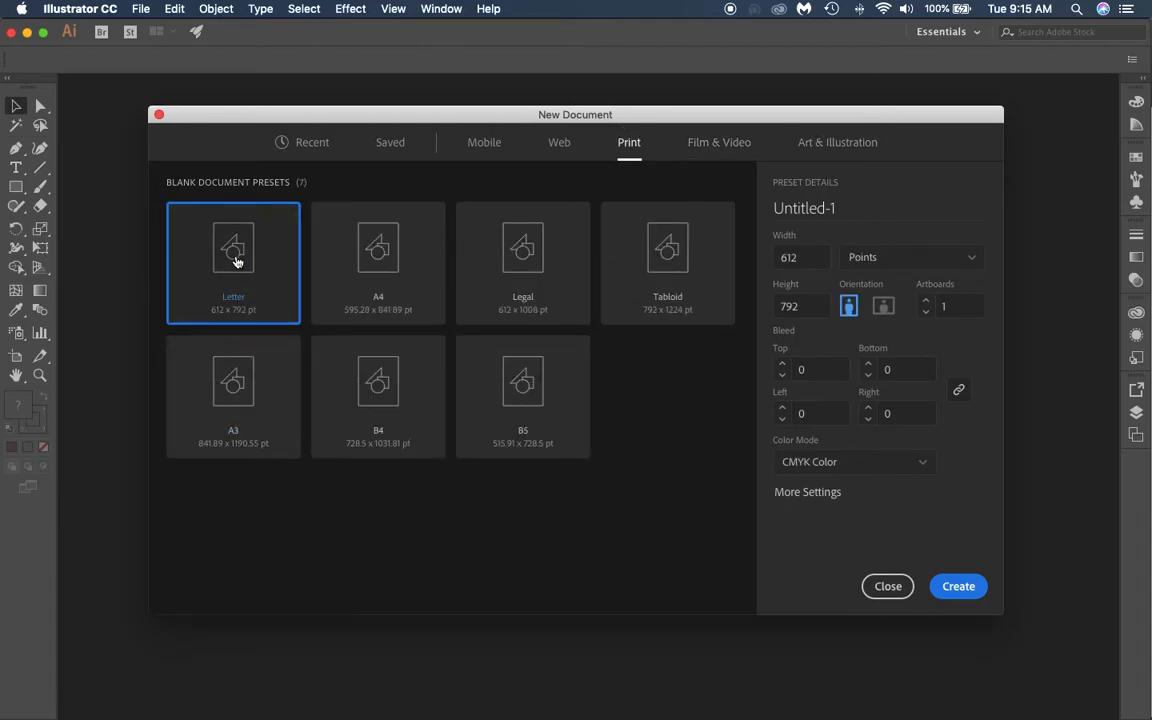
pyautogui.moveTo(698, 247)
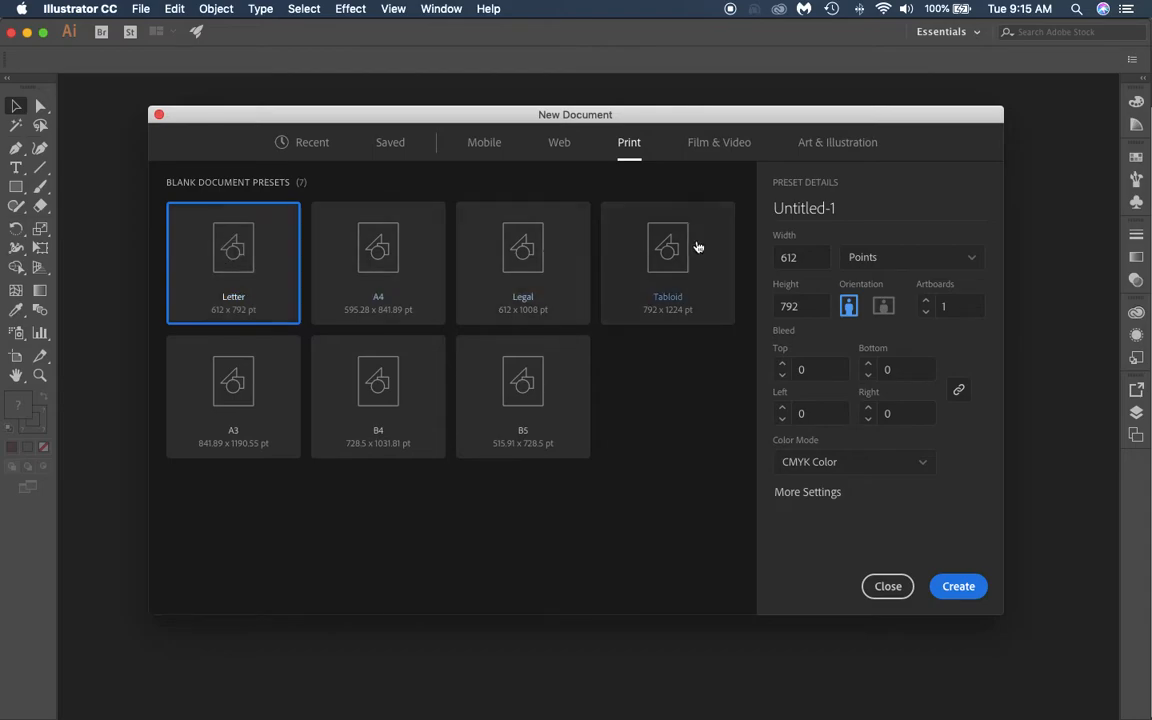
pyautogui.moveTo(263, 244)
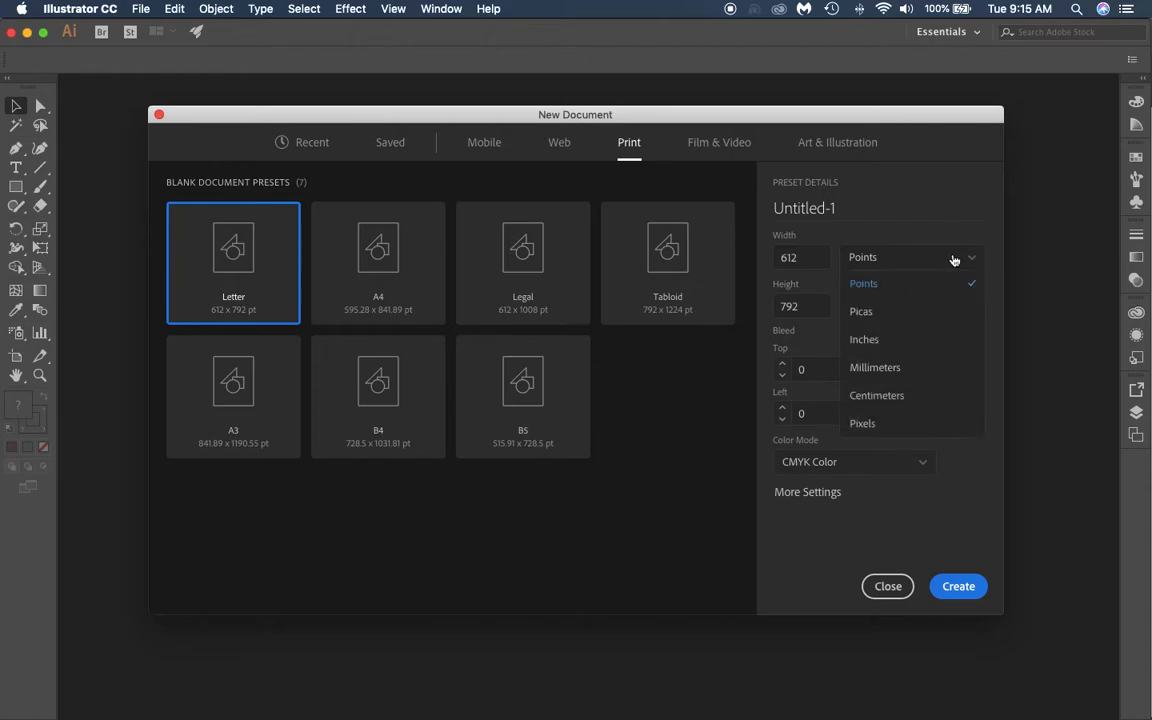
pyautogui.moveTo(935, 311)
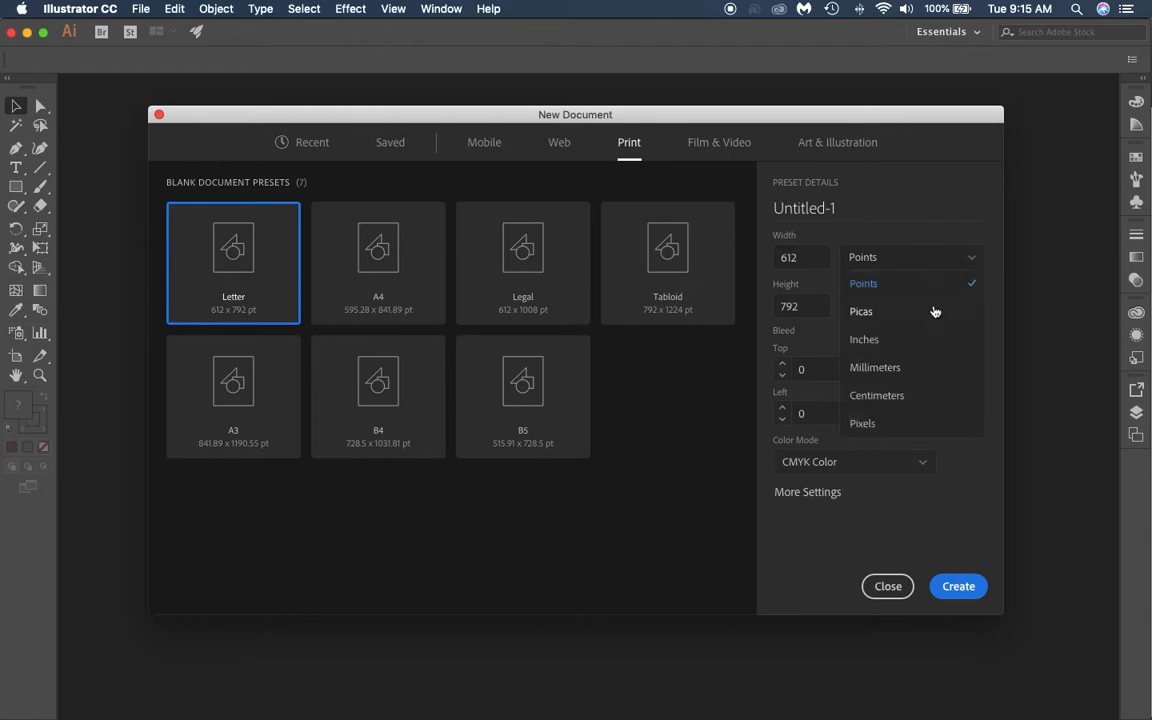
pyautogui.click(861, 423)
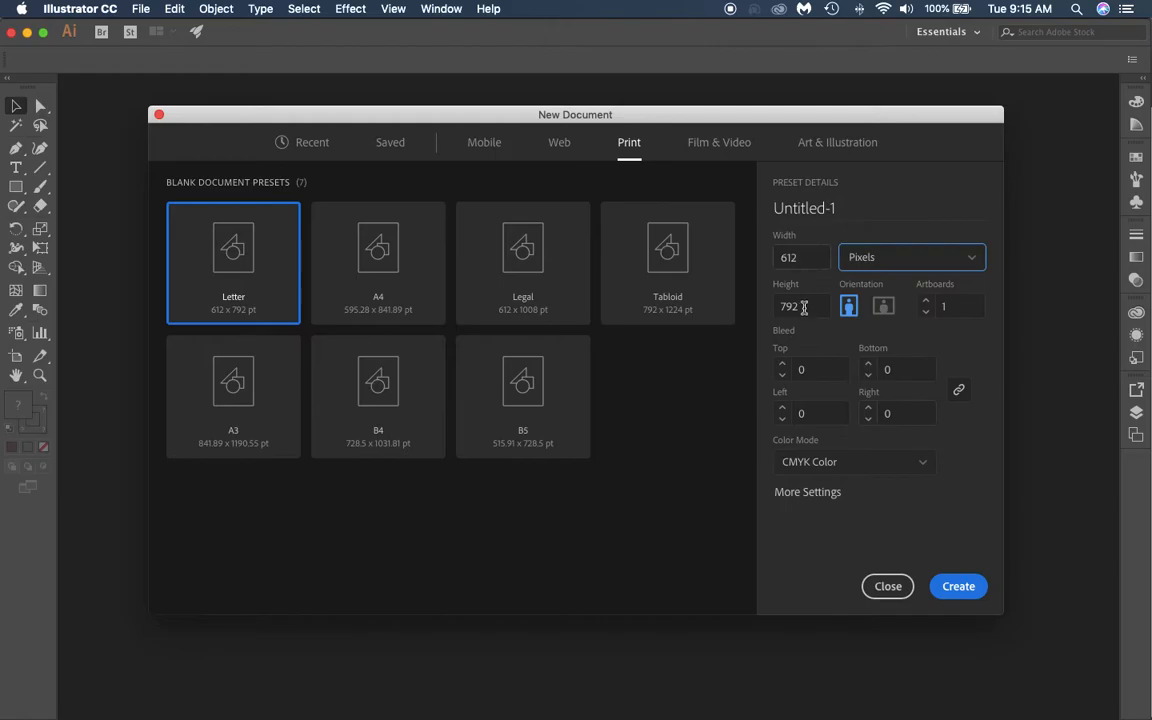
pyautogui.click(910, 257)
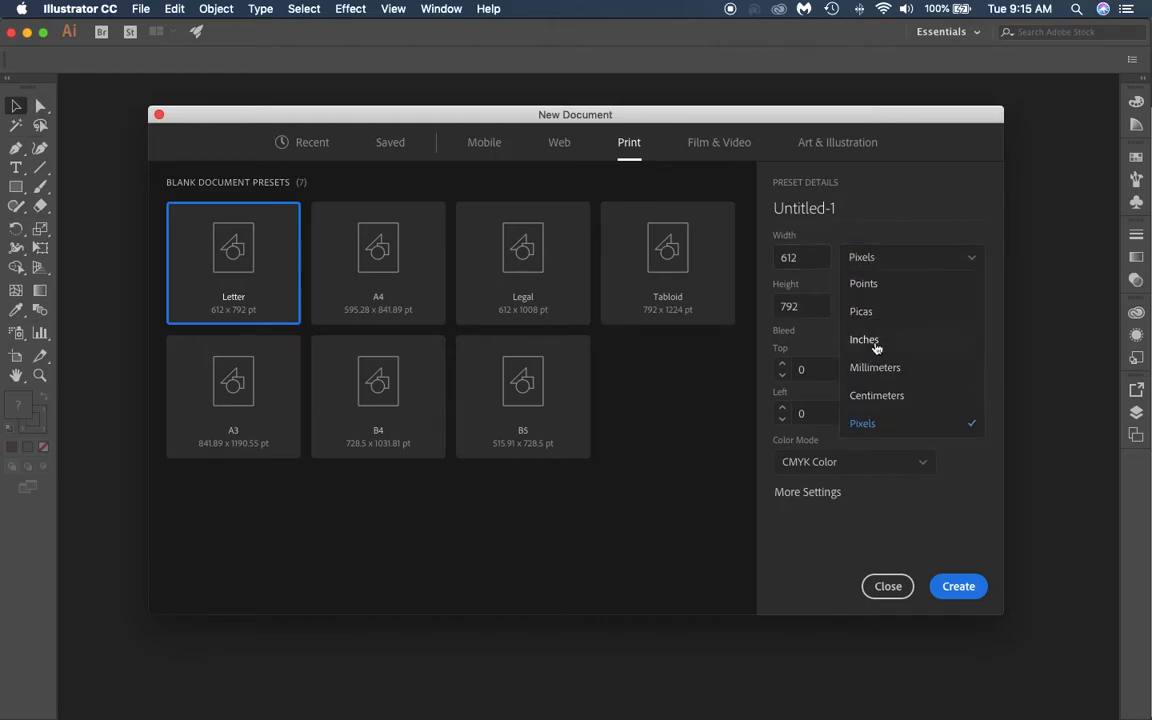
pyautogui.click(864, 339)
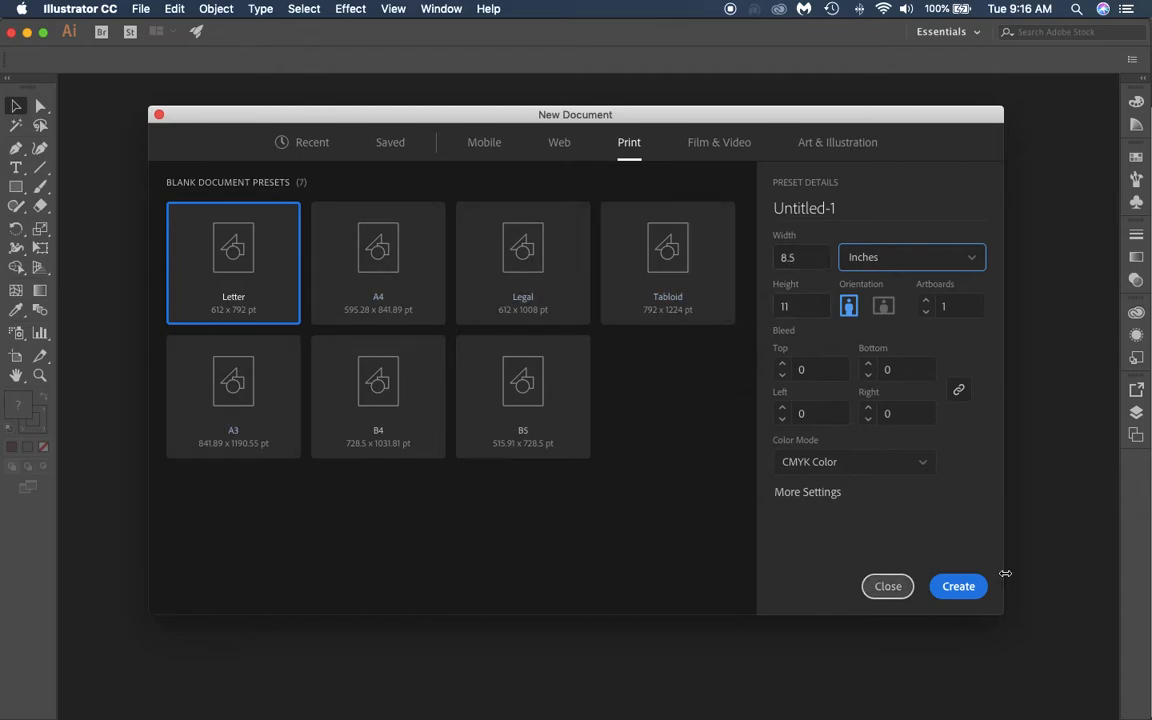
pyautogui.moveTo(810, 473)
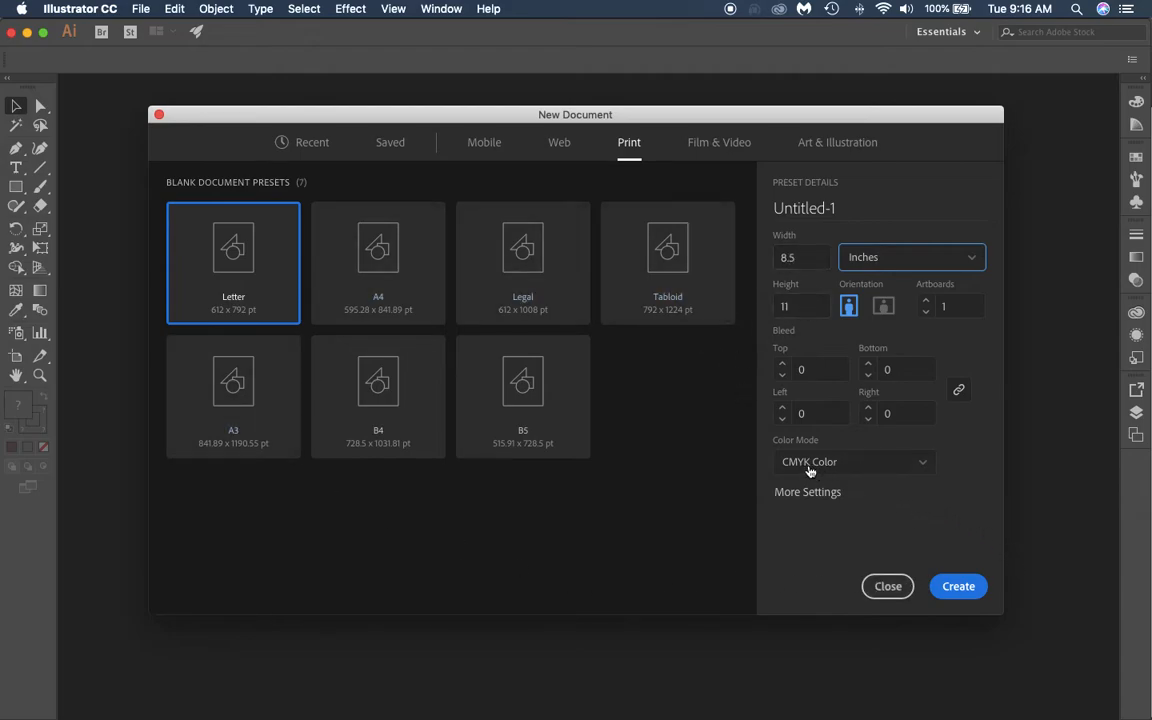
pyautogui.moveTo(957, 586)
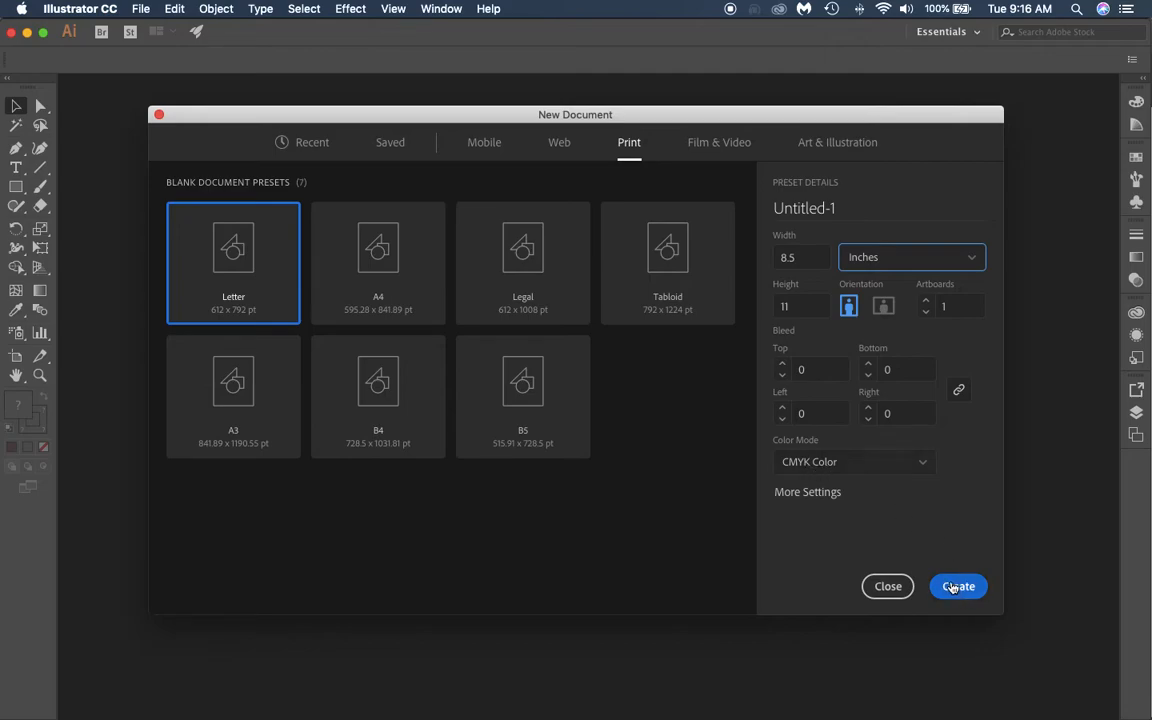
pyautogui.click(958, 586)
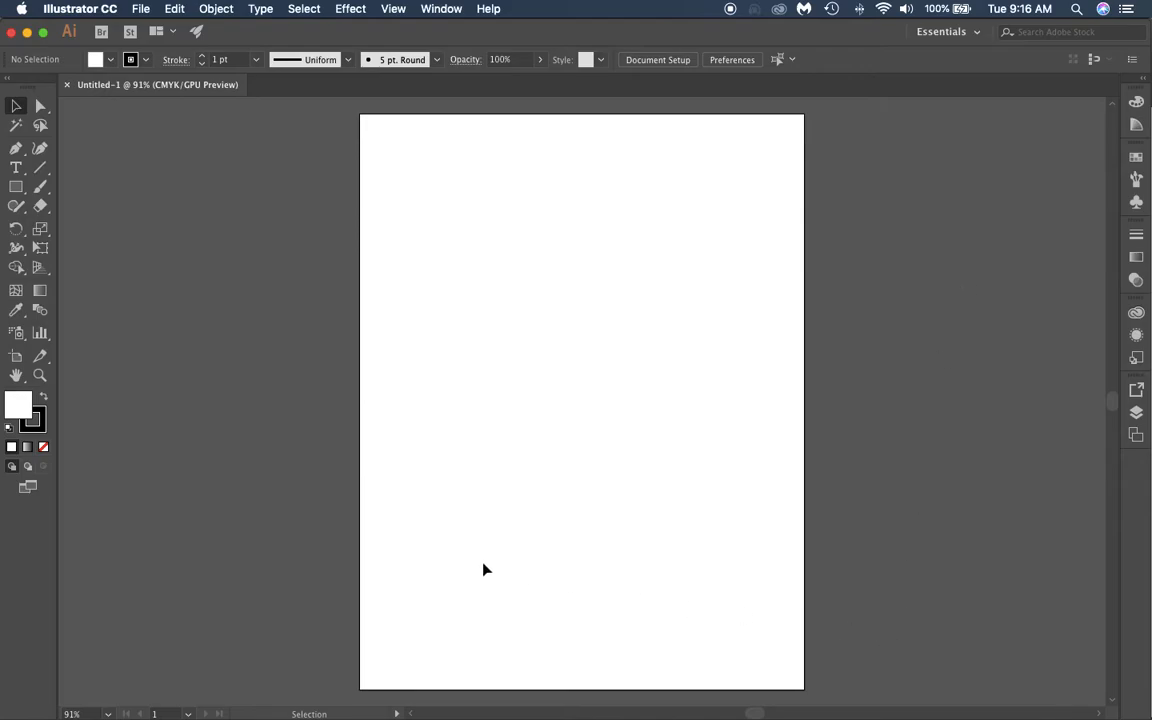
pyautogui.moveTo(58, 198)
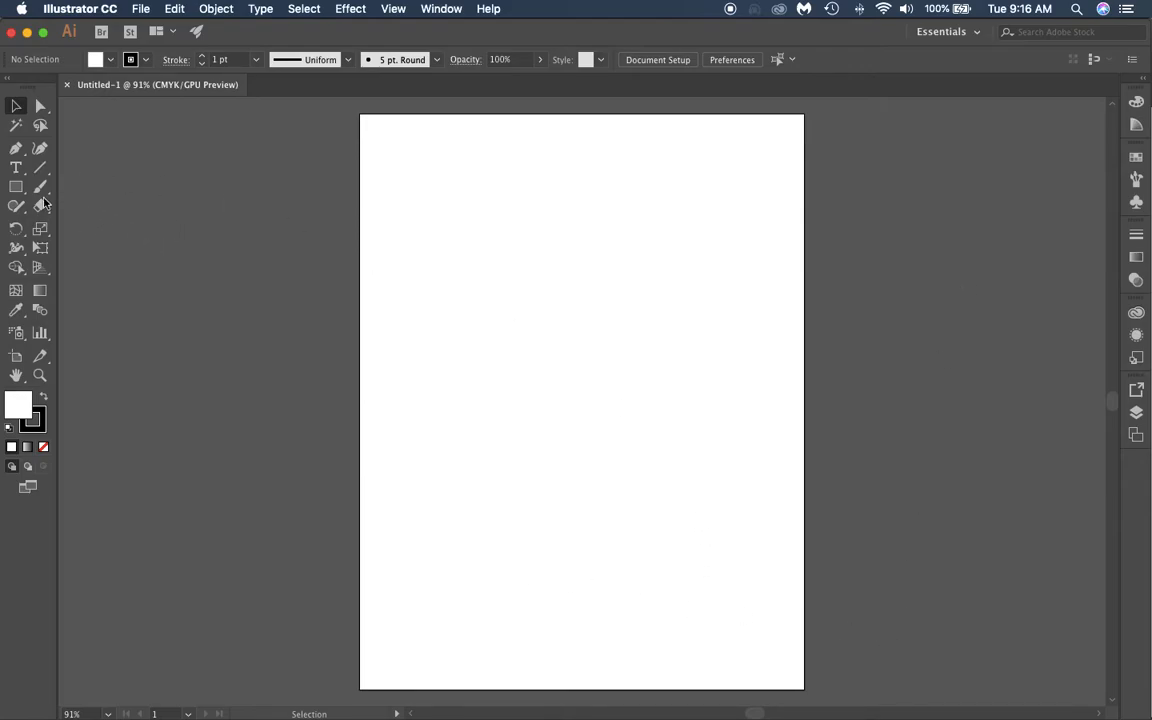
pyautogui.moveTo(16, 190)
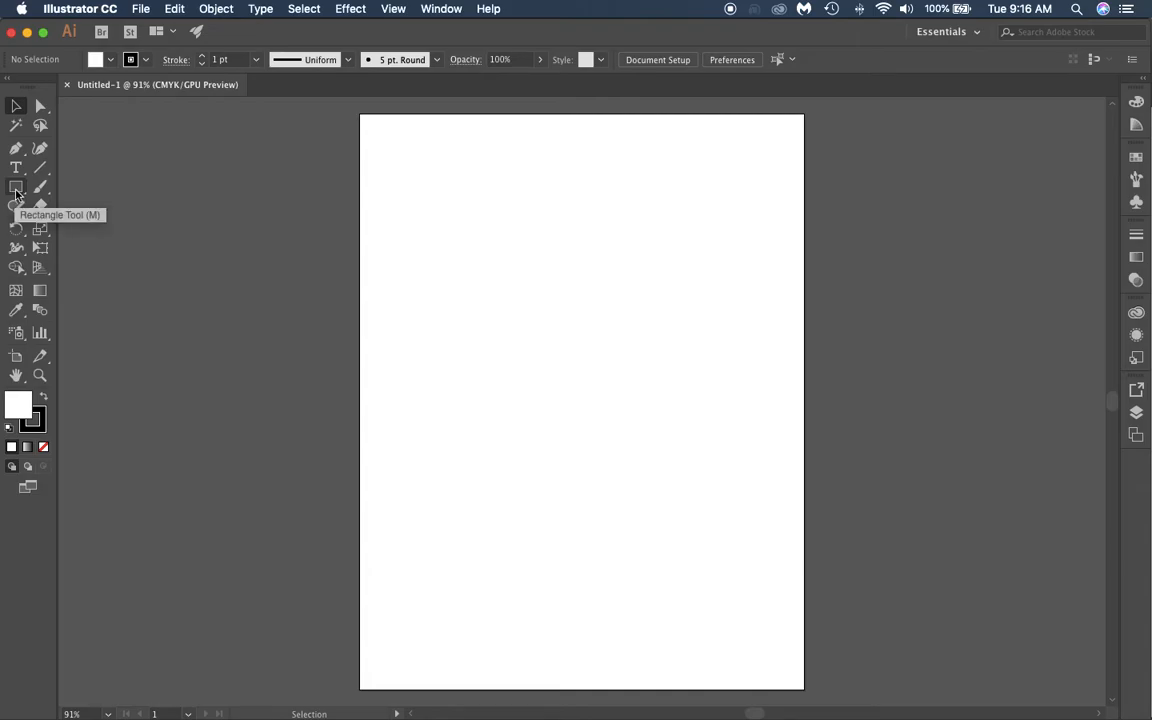
# Step: Draw a rectangle near the artboard's top-left and select it
pyautogui.click(15, 187)
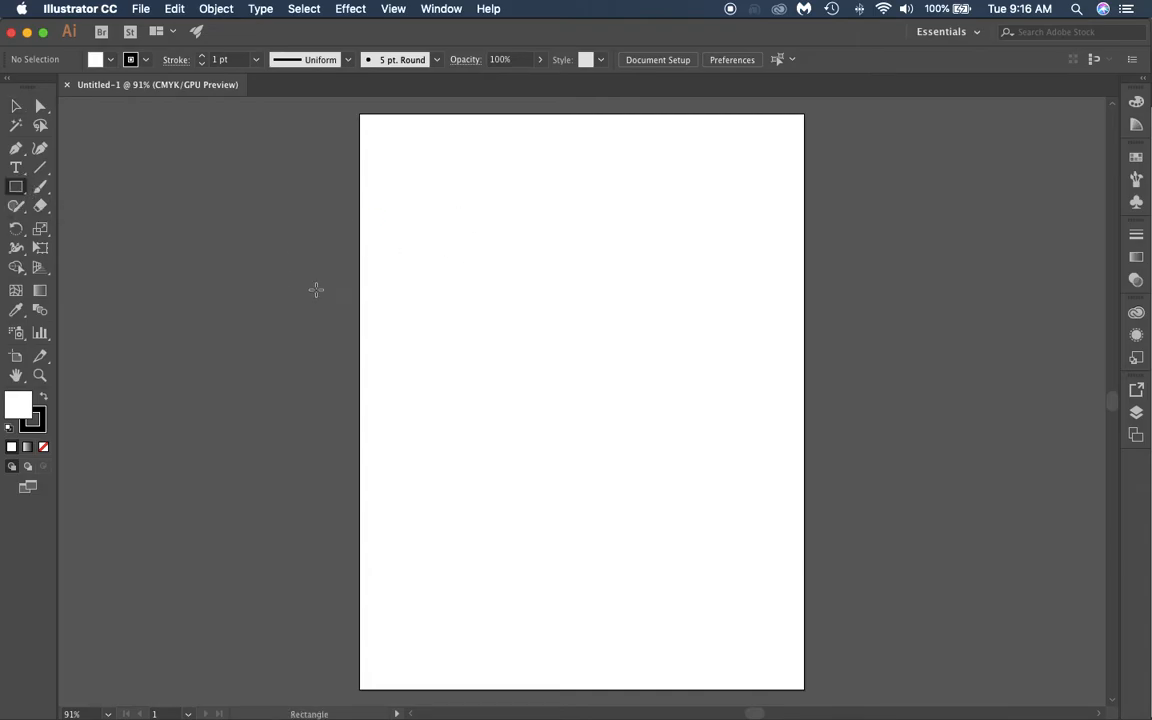
pyautogui.moveTo(420, 180); pyautogui.dragTo(490, 225)
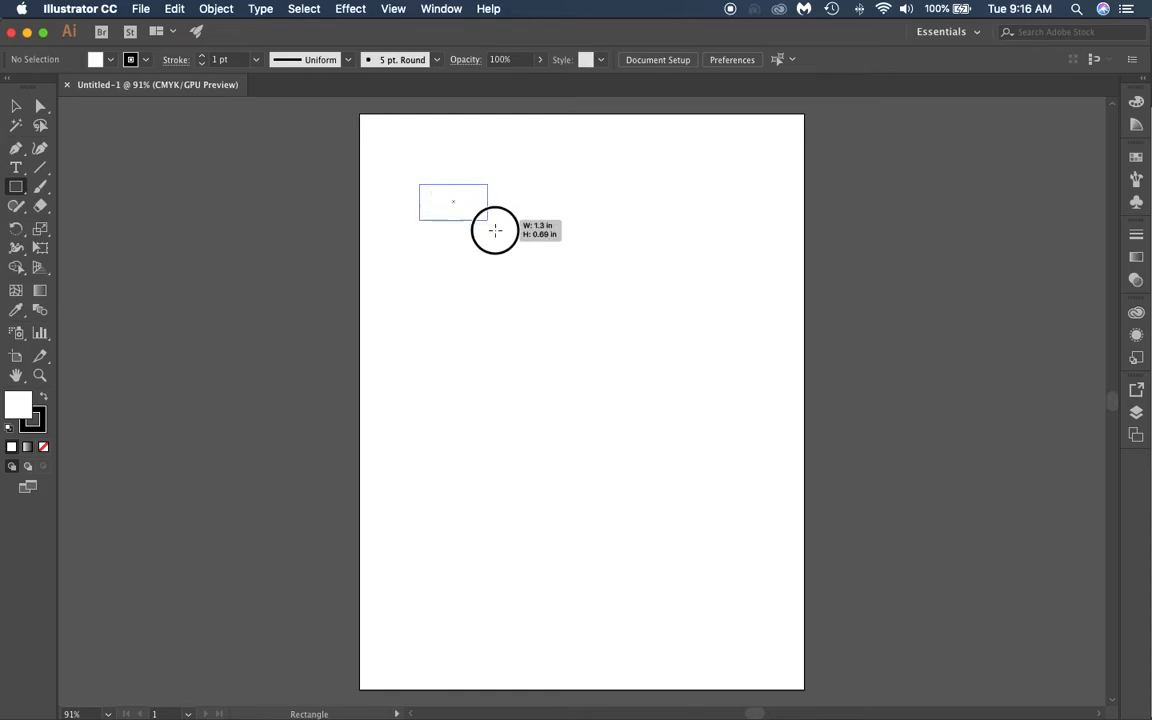
pyautogui.moveTo(420, 183); pyautogui.dragTo(620, 308)
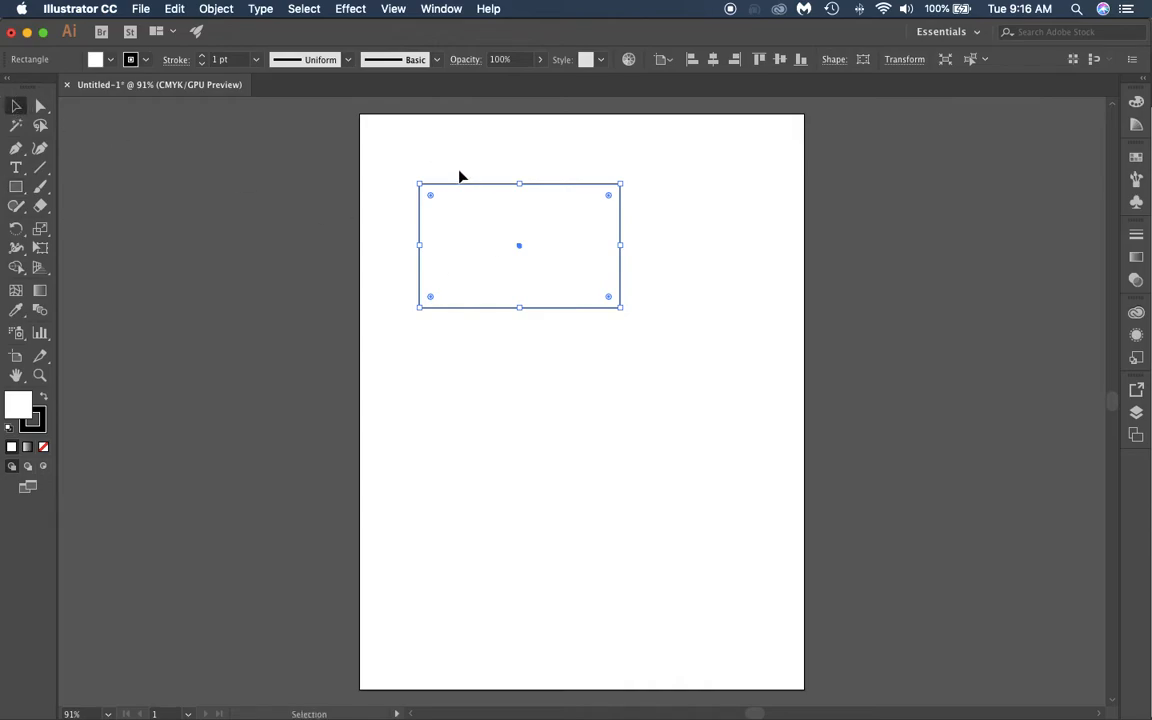
pyautogui.click(210, 342)
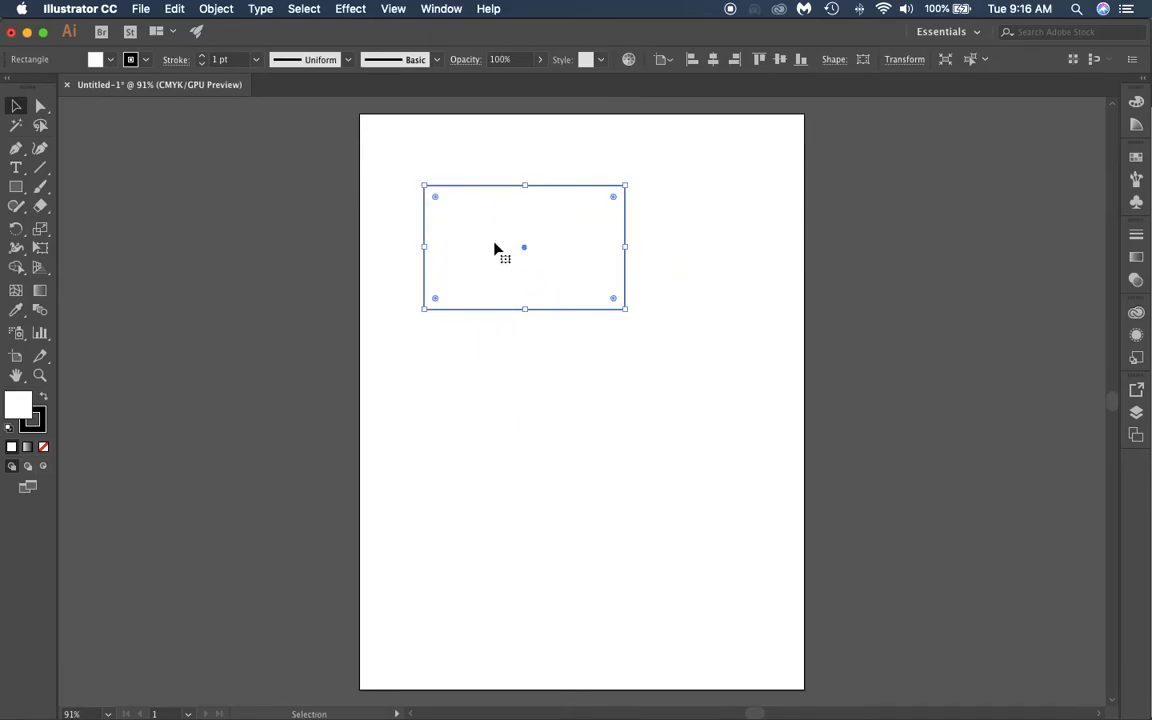
pyautogui.moveTo(258, 236)
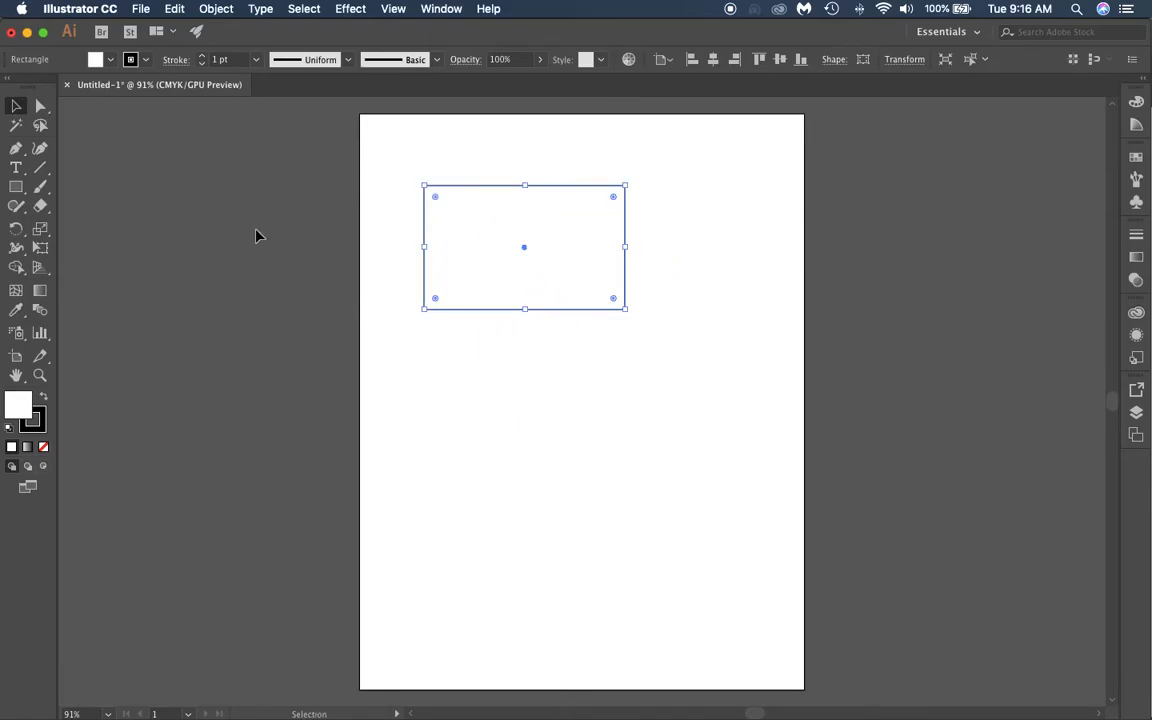
pyautogui.click(97, 55)
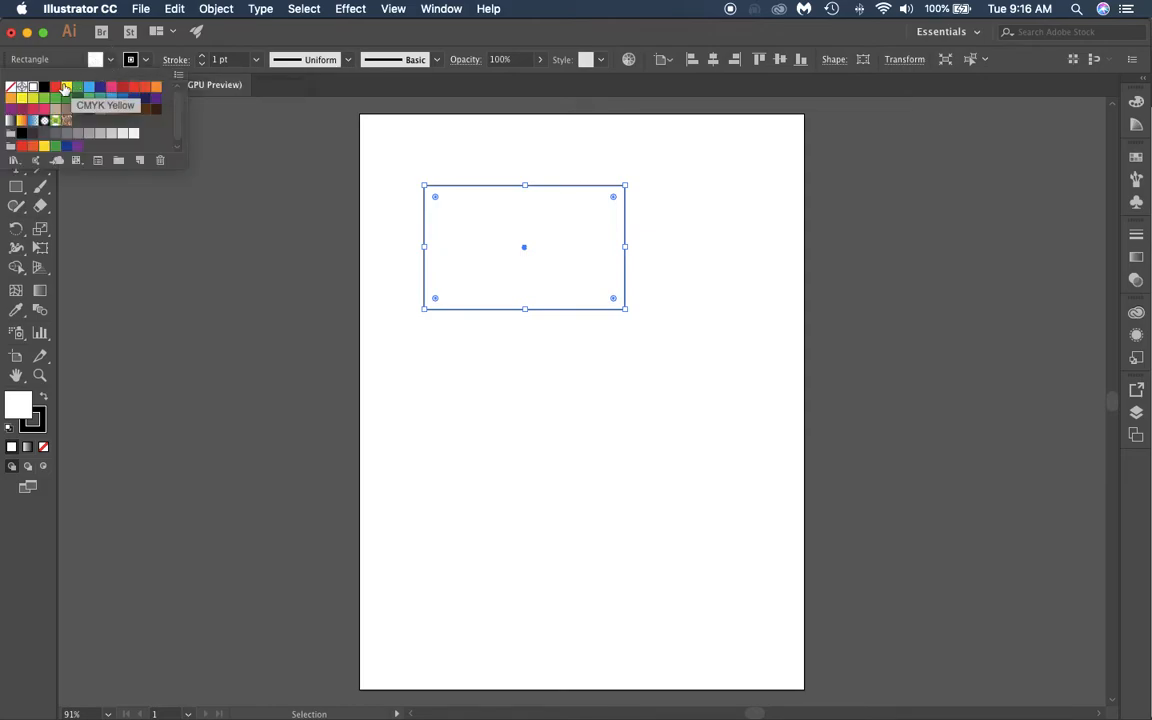
pyautogui.click(70, 92)
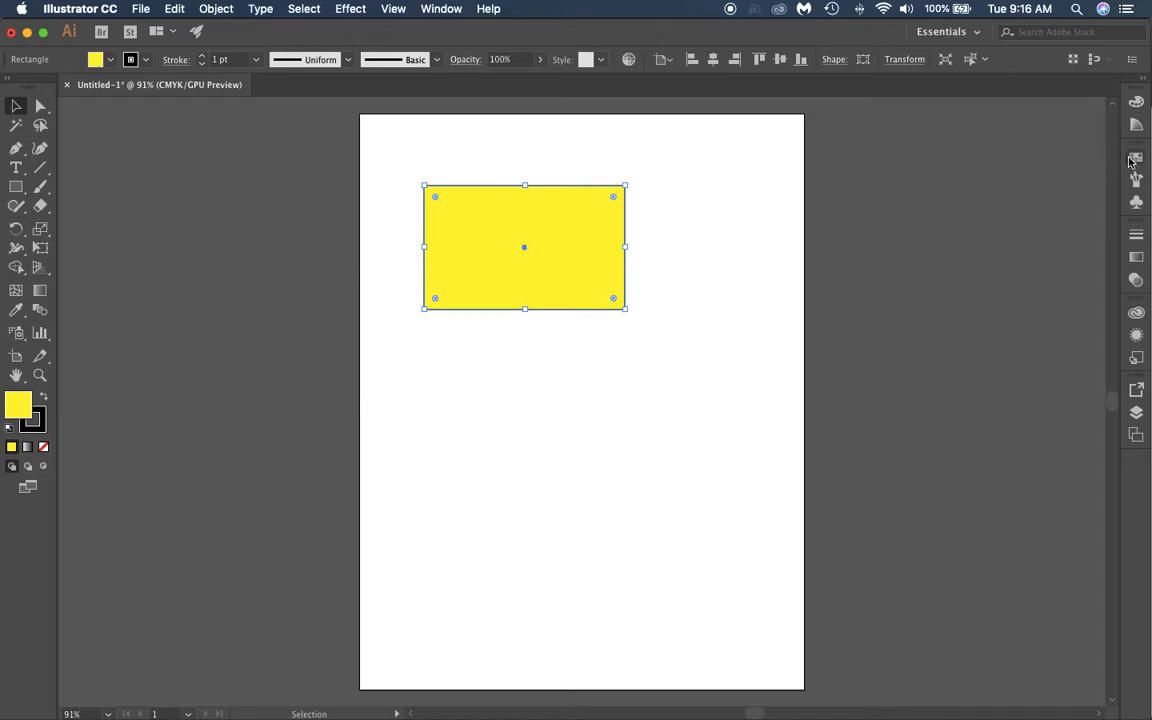
pyautogui.click(1136, 157)
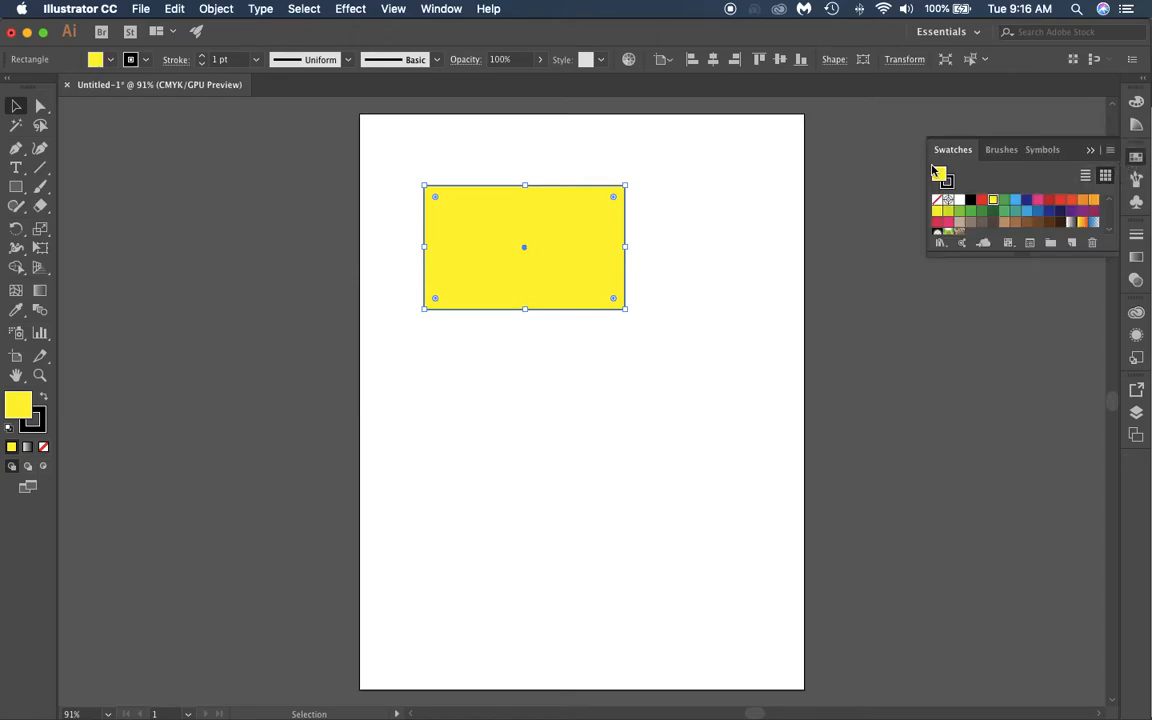
pyautogui.moveTo(939, 174)
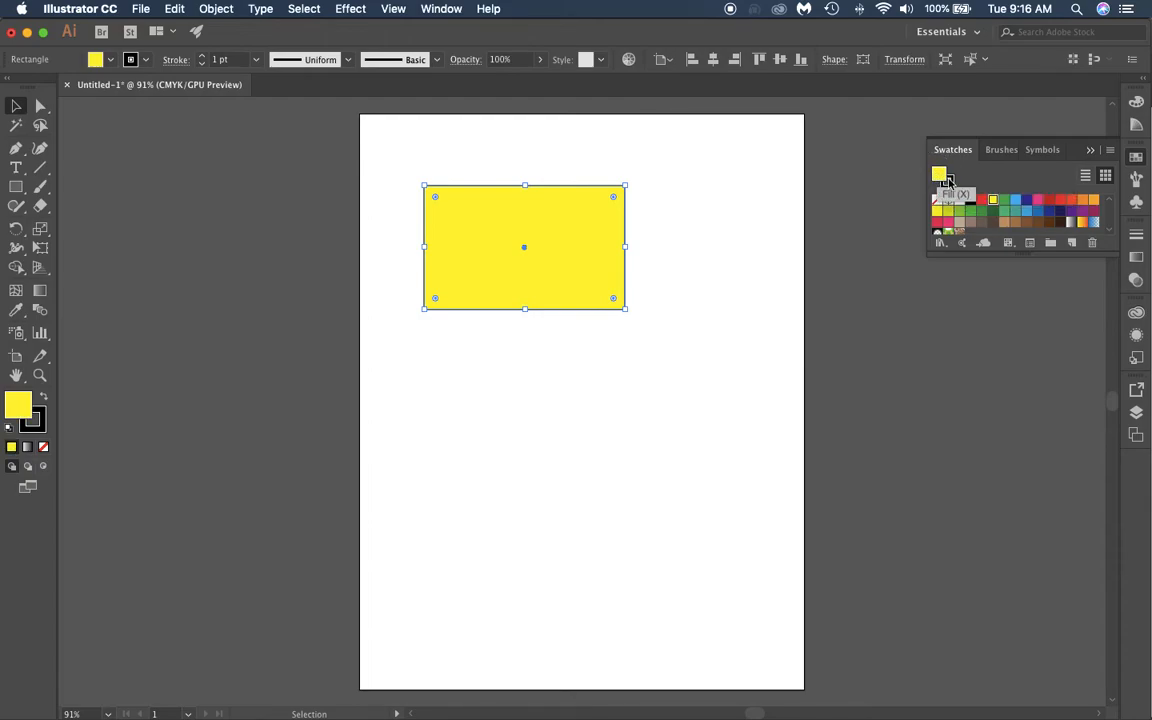
pyautogui.click(1031, 205)
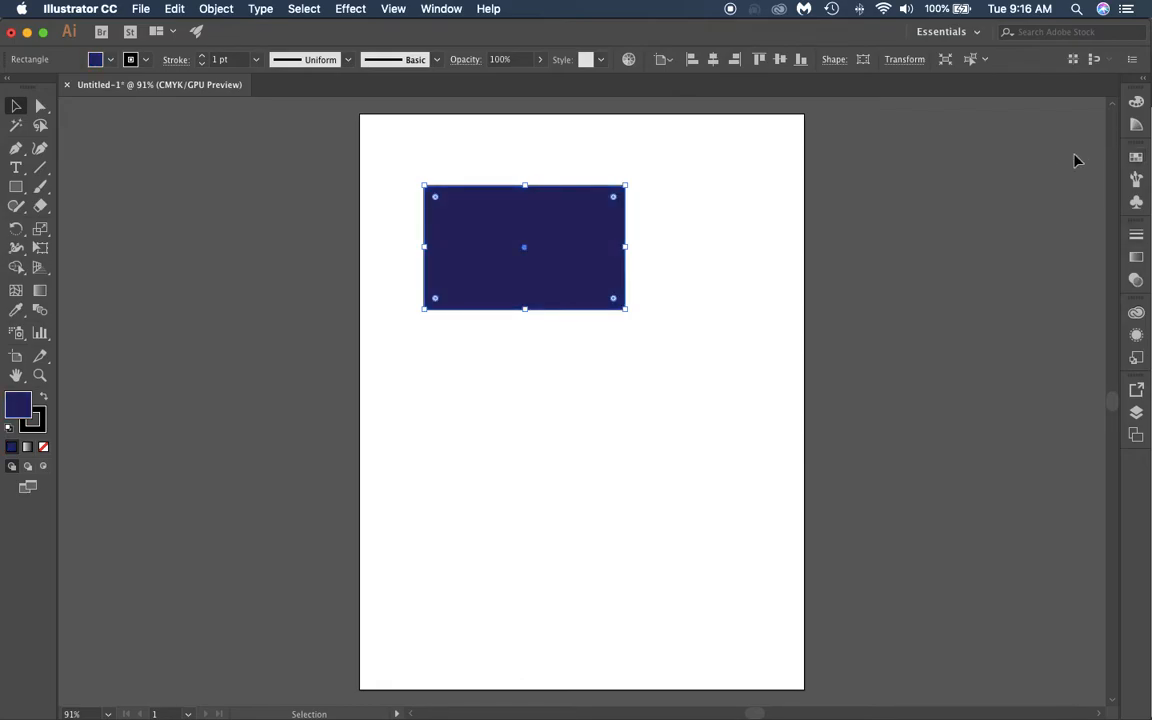
pyautogui.moveTo(18, 407)
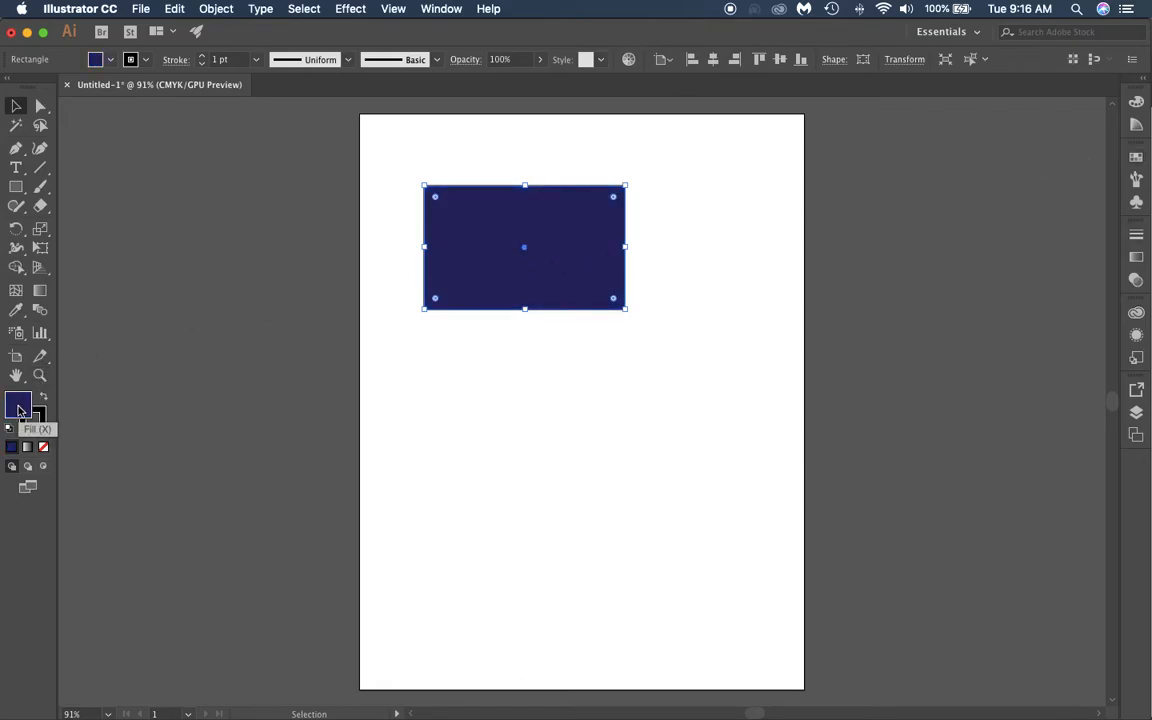
pyautogui.doubleClick(16, 407)
pyautogui.write('63405B')
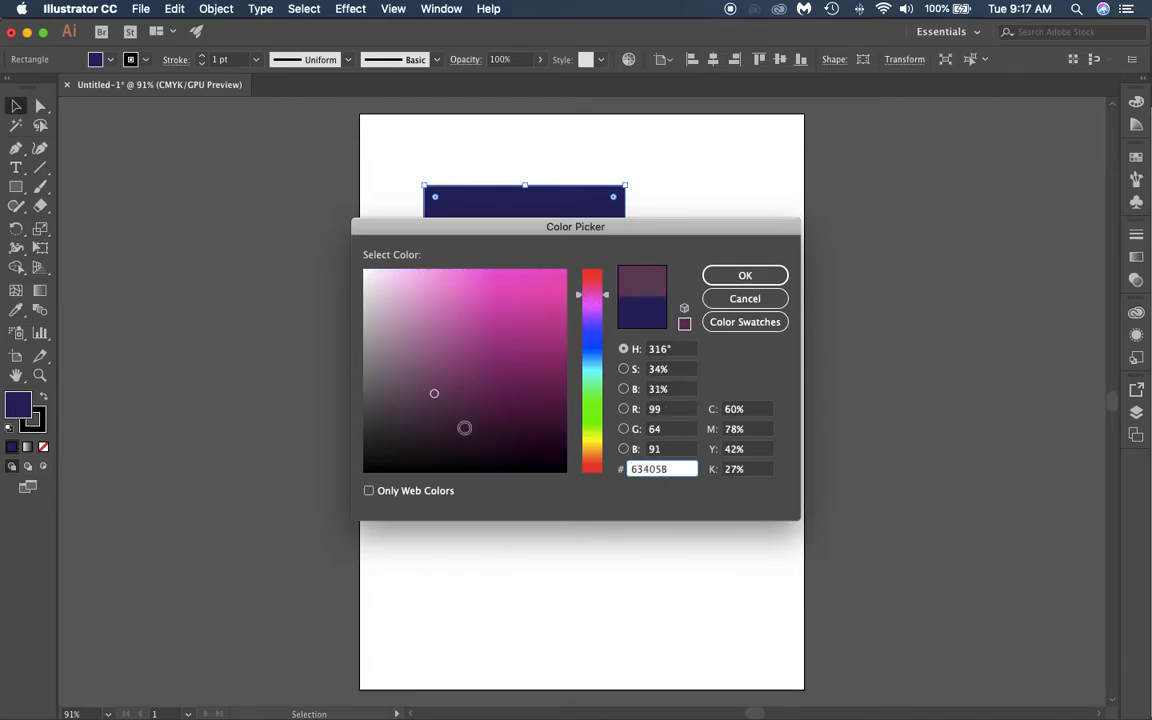
pyautogui.click(744, 275)
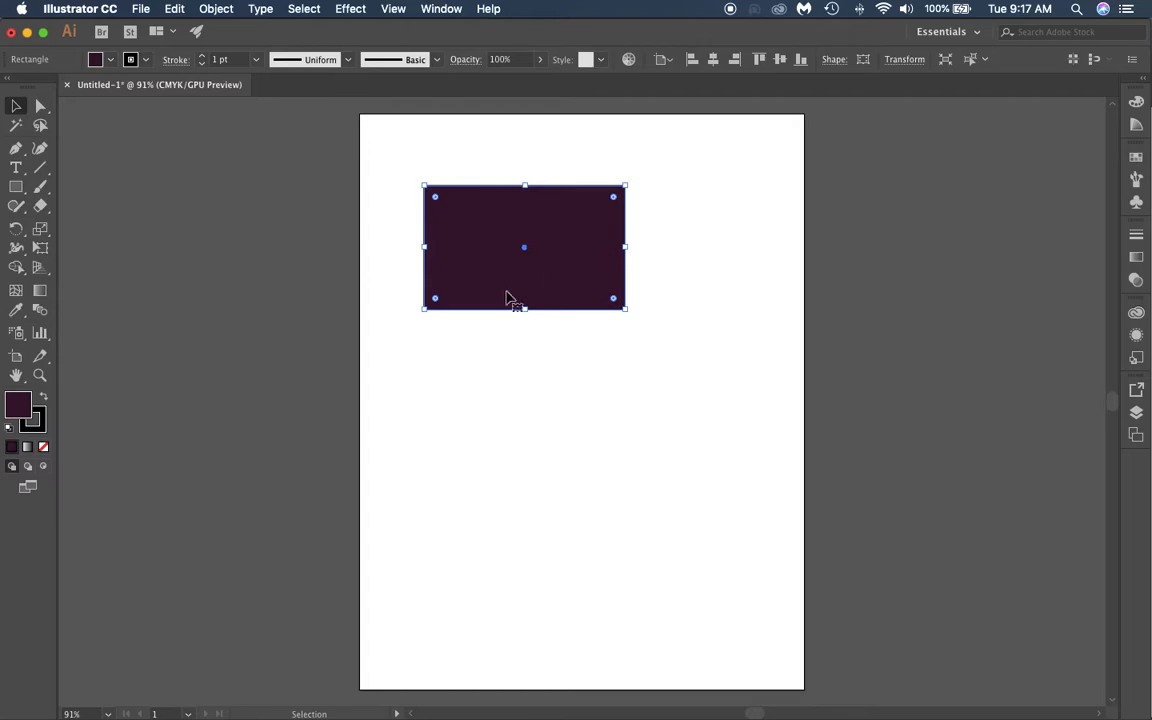
pyautogui.click(96, 58)
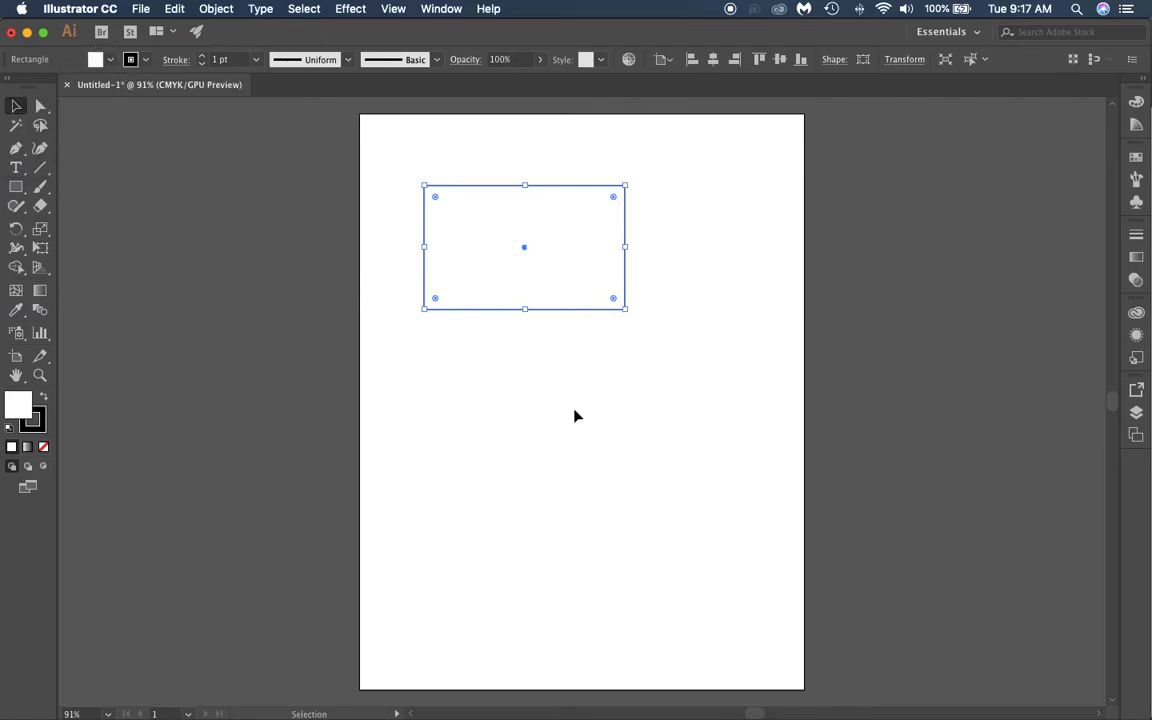
pyautogui.moveTo(454, 264)
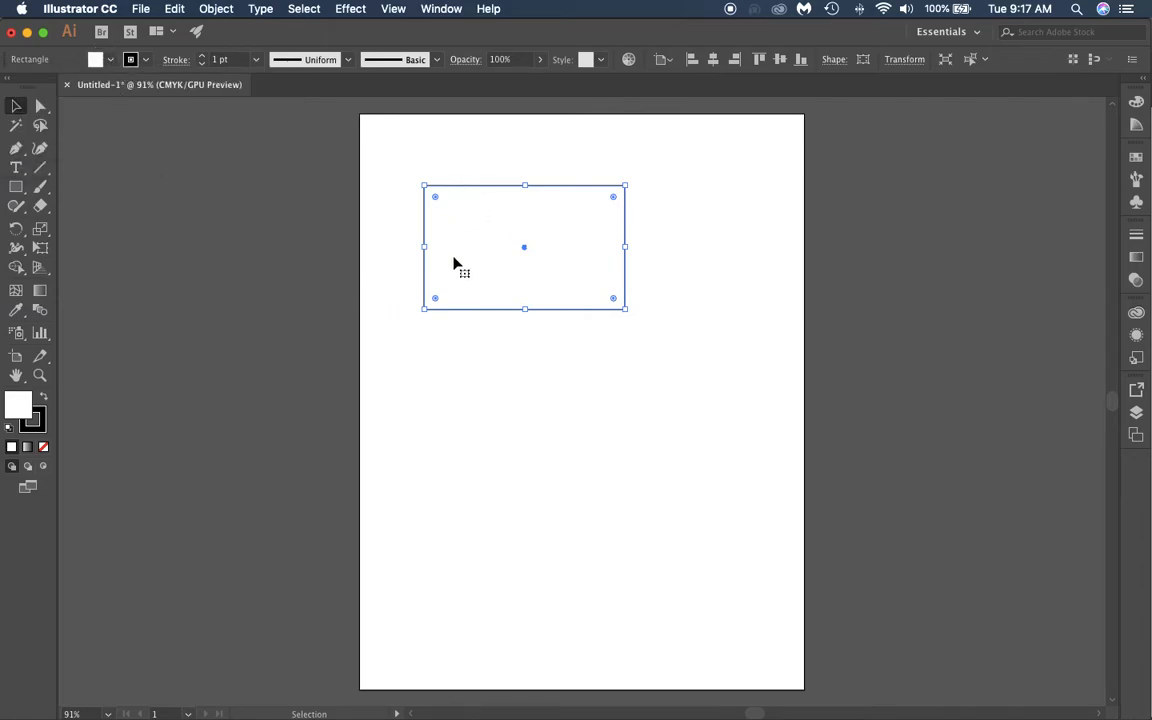
pyautogui.moveTo(44, 417)
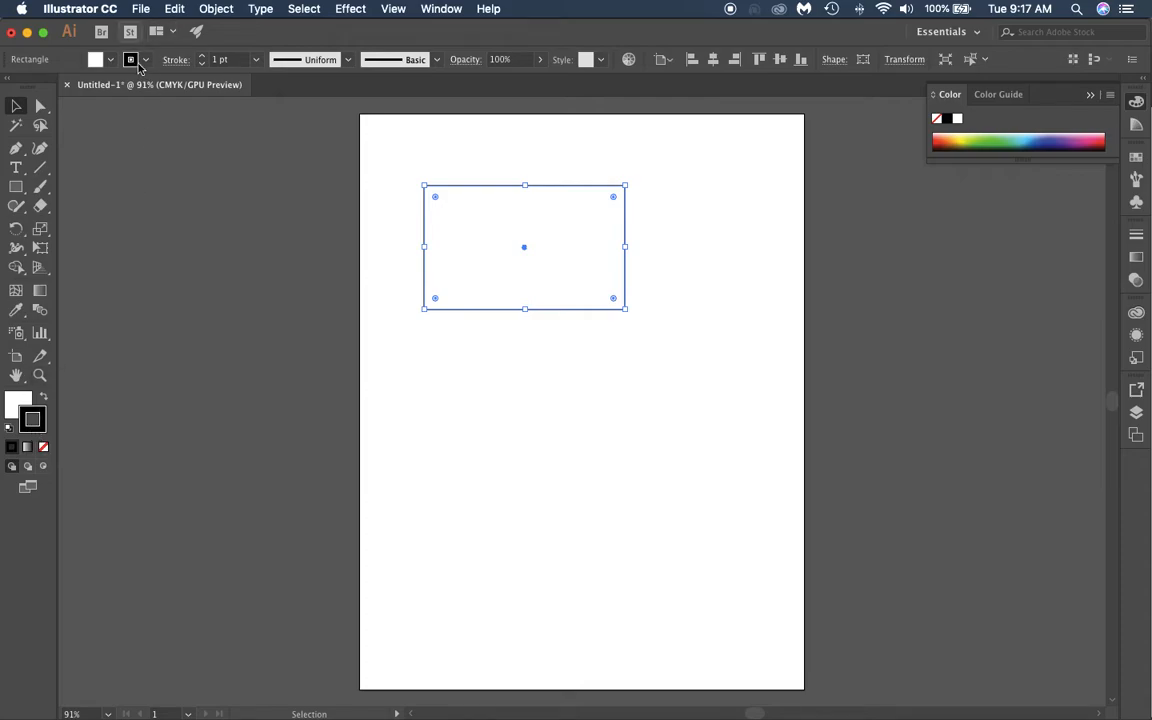
# Step: Give the rectangle a 10 pt teal-green 66D3A9 outline after trying other swatches
pyautogui.click(131, 58)
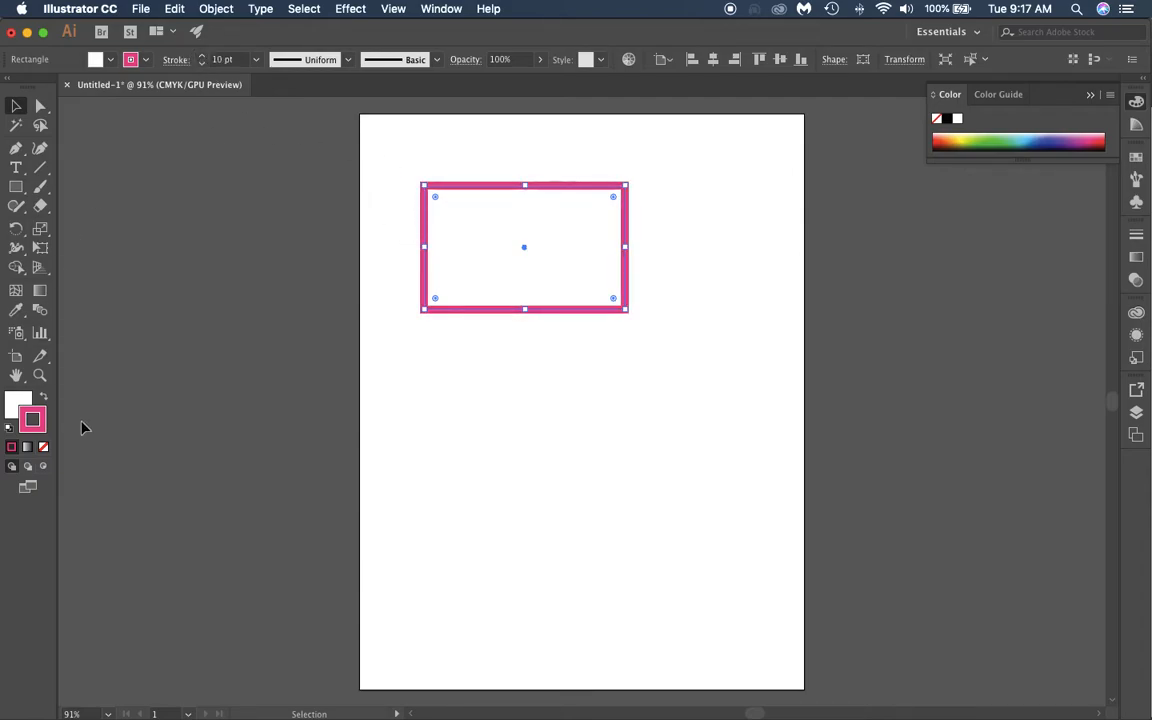
pyautogui.click(110, 59)
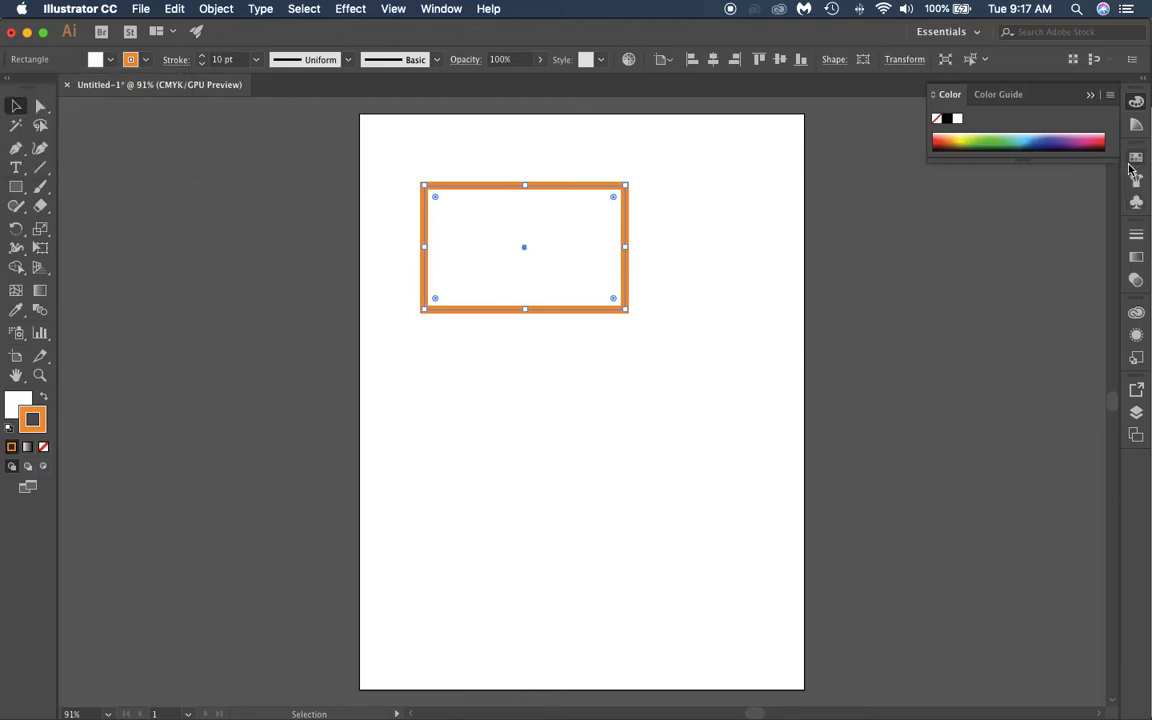
pyautogui.click(1135, 156)
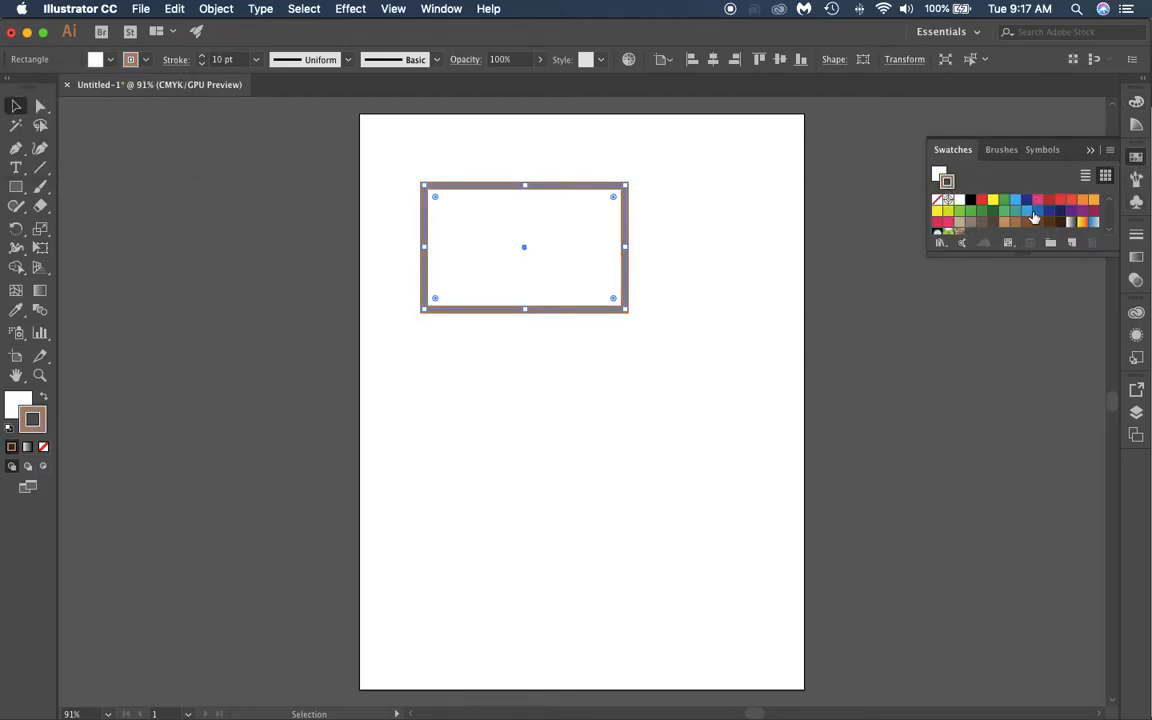
pyautogui.click(1053, 199)
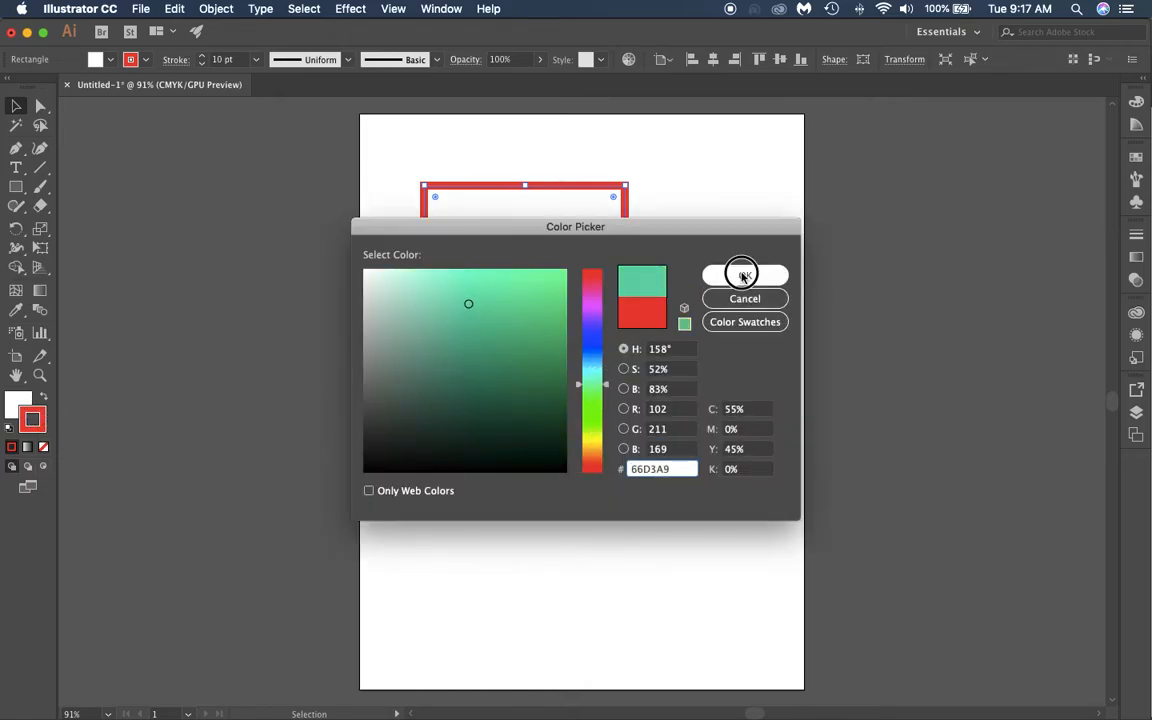
pyautogui.click(744, 275)
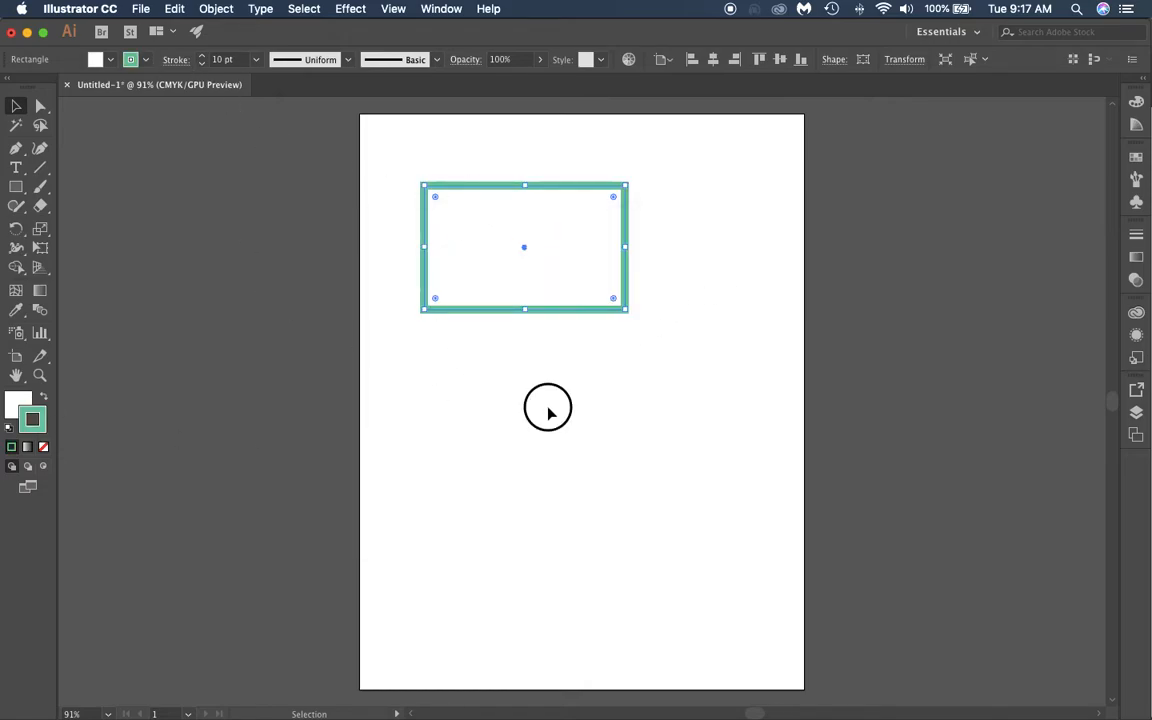
pyautogui.click(679, 278)
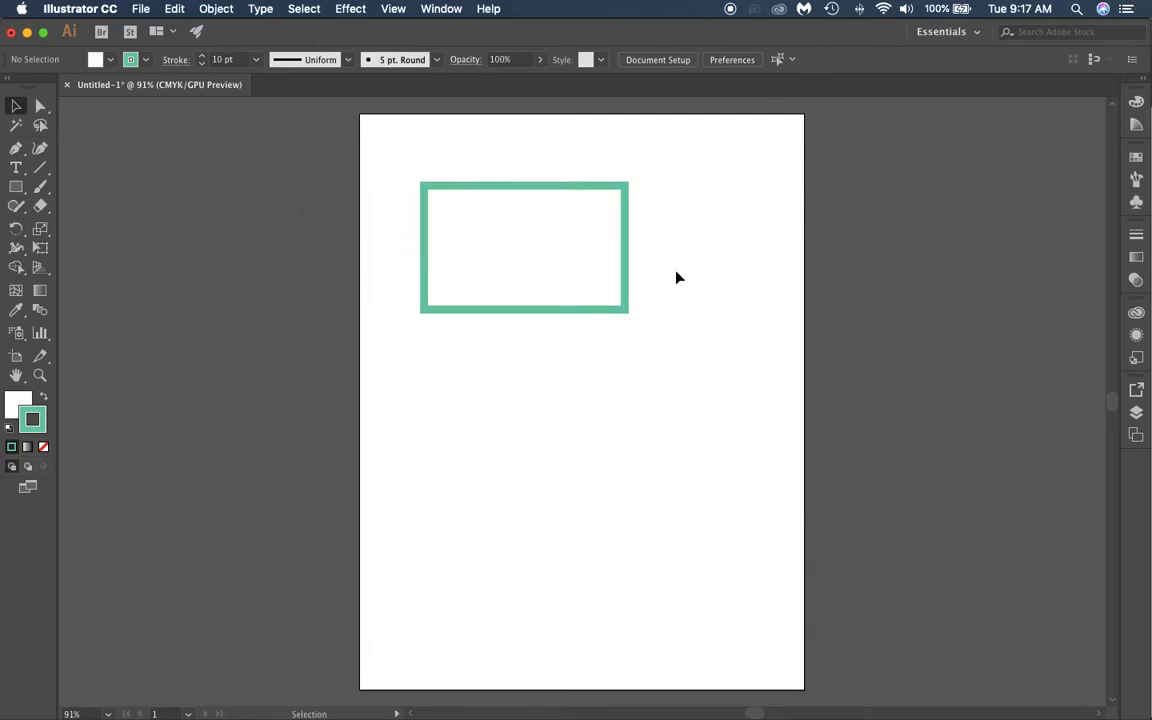
pyautogui.moveTo(500, 322)
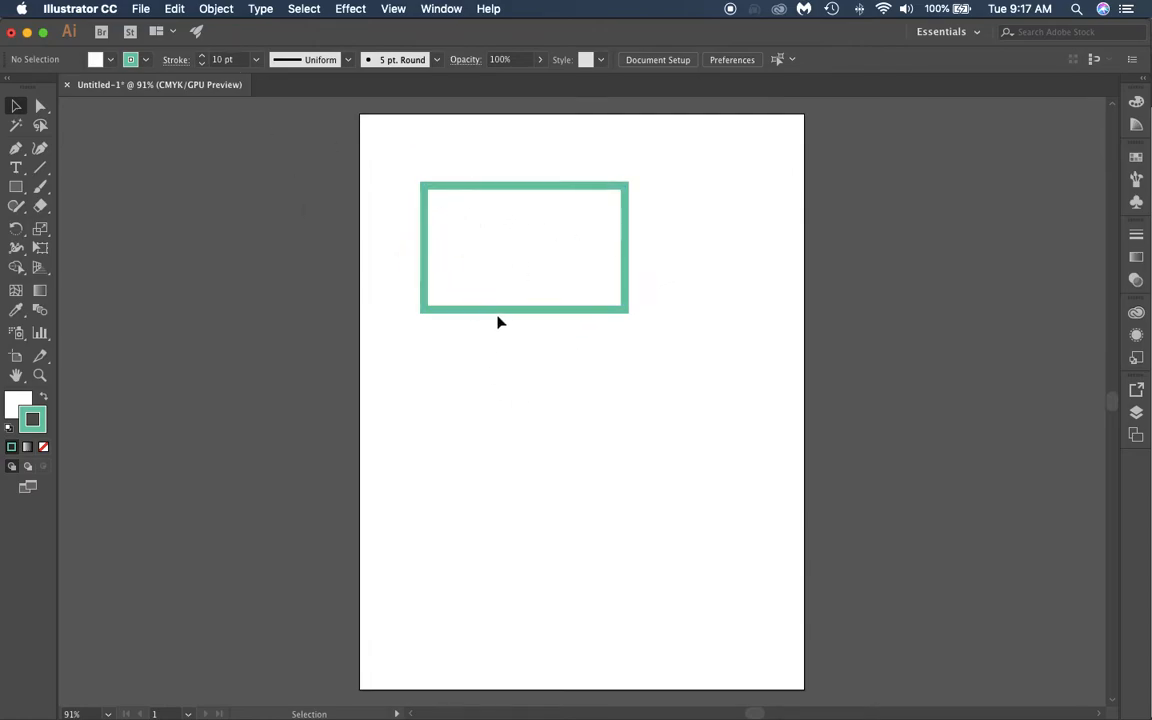
pyautogui.moveTo(387, 180)
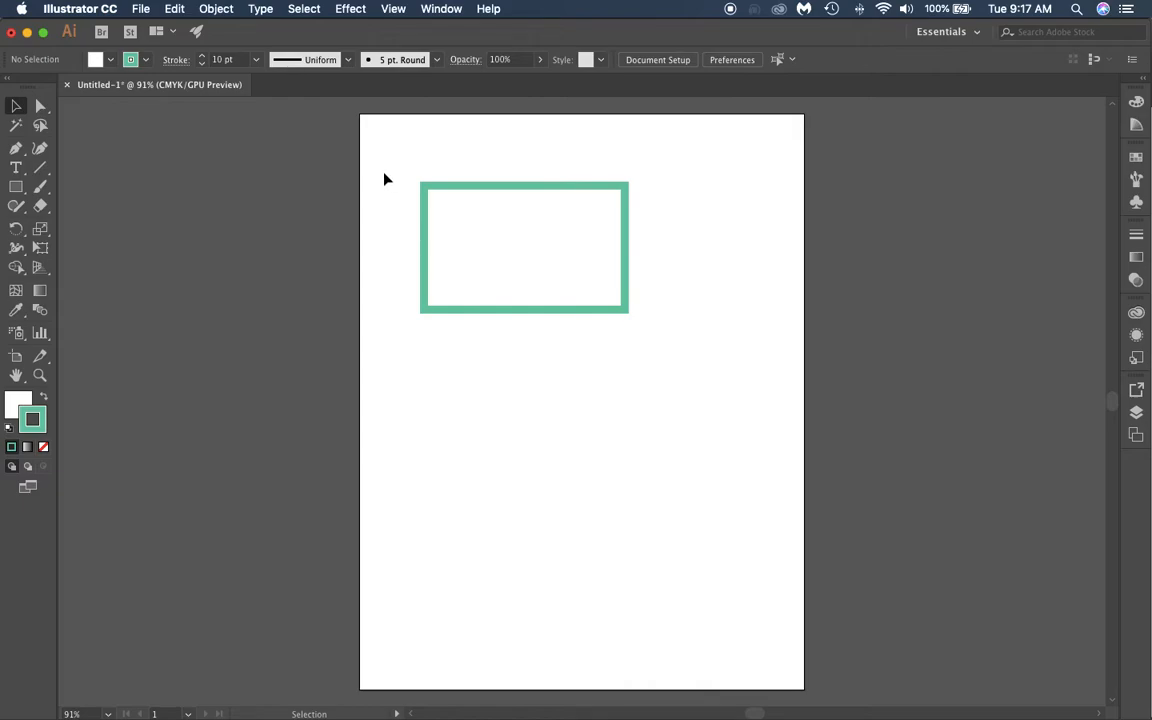
pyautogui.click(523, 247)
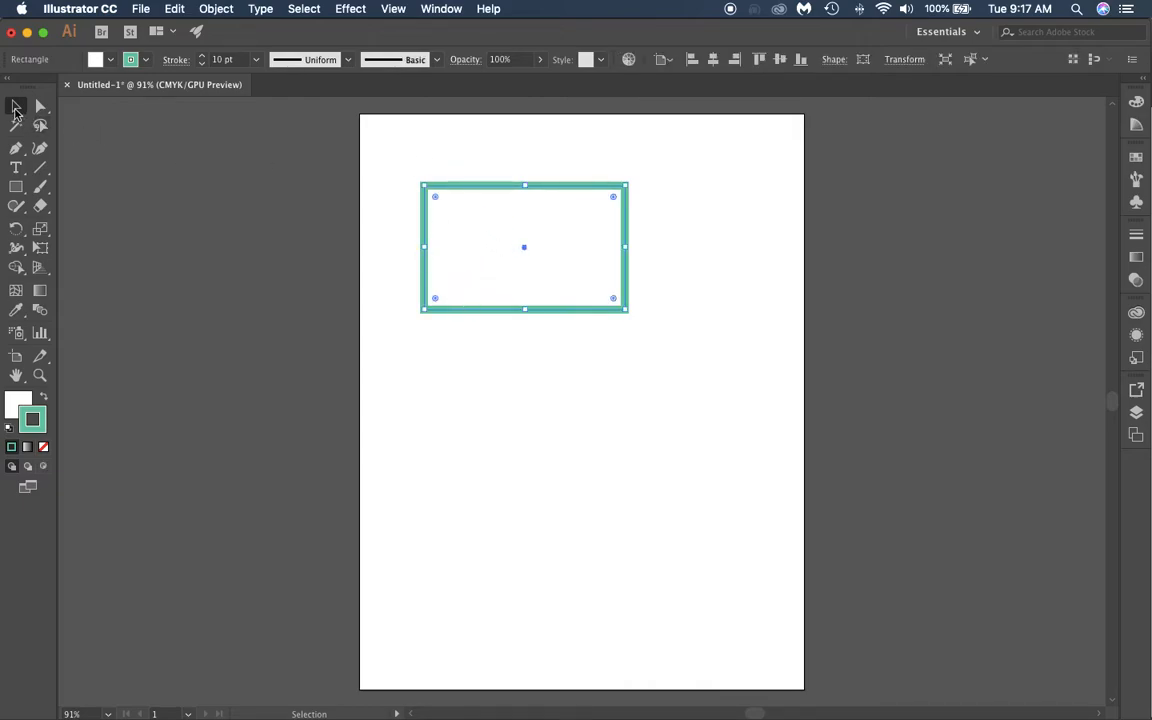
pyautogui.moveTo(15, 110)
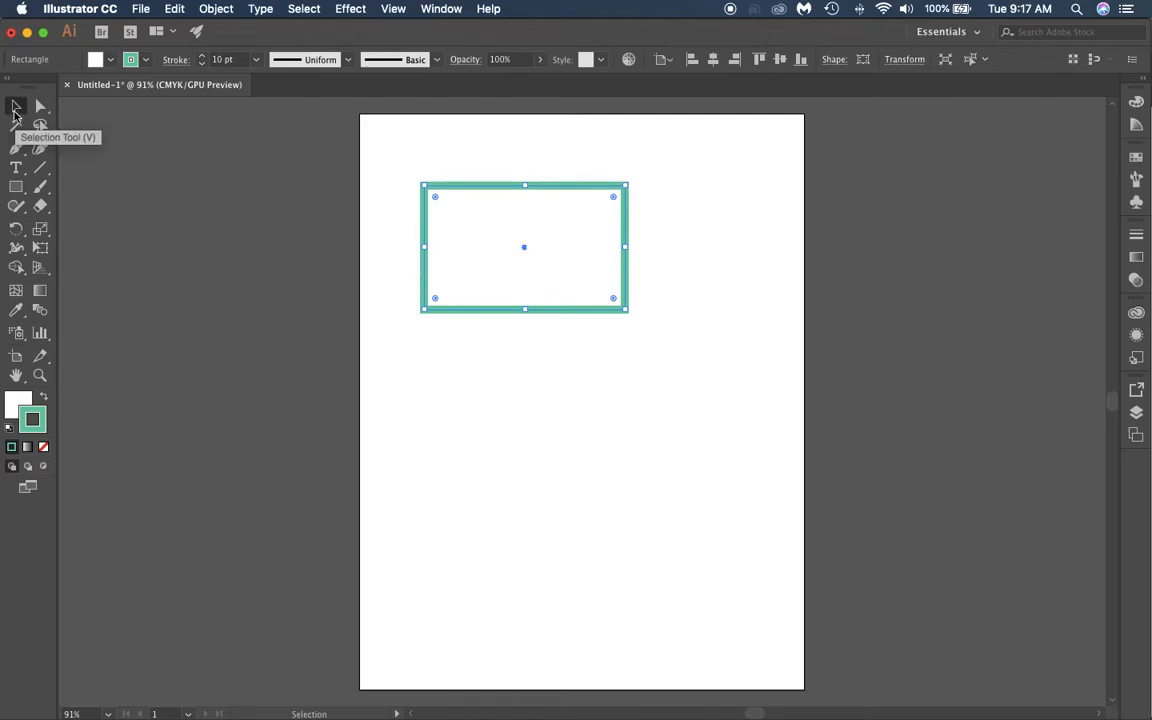
pyautogui.moveTo(487, 218)
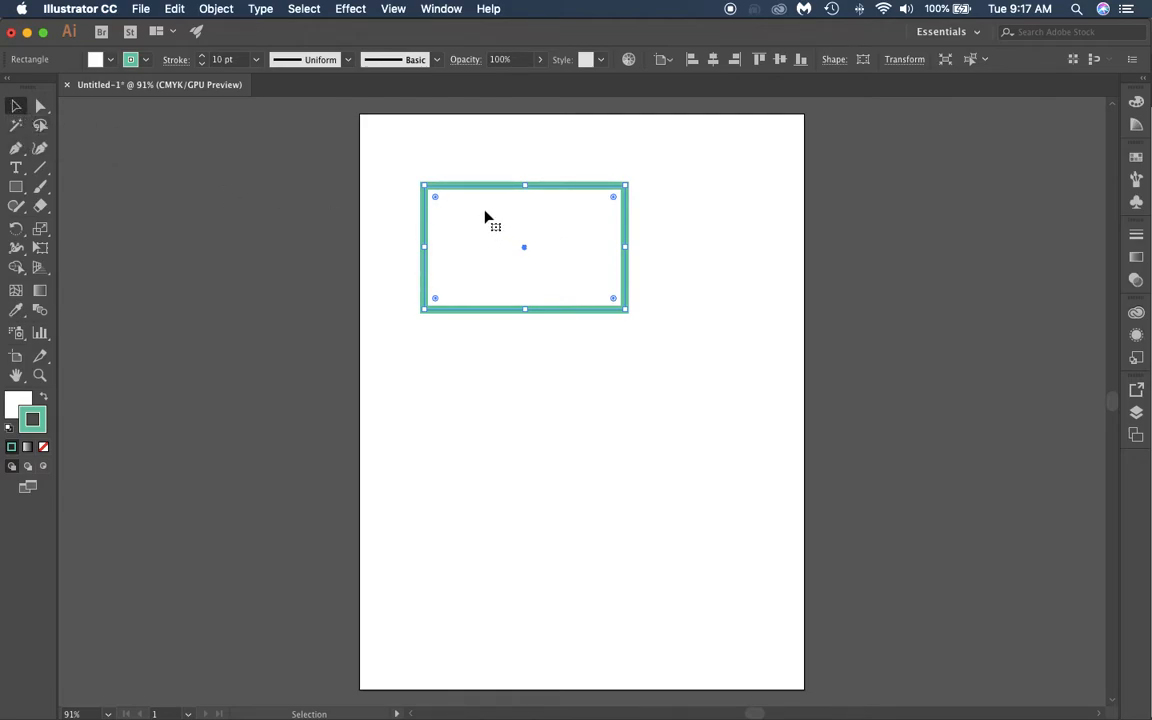
# Step: Drag the teal-outlined rectangle higher toward the page's top-left
pyautogui.moveTo(493, 222); pyautogui.dragTo(468, 242)
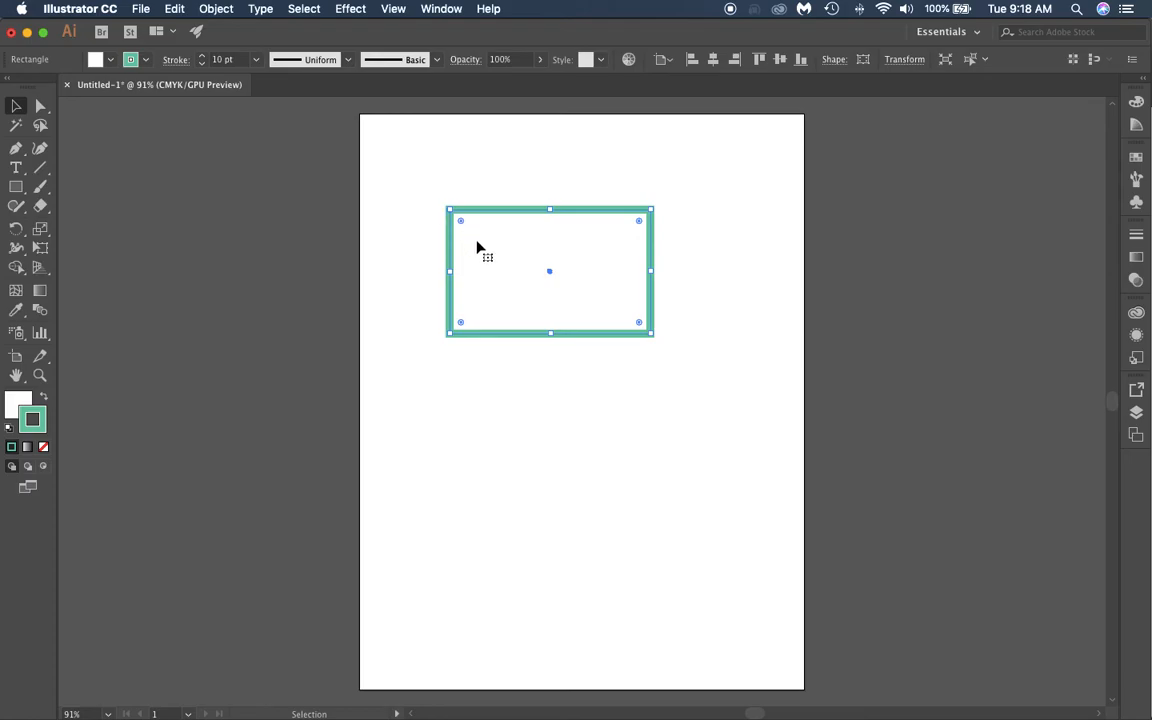
pyautogui.moveTo(649, 338)
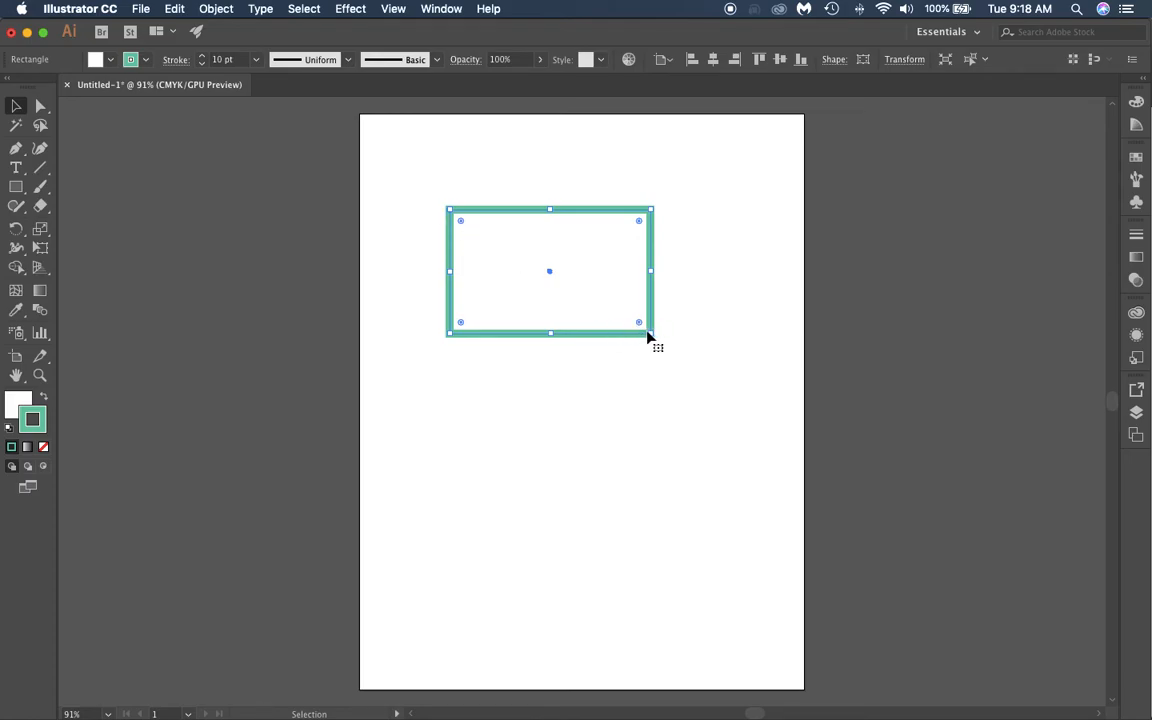
pyautogui.moveTo(549, 271); pyautogui.dragTo(519, 216)
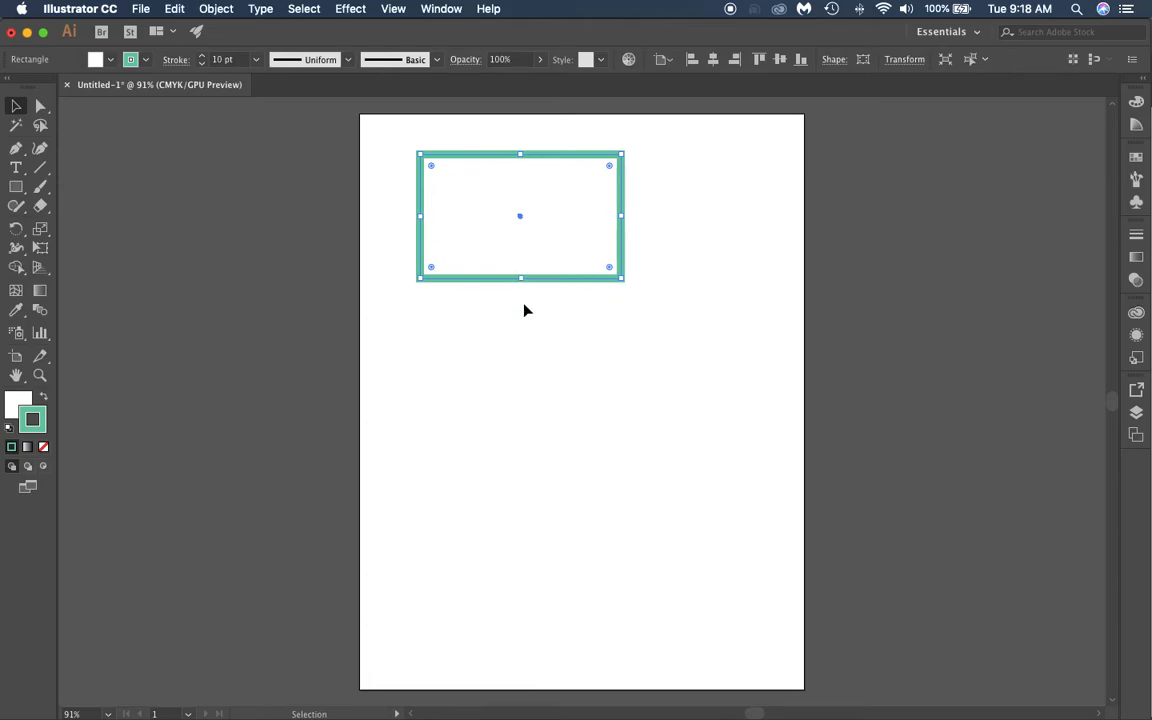
pyautogui.moveTo(278, 210)
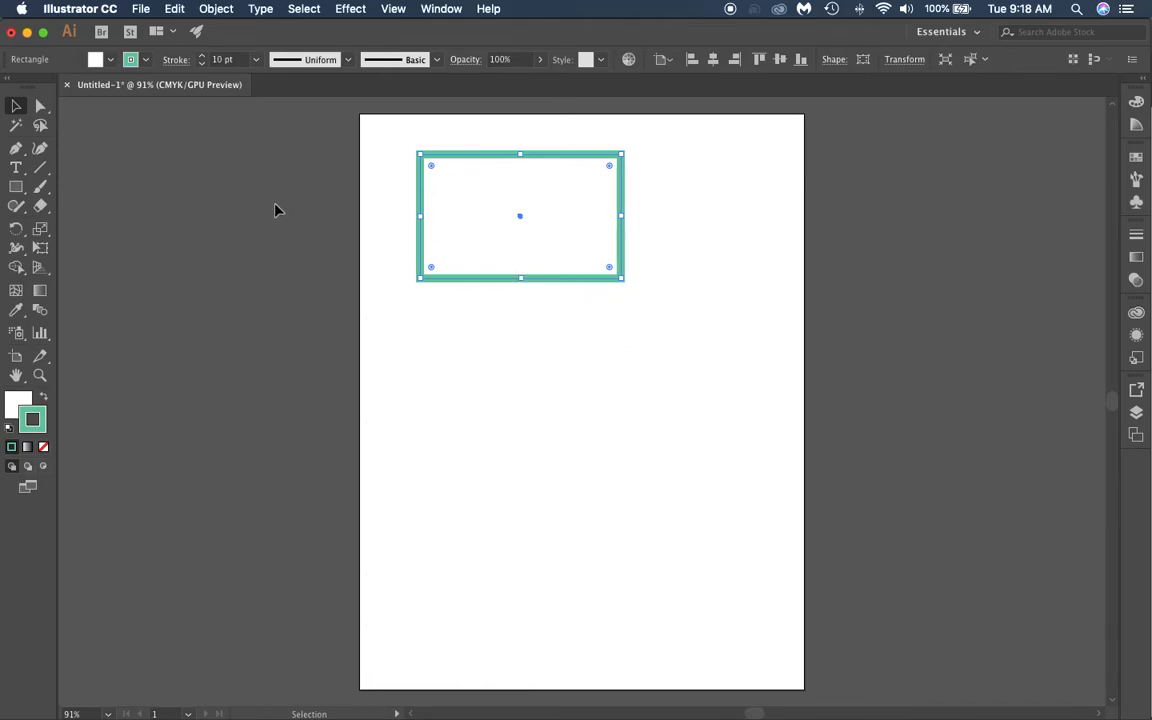
pyautogui.moveTo(465, 290)
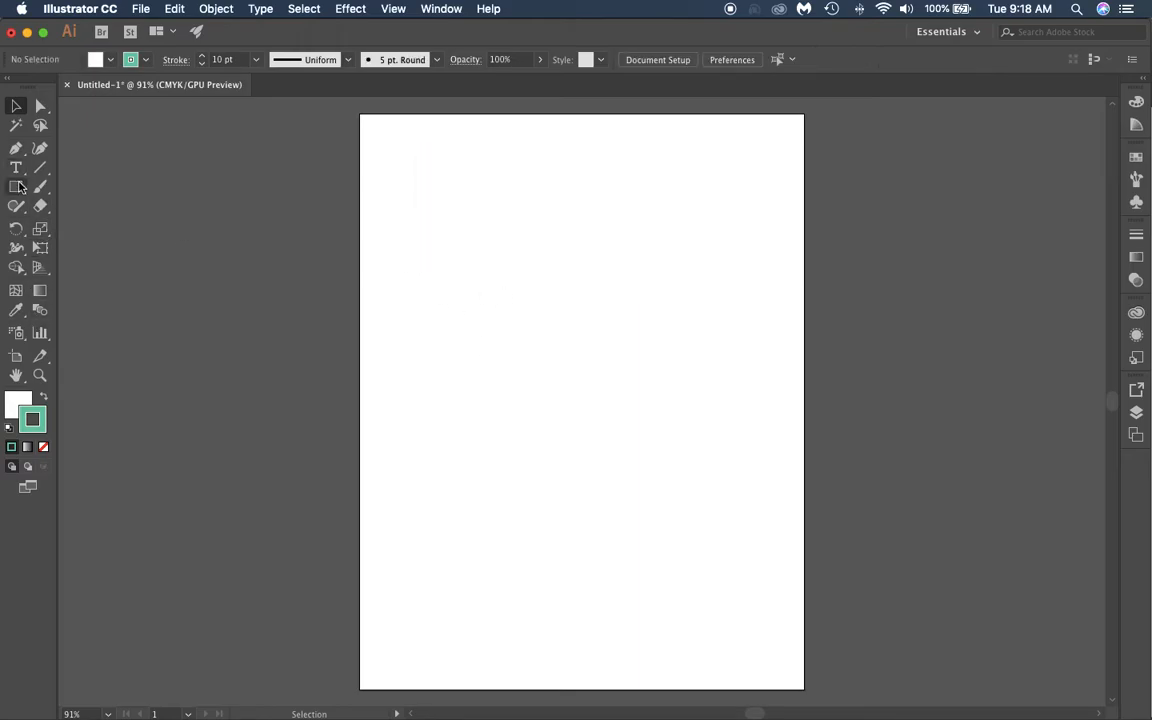
pyautogui.moveTo(40, 228)
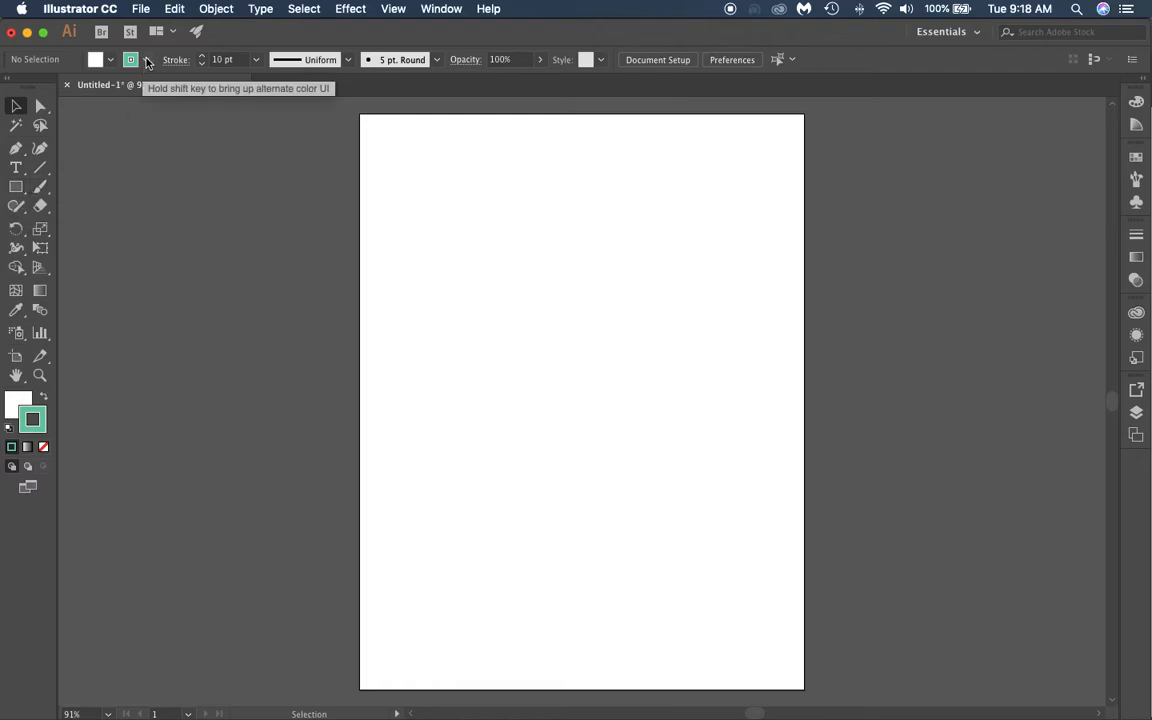
# Step: Draw a near page-filling court rectangle with brown fill and 25 pt white outline
pyautogui.click(15, 187)
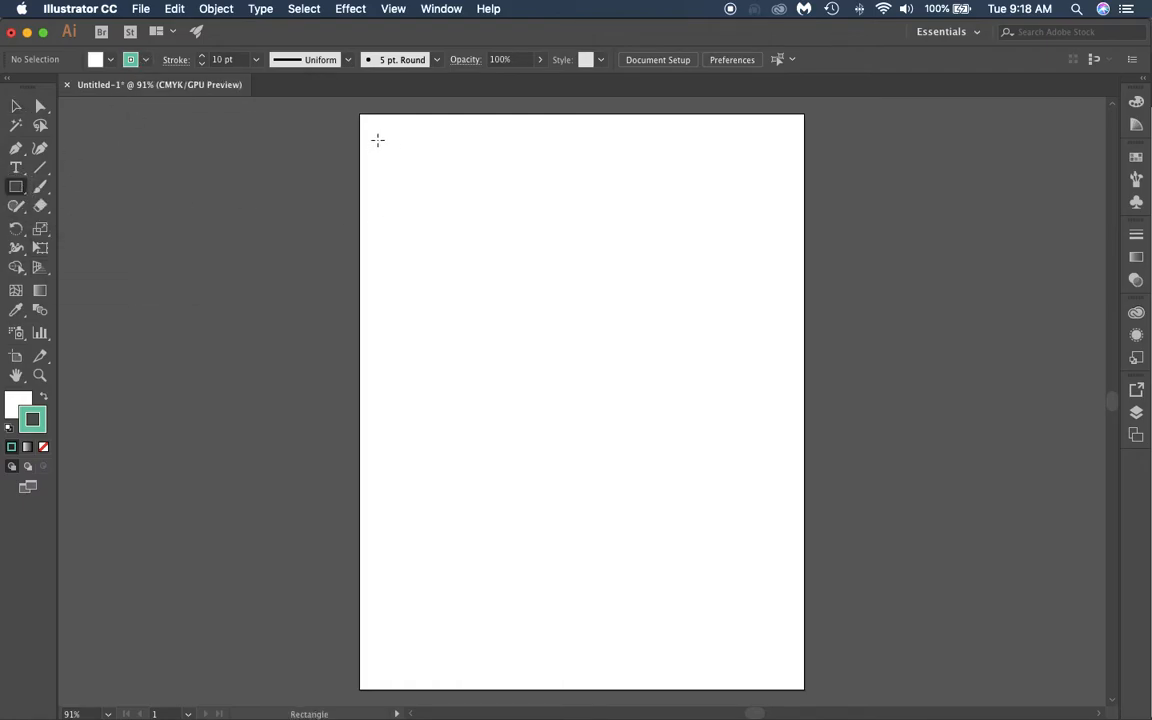
pyautogui.moveTo(378, 138); pyautogui.dragTo(495, 268)
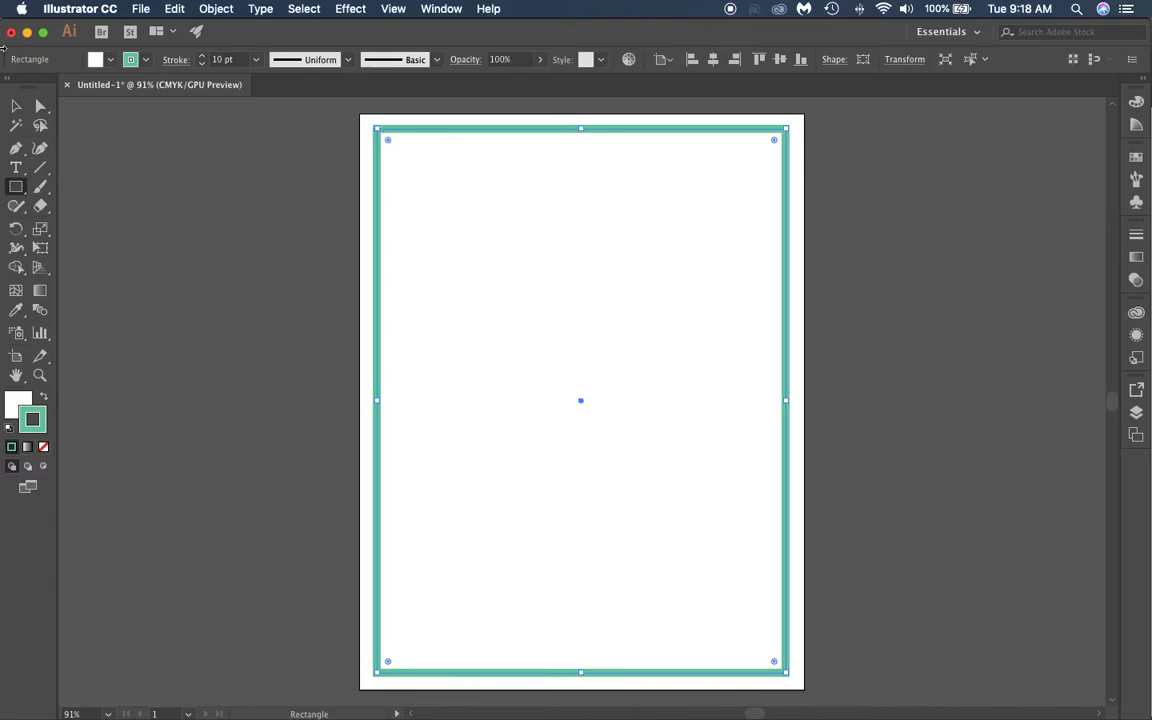
pyautogui.click(14, 106)
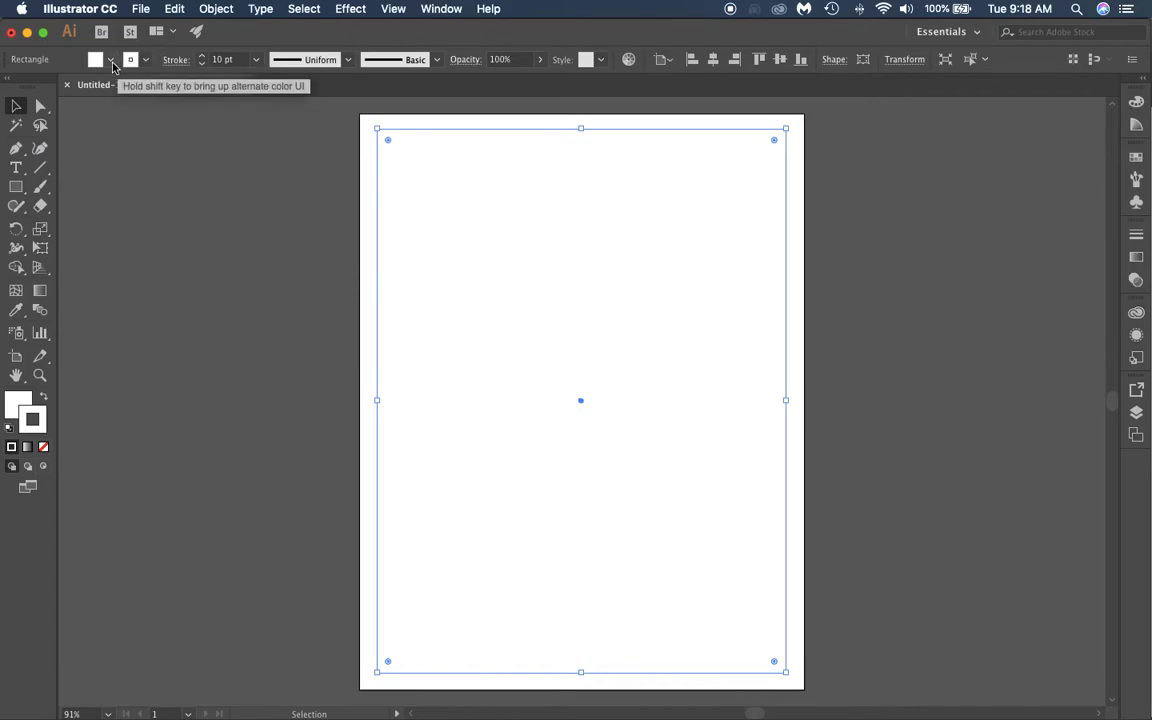
pyautogui.click(111, 61)
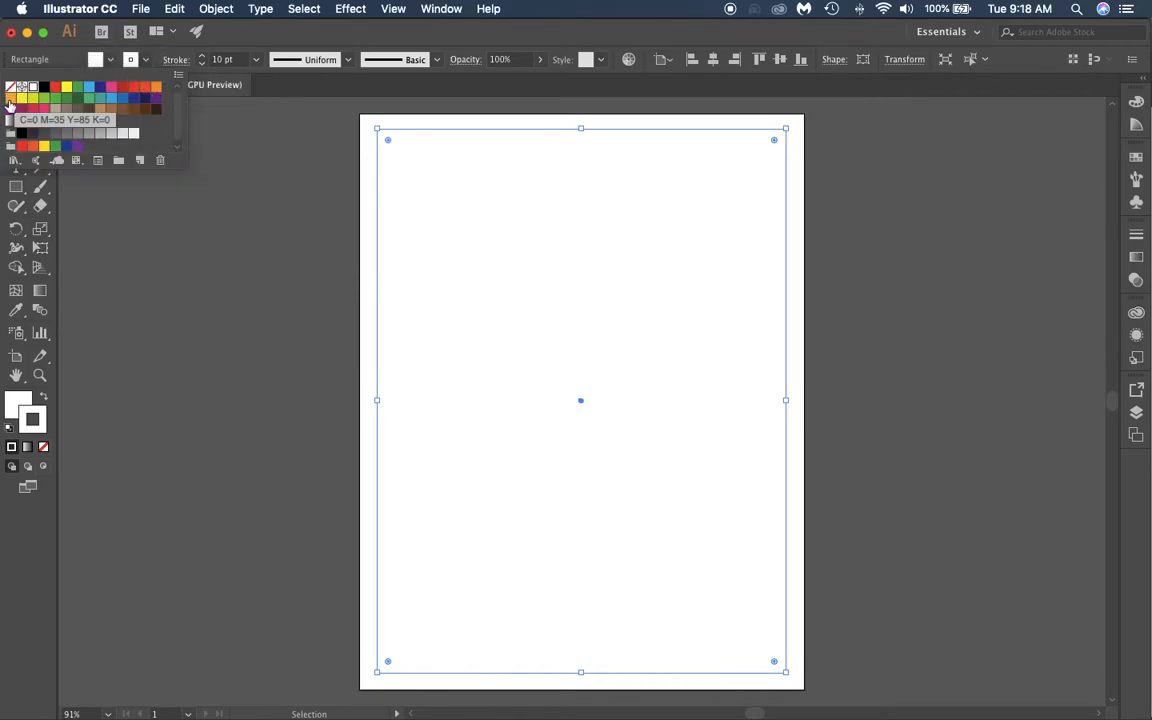
pyautogui.click(95, 106)
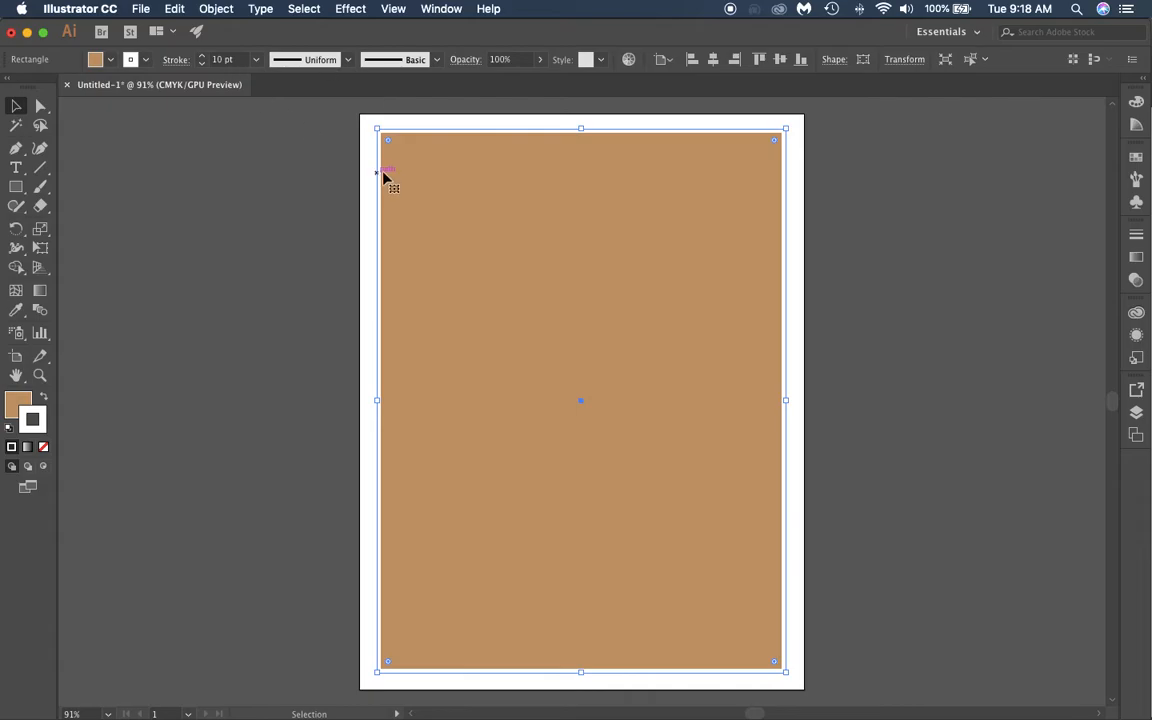
pyautogui.moveTo(446, 196)
pyautogui.write('25')
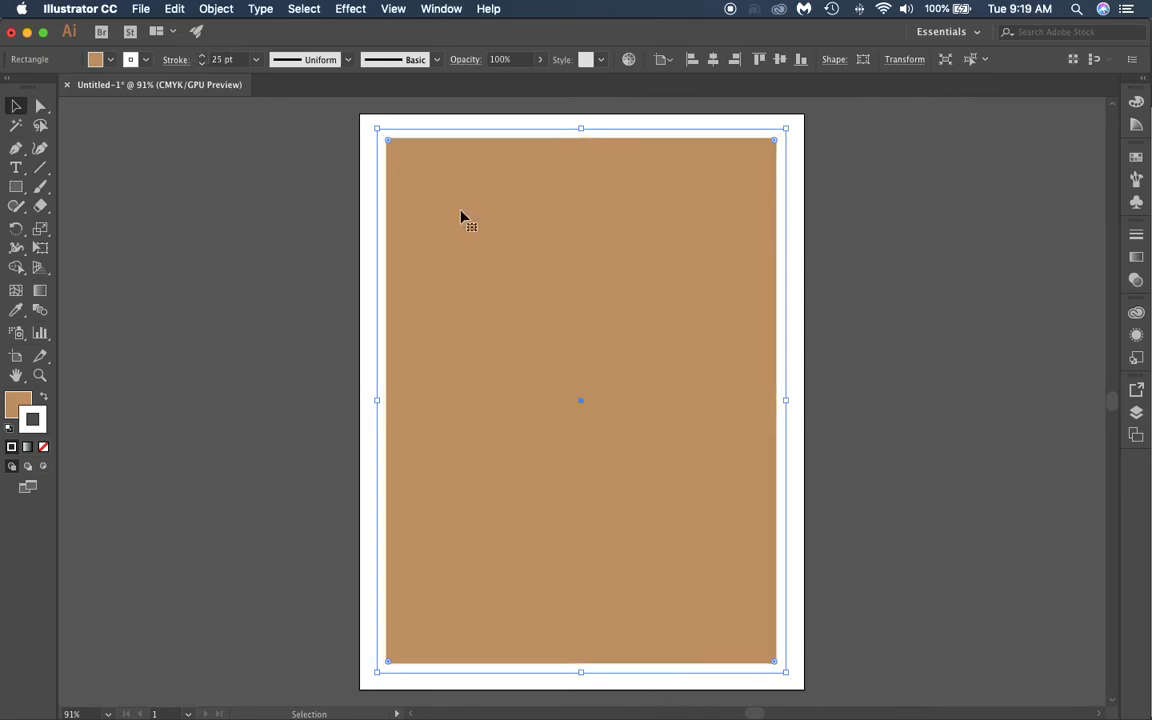
pyautogui.moveTo(318, 173)
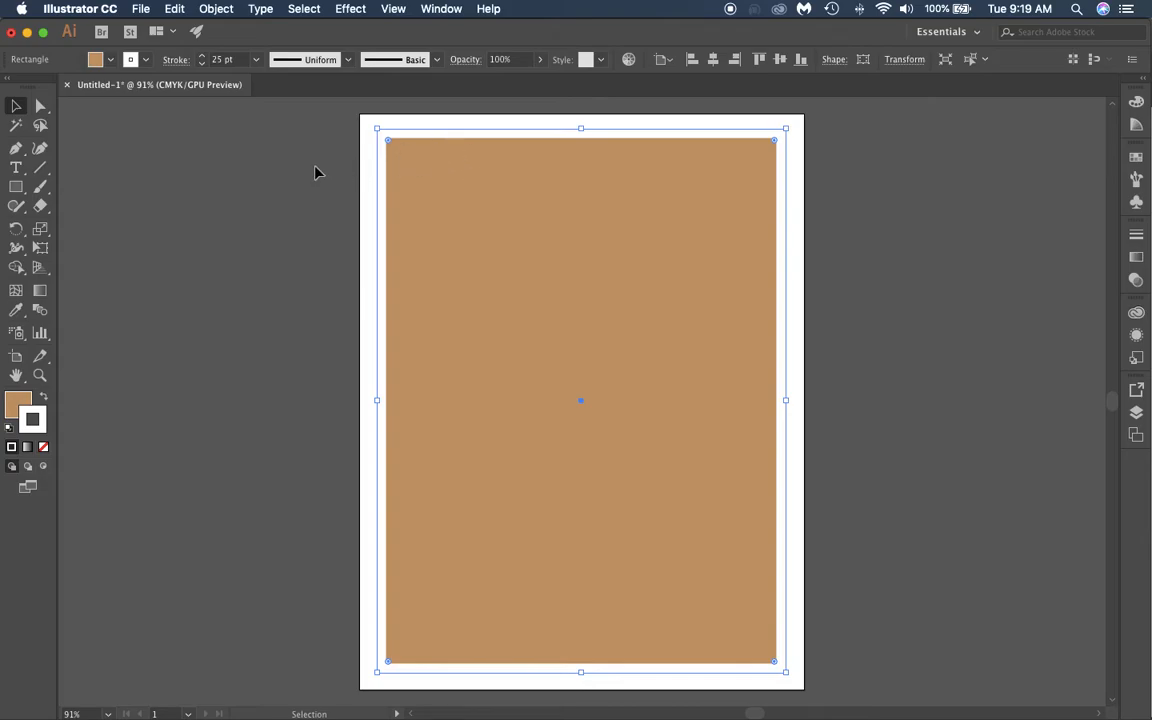
pyautogui.click(507, 332)
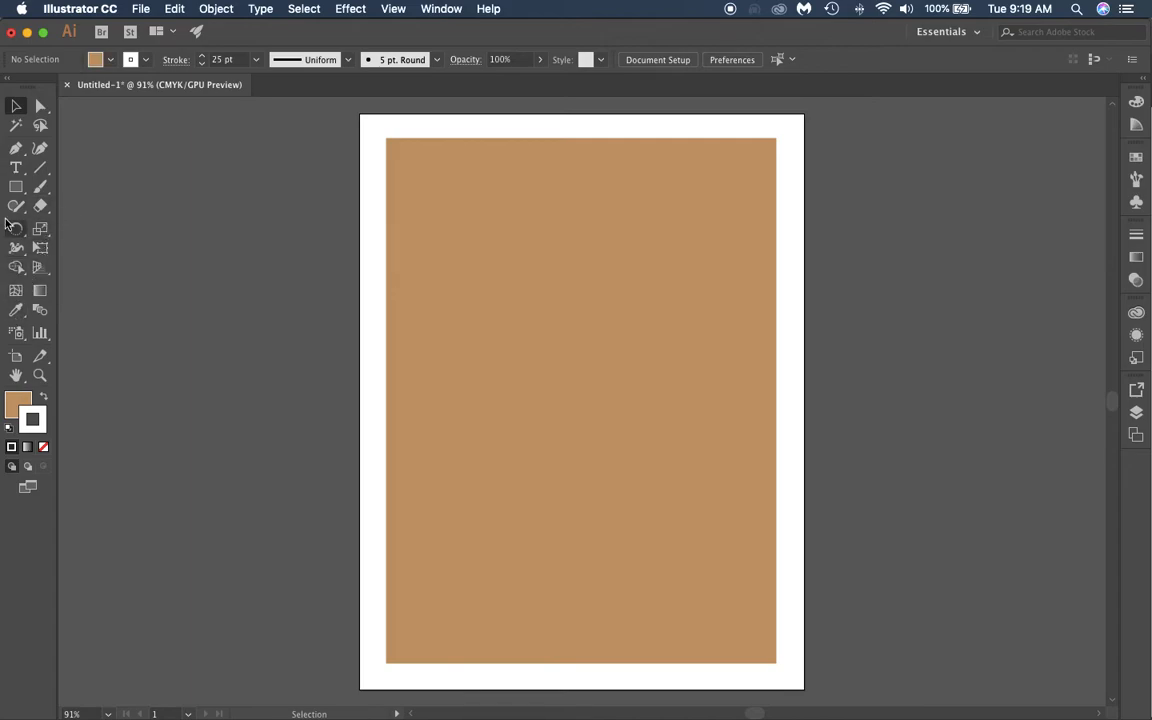
pyautogui.moveTo(14, 189)
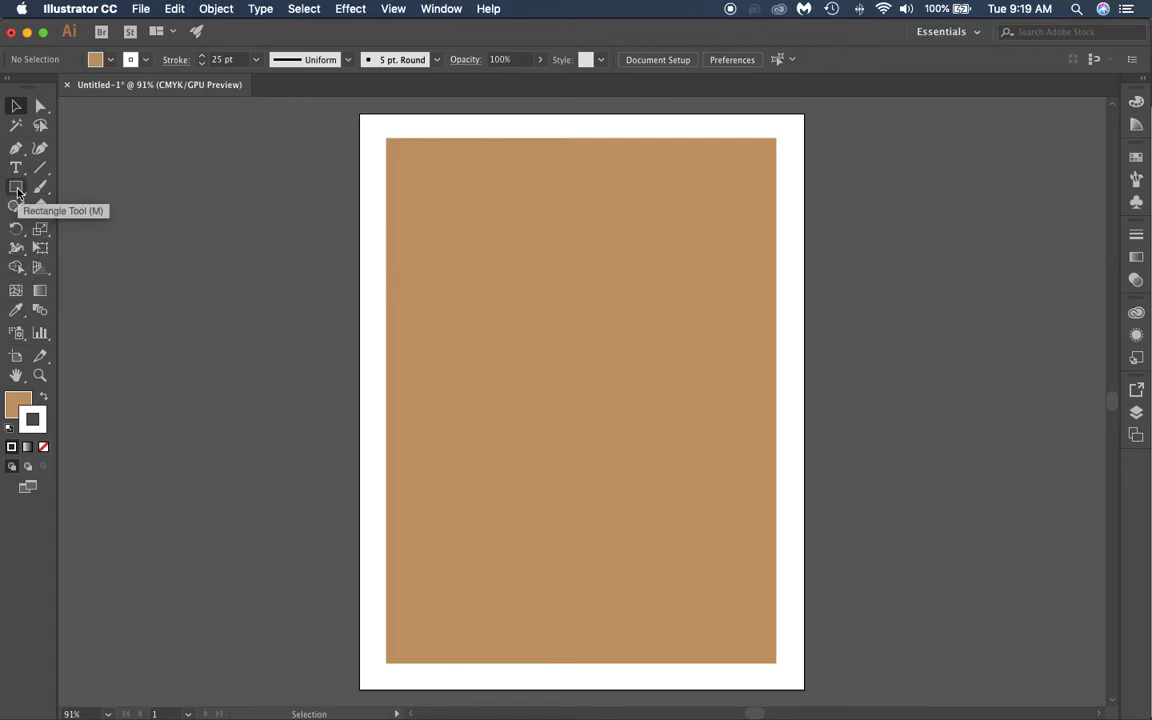
# Step: Draw a narrow white-outlined brown lane rectangle at the court's top center
pyautogui.click(15, 188)
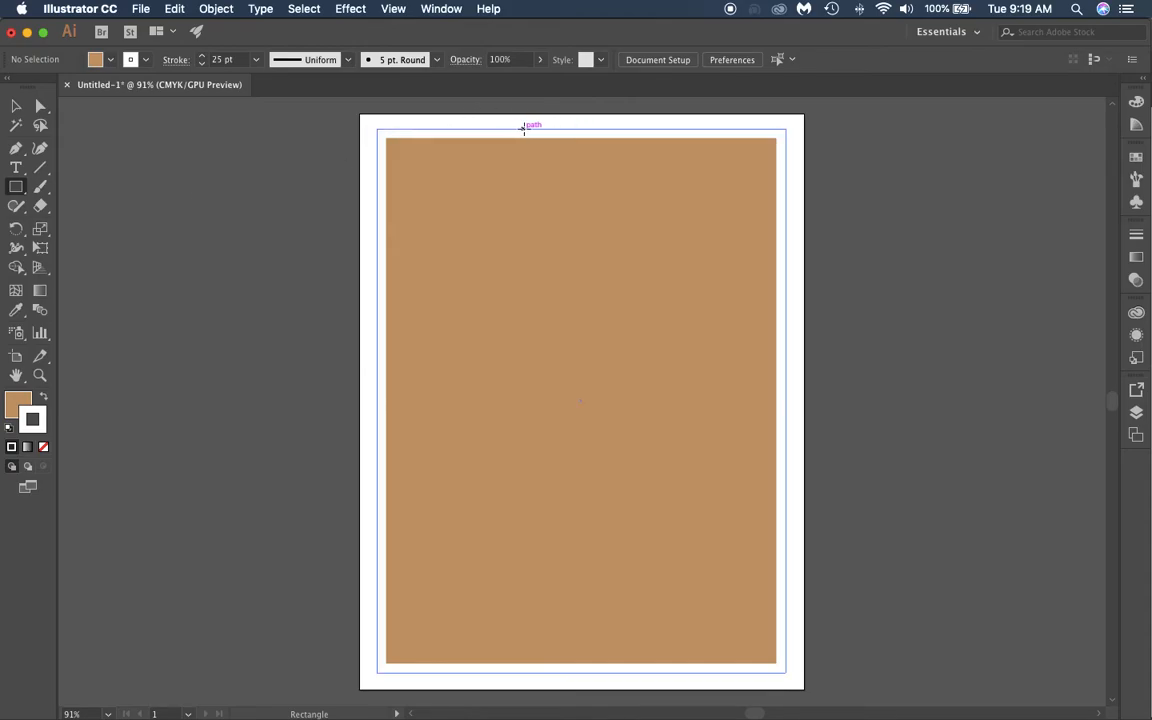
pyautogui.moveTo(524, 130); pyautogui.dragTo(635, 195)
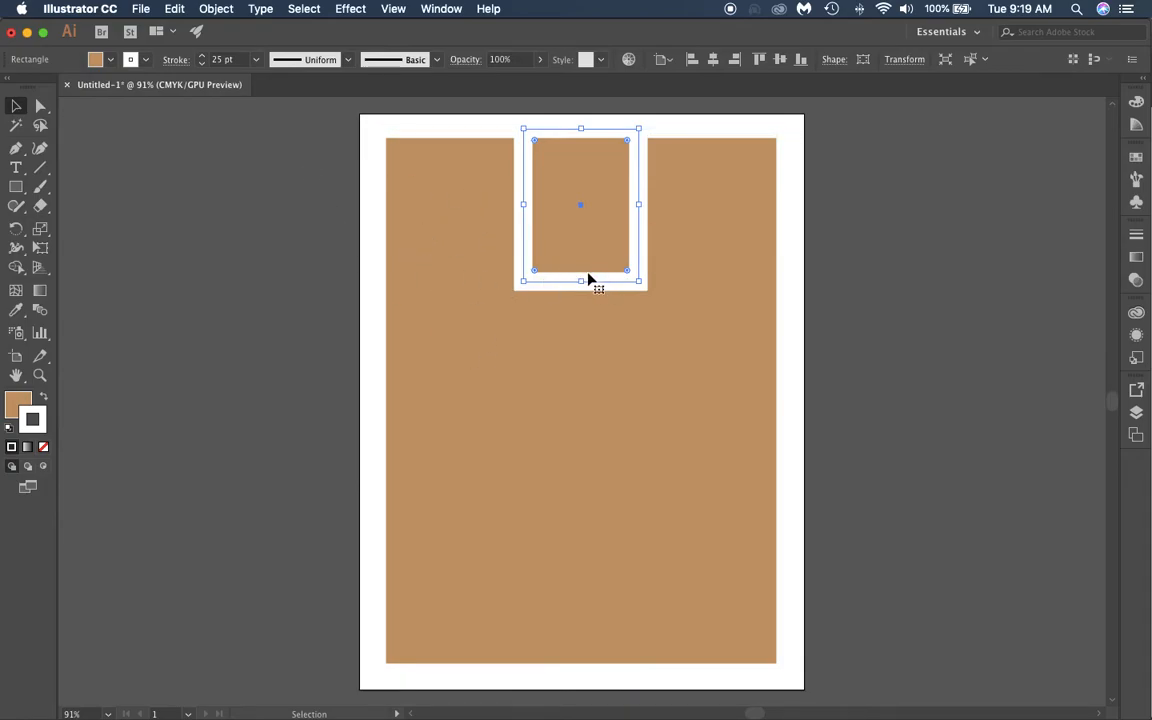
pyautogui.moveTo(613, 256)
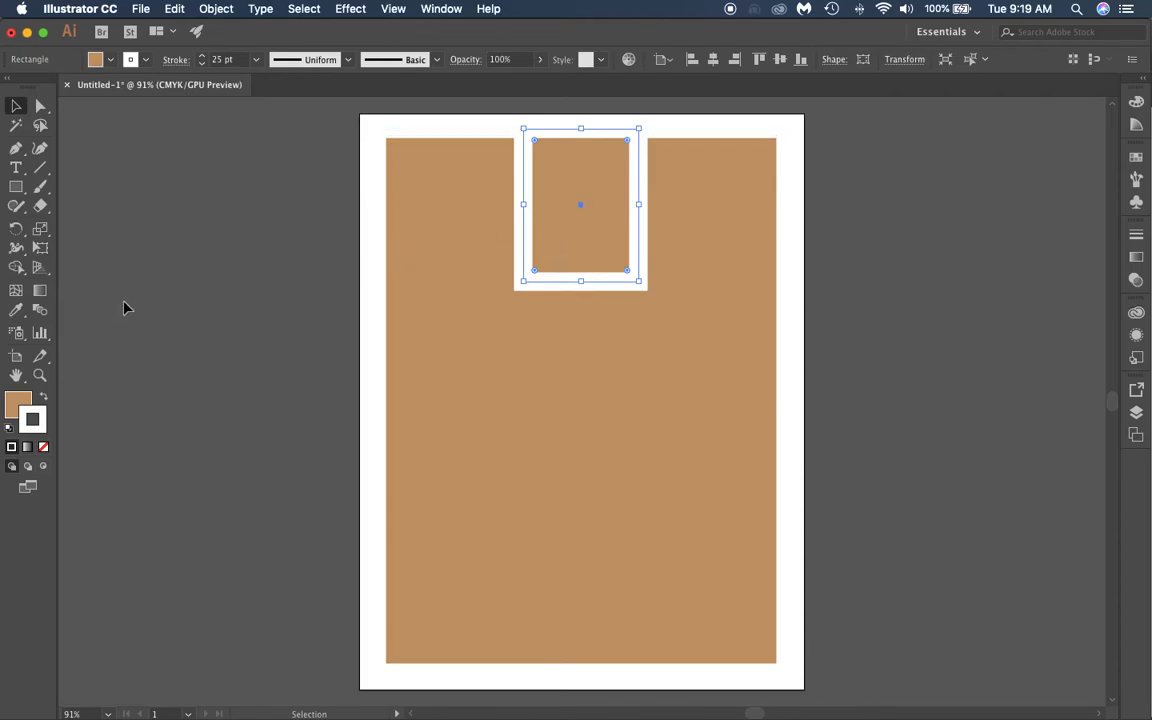
pyautogui.moveTo(347, 249)
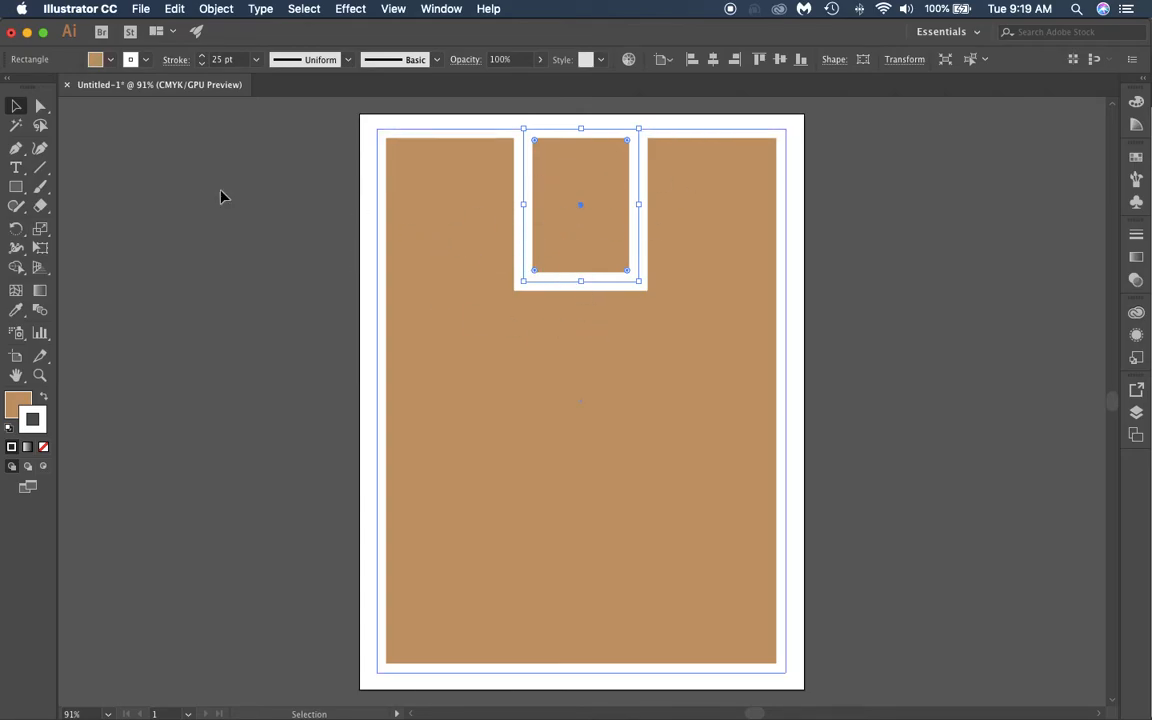
pyautogui.moveTo(495, 291)
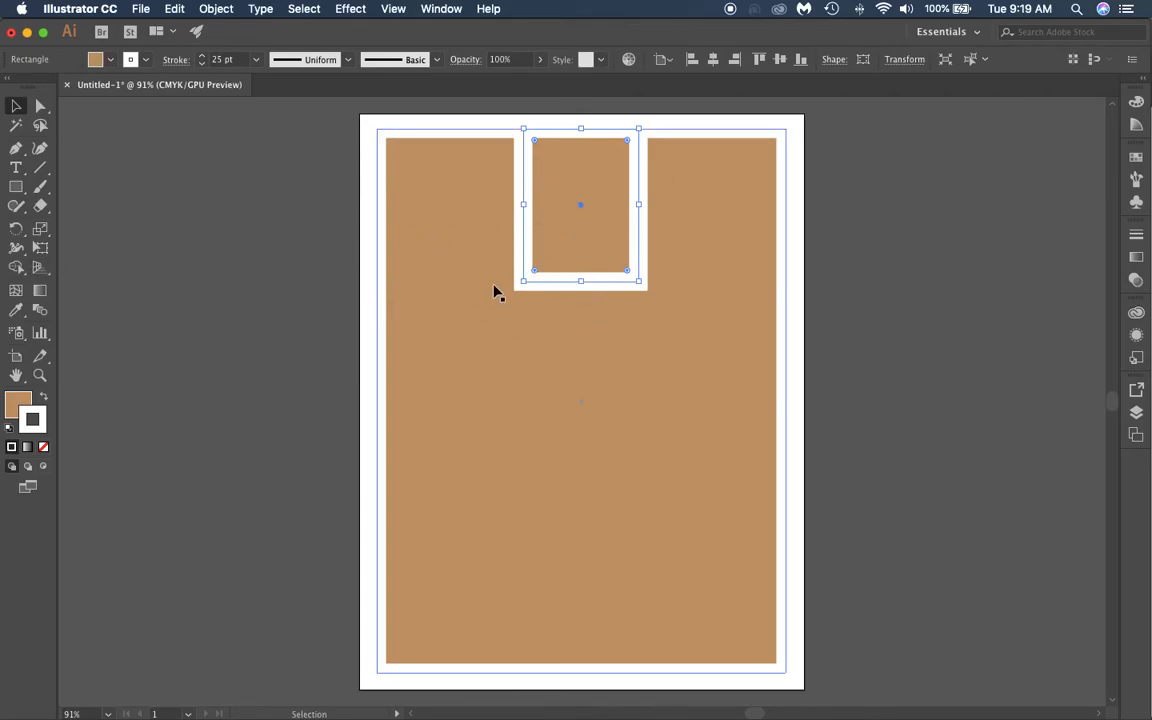
pyautogui.moveTo(537, 270); pyautogui.dragTo(560, 248)
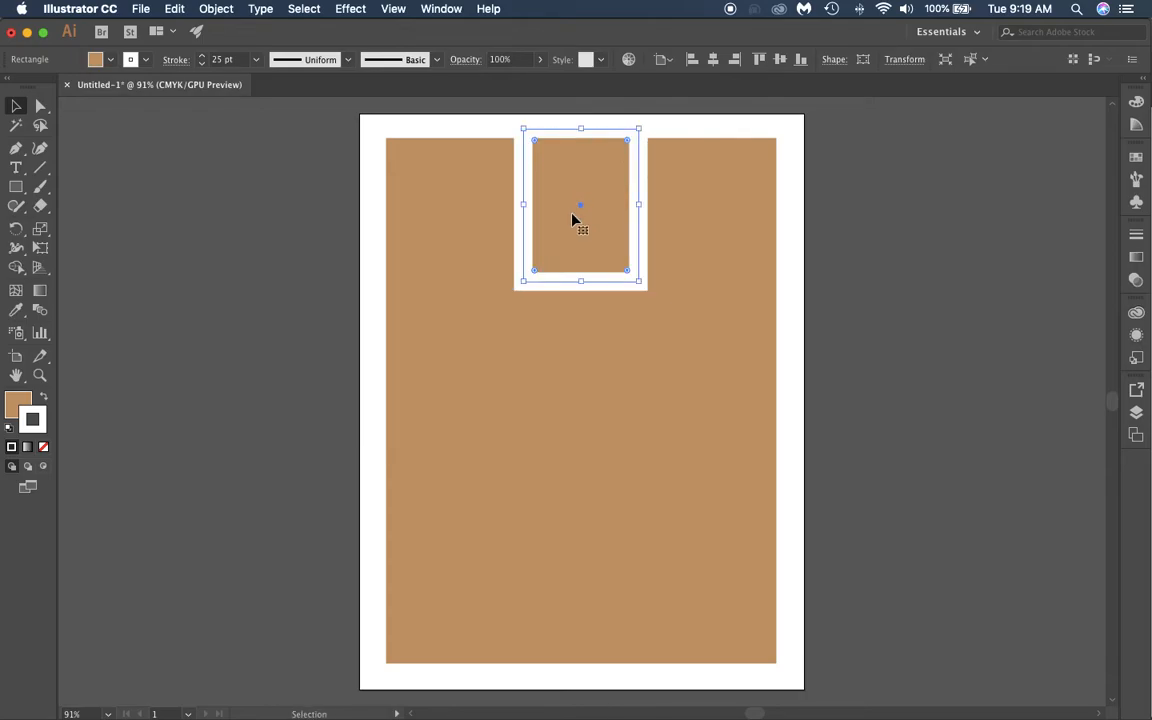
pyautogui.moveTo(330, 194)
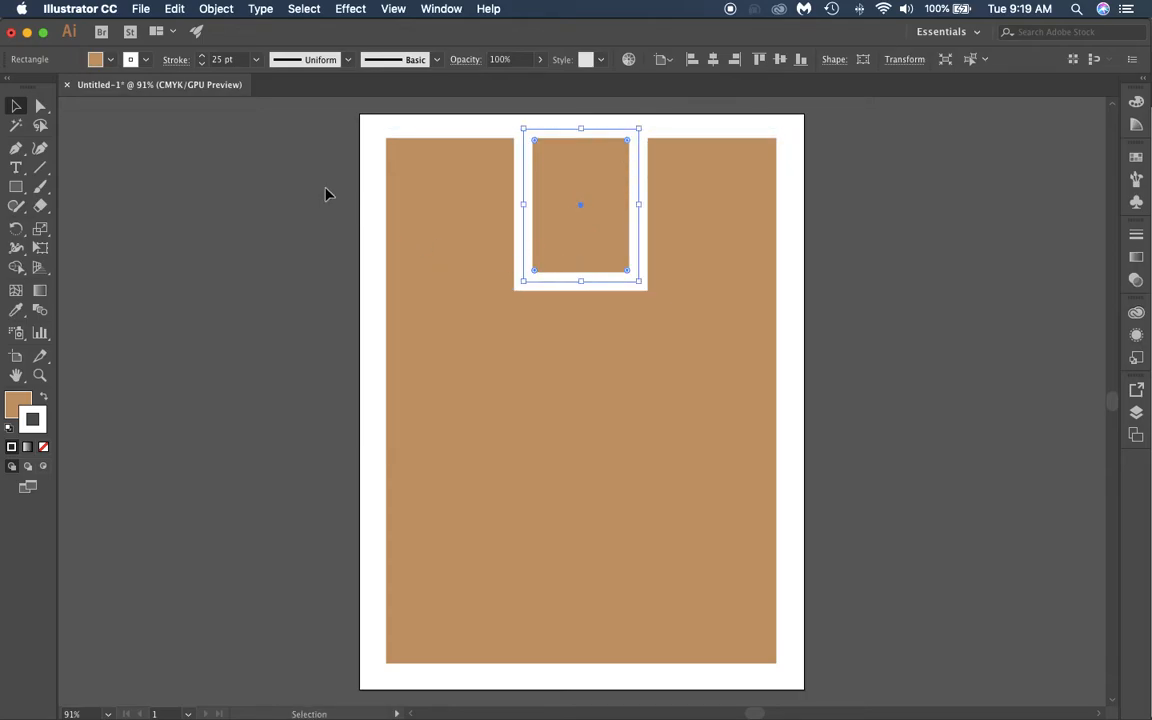
pyautogui.moveTo(125, 164)
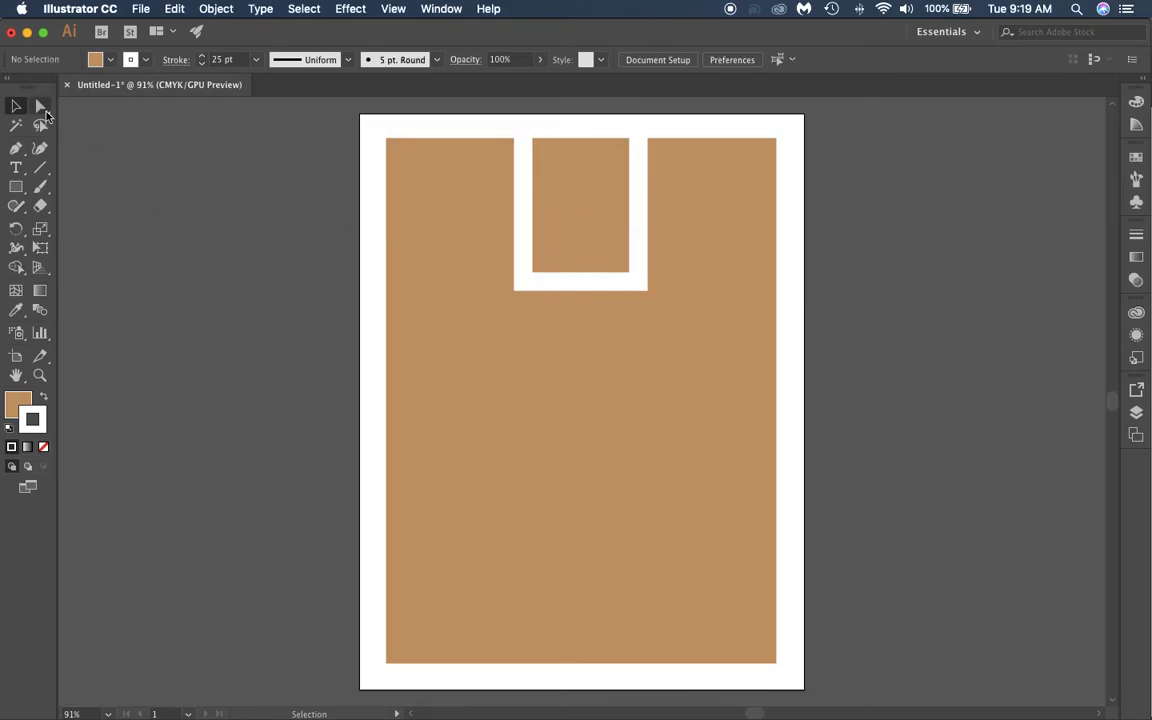
# Step: Select the lane's bottom anchors and fully round those corners into a U-shaped key
pyautogui.click(37, 107)
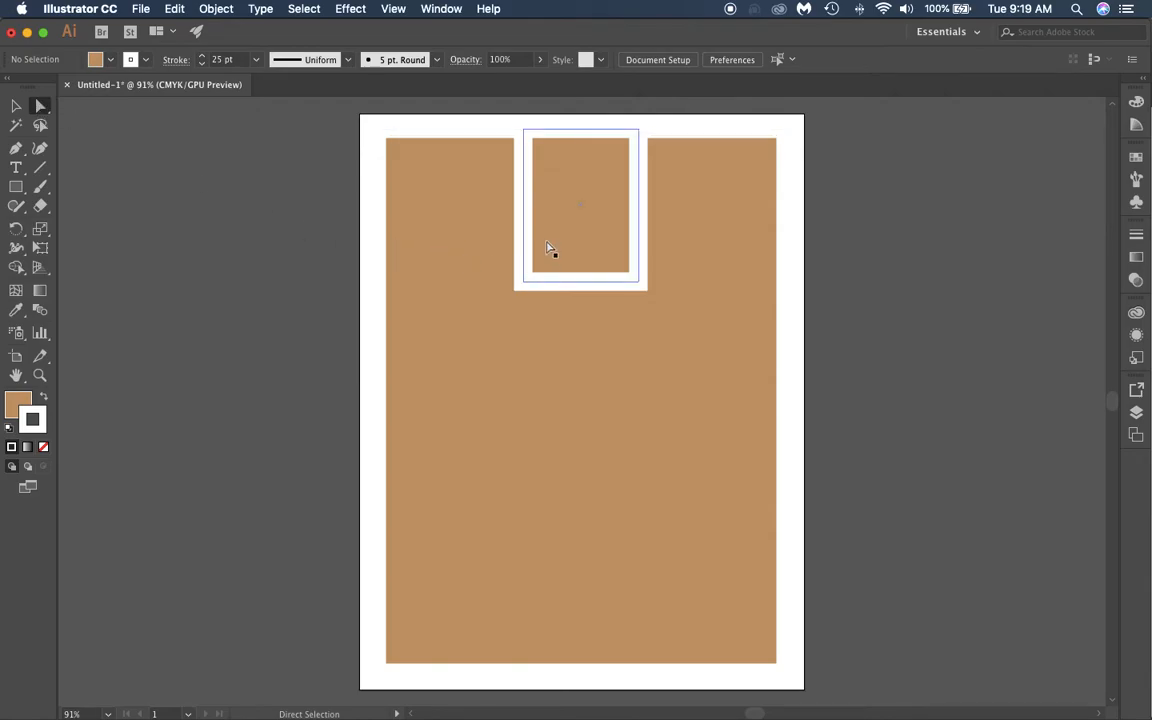
pyautogui.click(529, 277)
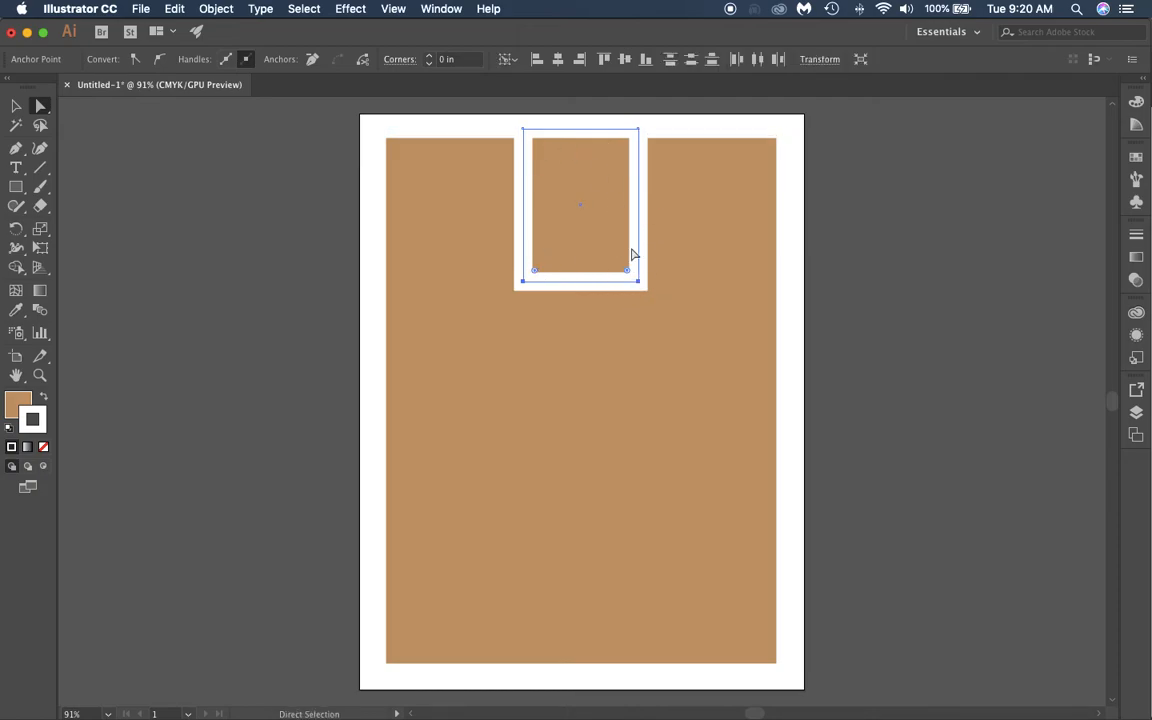
pyautogui.moveTo(627, 270); pyautogui.dragTo(611, 248)
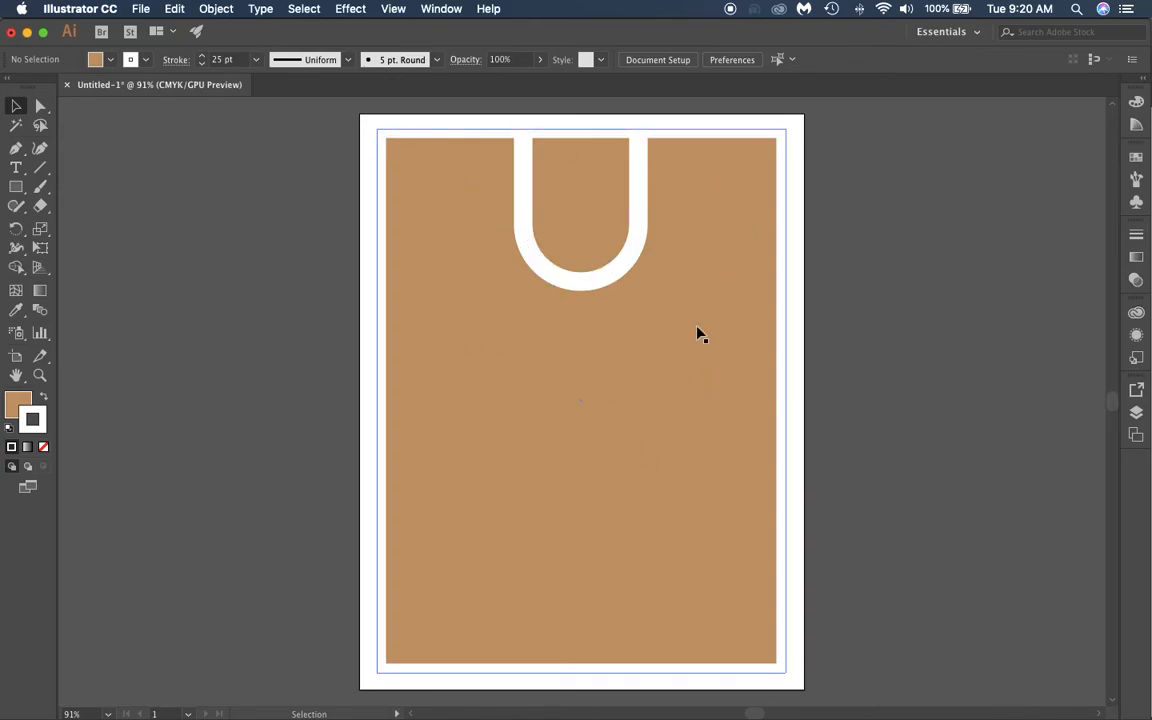
pyautogui.moveTo(613, 655)
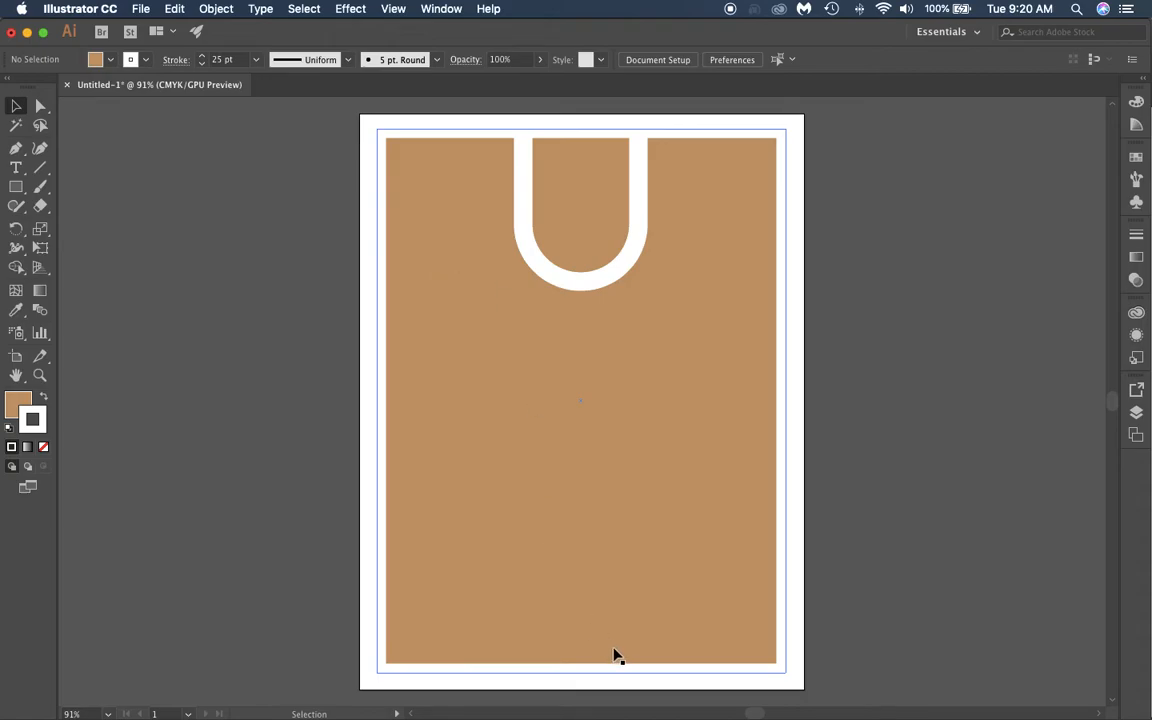
pyautogui.moveTo(16, 190)
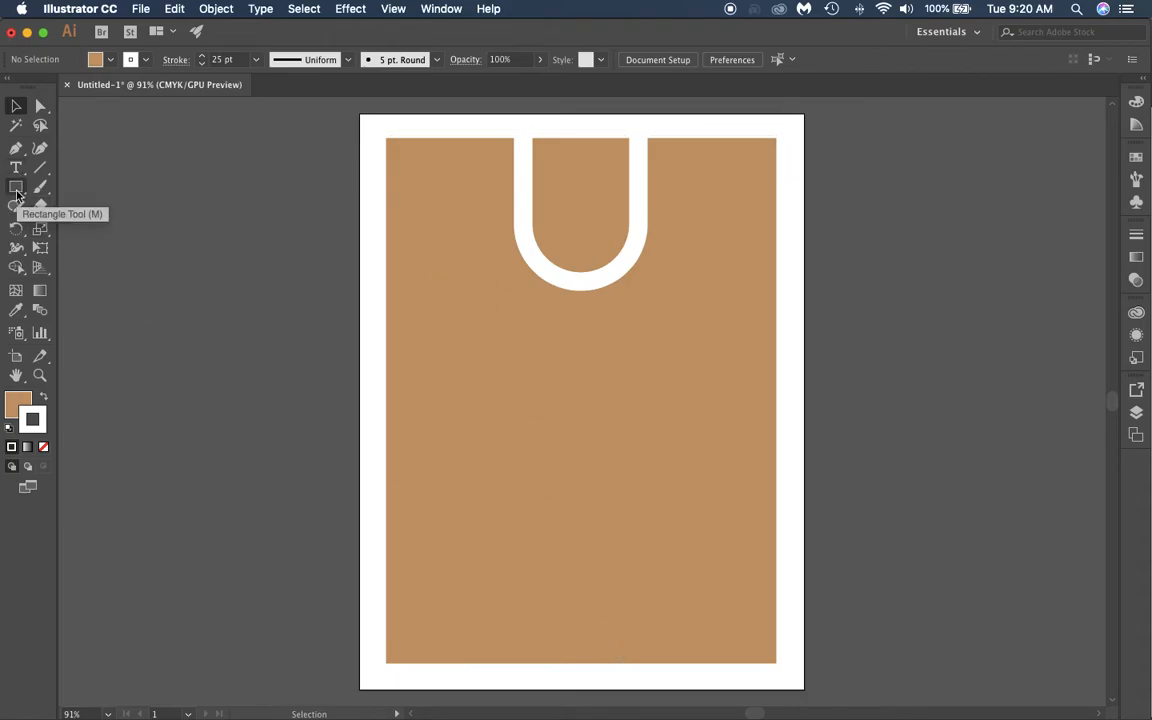
# Step: Draw a wide white-outlined rectangle across the court's top, covering the lane
pyautogui.click(14, 189)
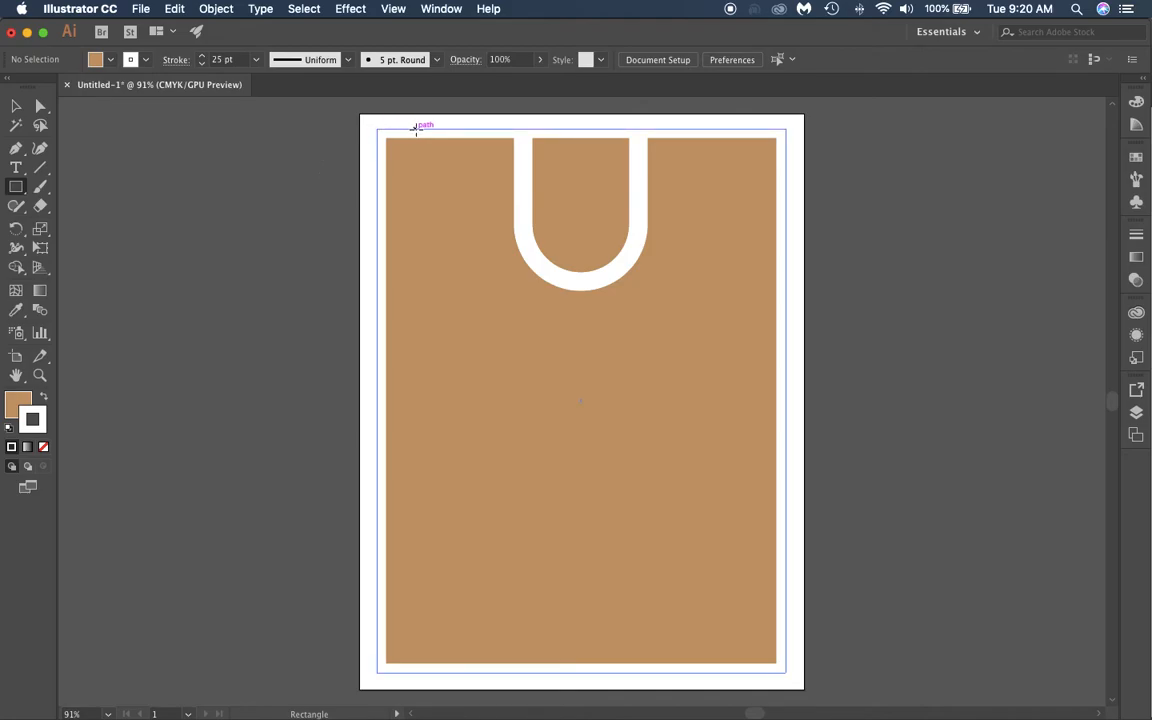
pyautogui.moveTo(413, 130); pyautogui.dragTo(725, 278)
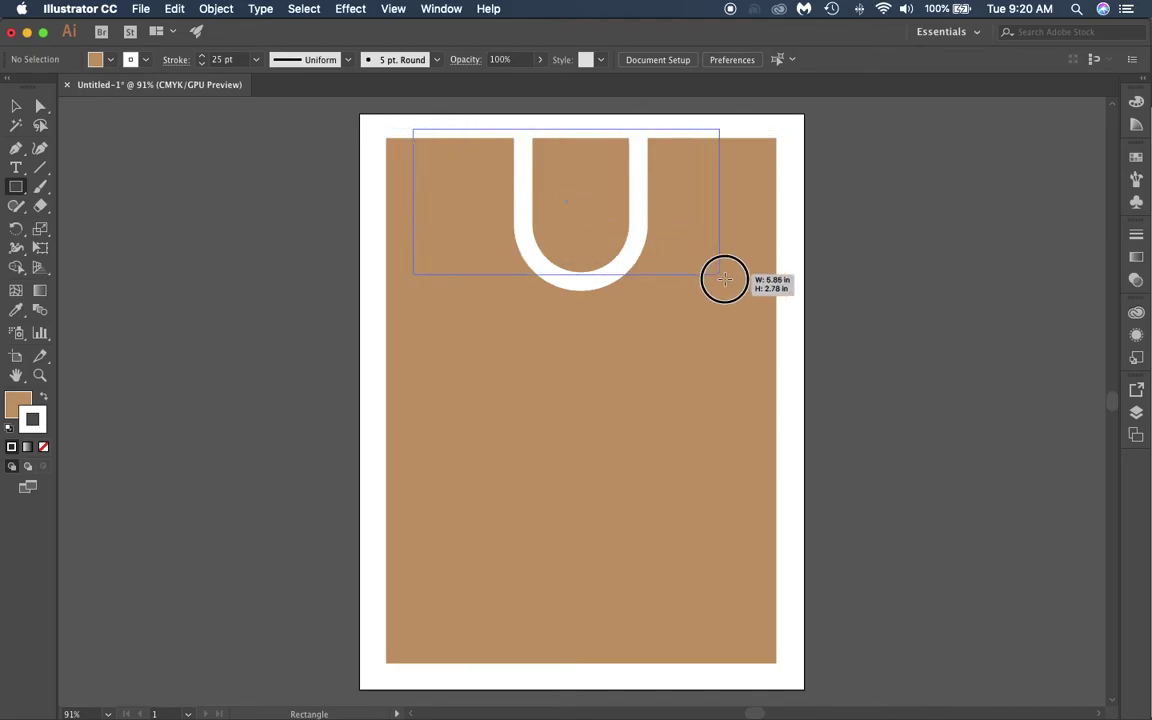
pyautogui.moveTo(724, 279); pyautogui.dragTo(748, 295)
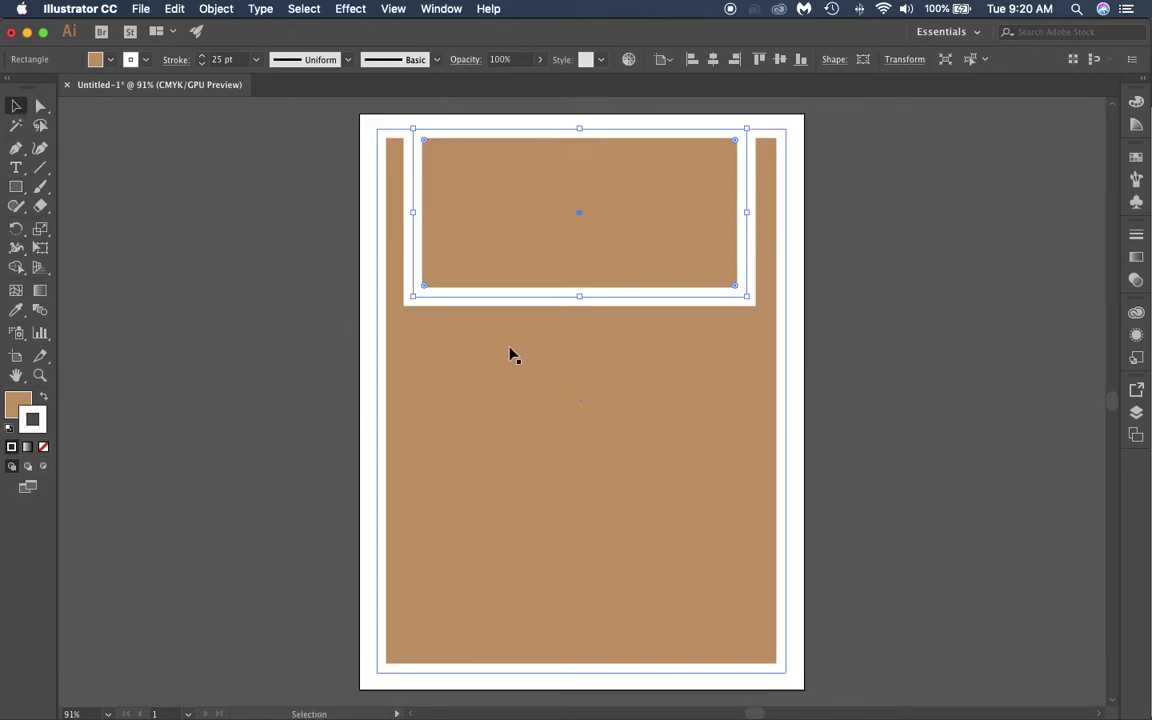
pyautogui.moveTo(500, 351)
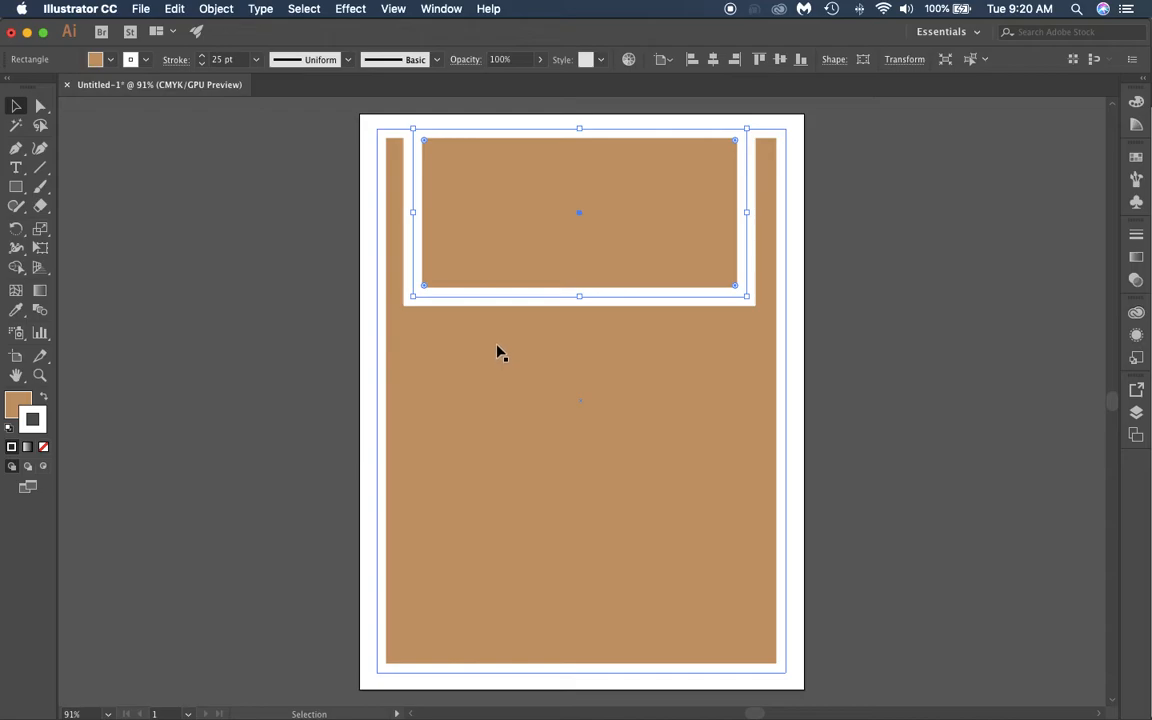
pyautogui.moveTo(240, 255)
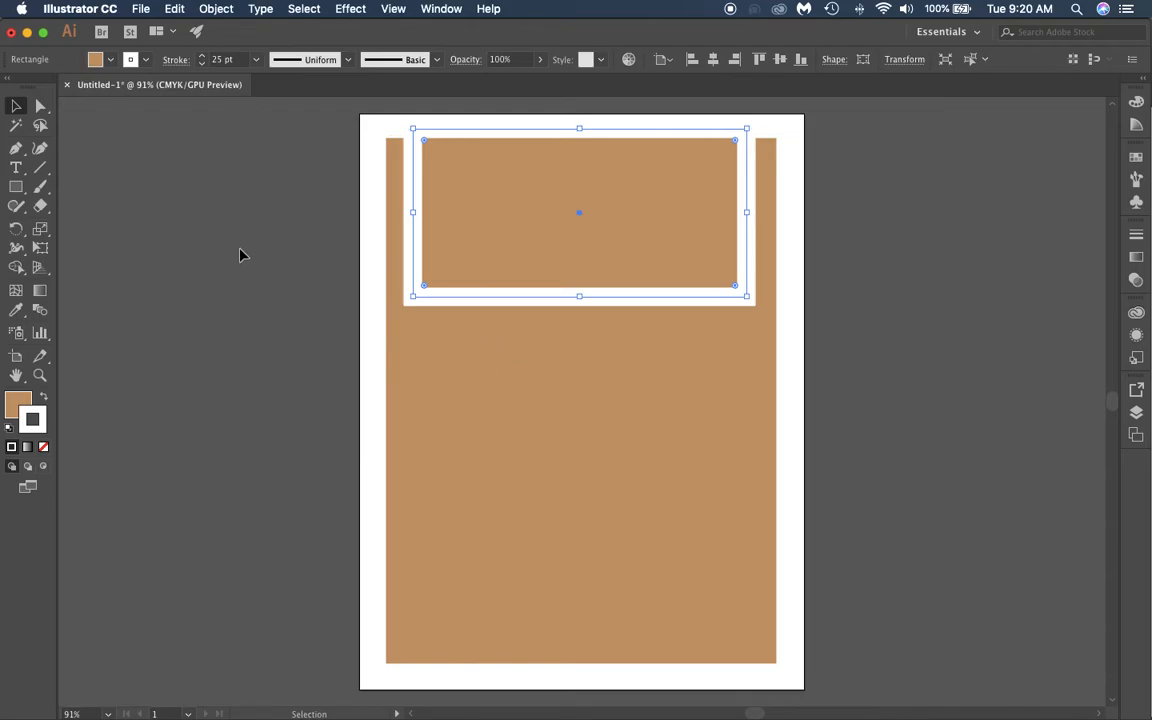
pyautogui.moveTo(199, 287)
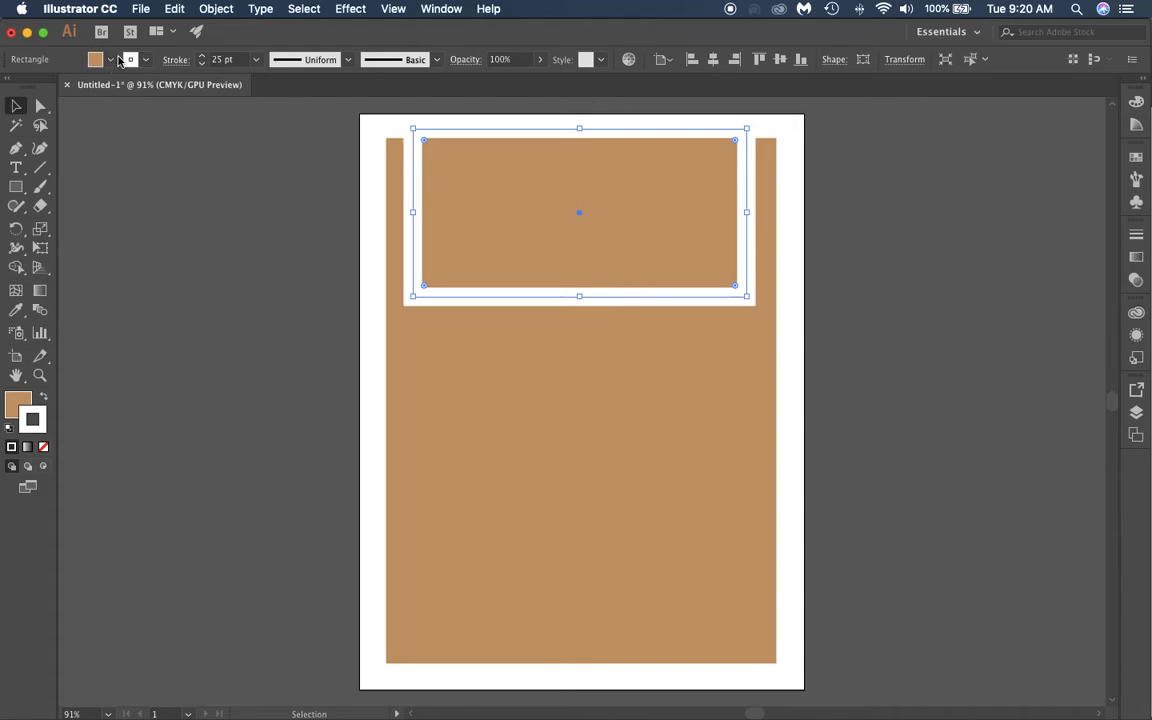
pyautogui.moveTo(113, 62)
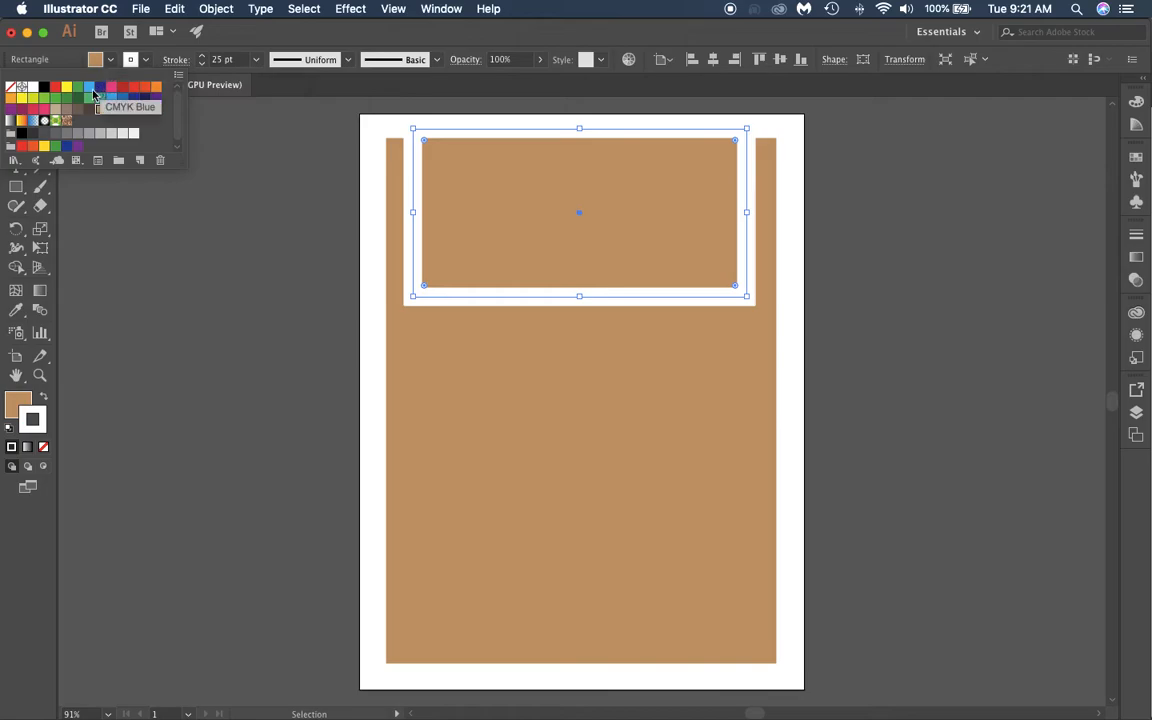
pyautogui.moveTo(14, 88)
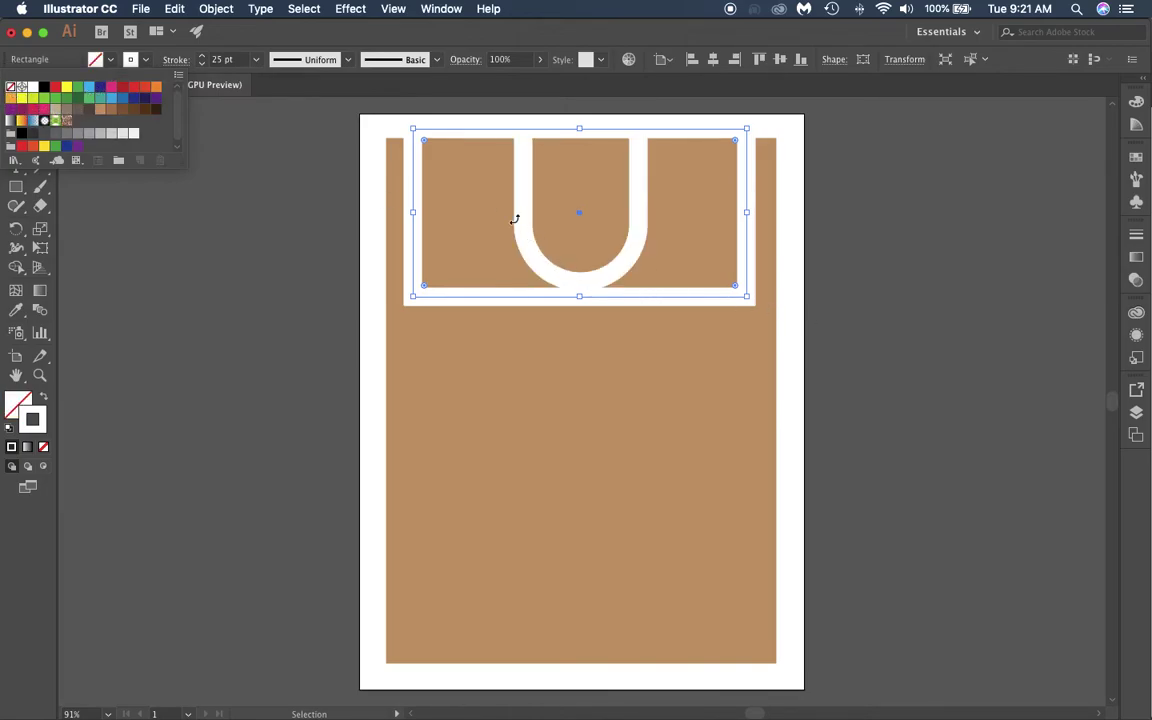
pyautogui.moveTo(504, 237)
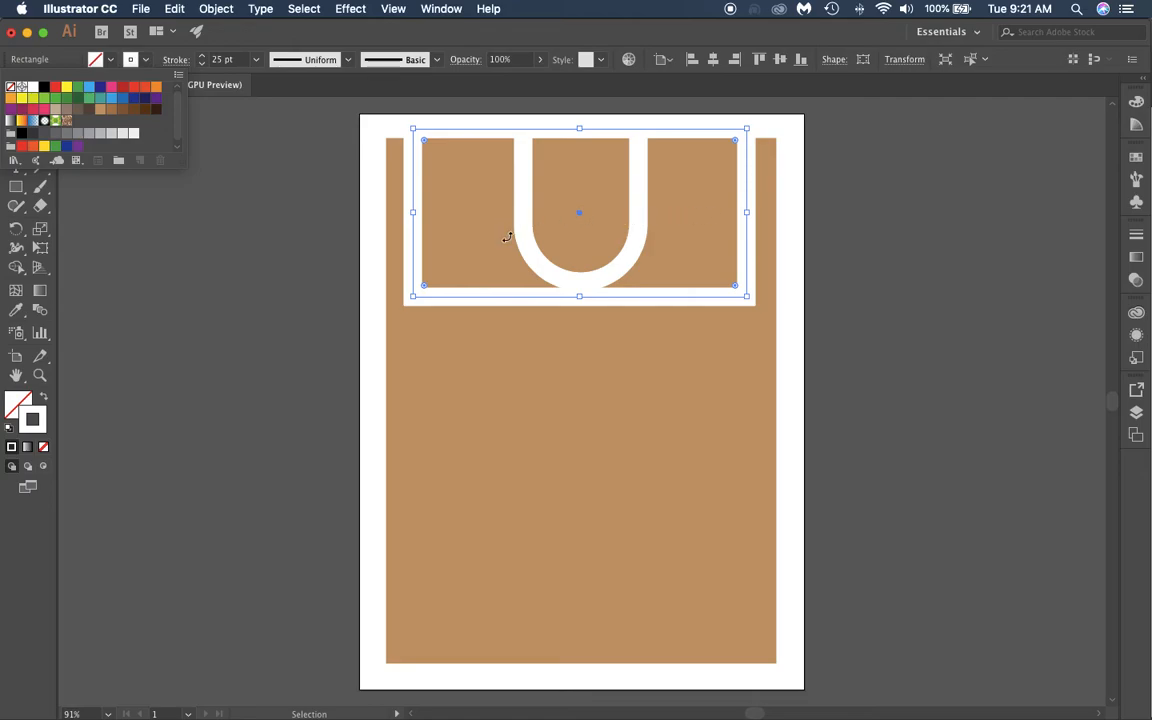
pyautogui.moveTo(651, 172)
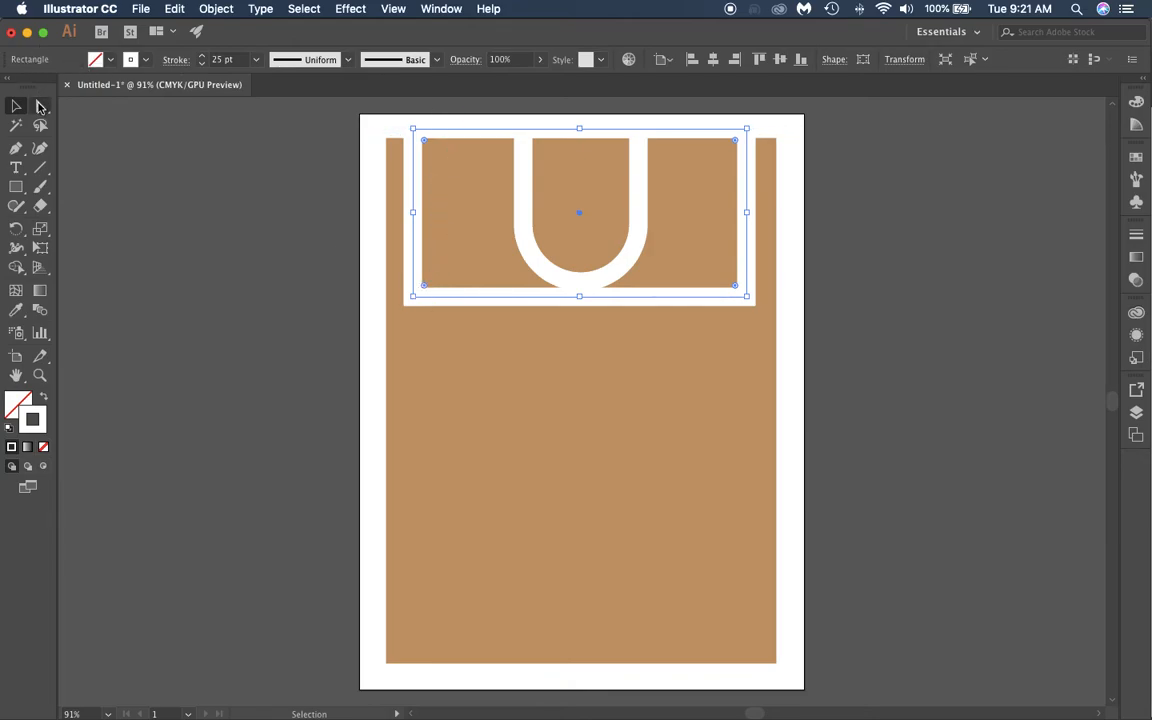
pyautogui.moveTo(579, 298)
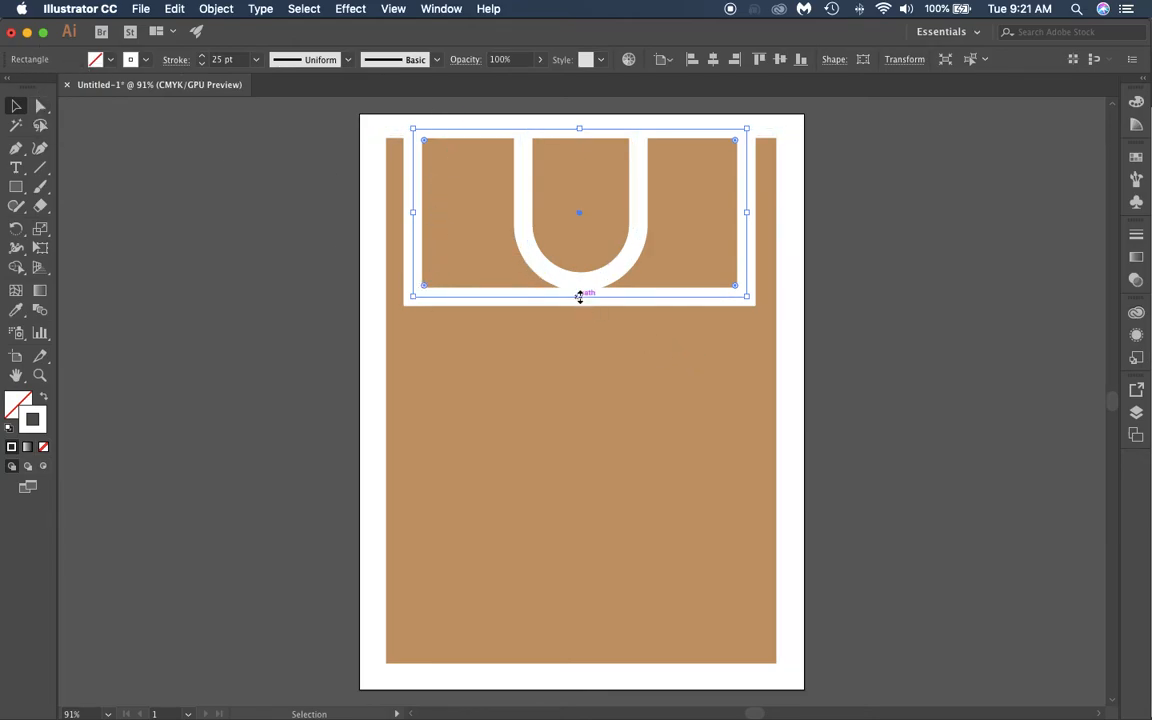
# Step: Pull the wide rectangle's corner widget inward to curve its bottom into a semicircular arc
pyautogui.moveTo(579, 295); pyautogui.dragTo(579, 308)
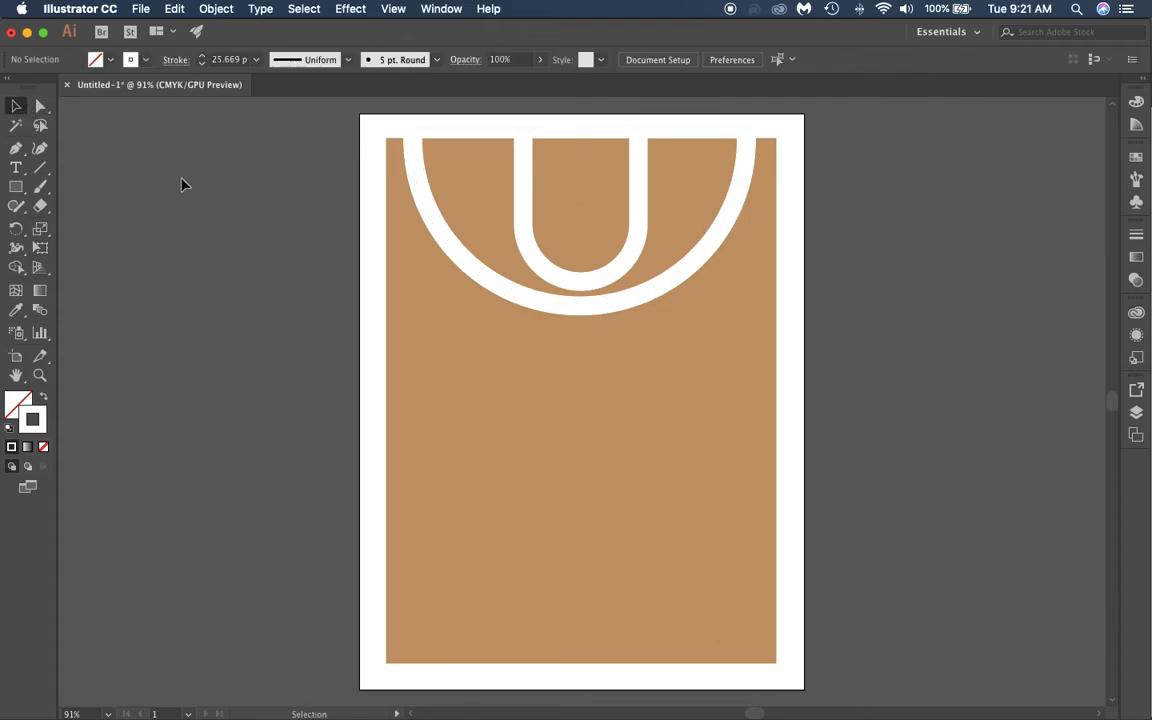
pyautogui.moveTo(310, 283)
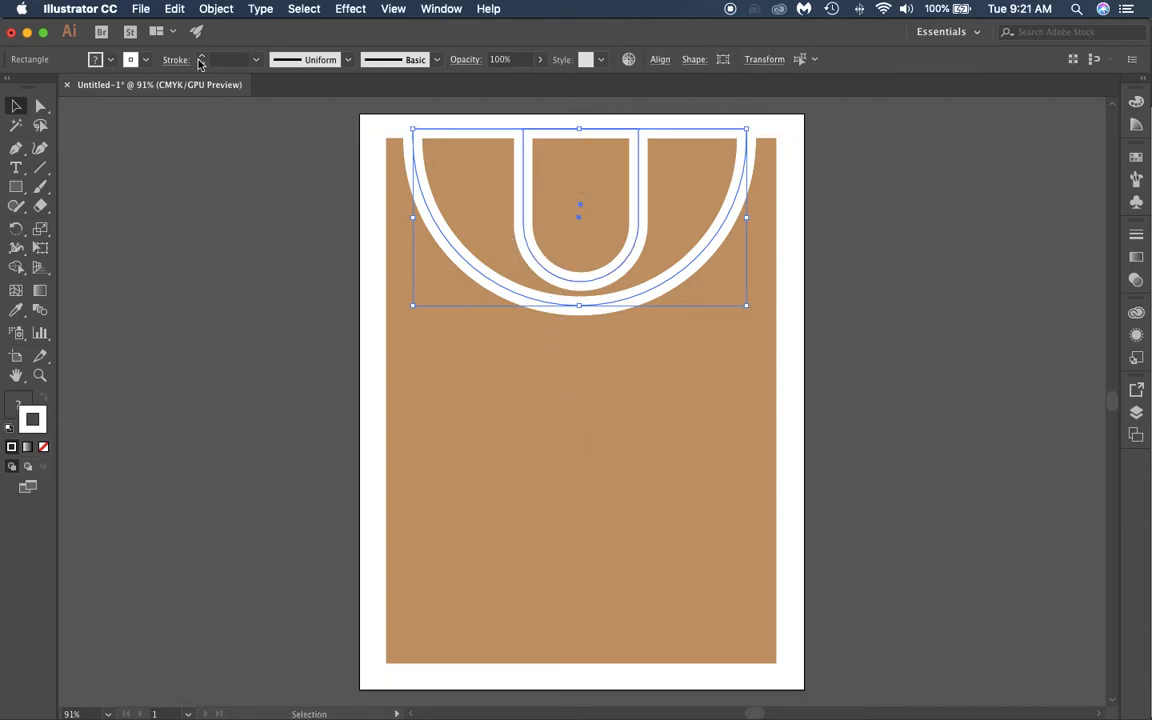
# Step: Deselect, paste the copied arc and lane, and drag the copy down to the court's bottom
pyautogui.click(151, 8)
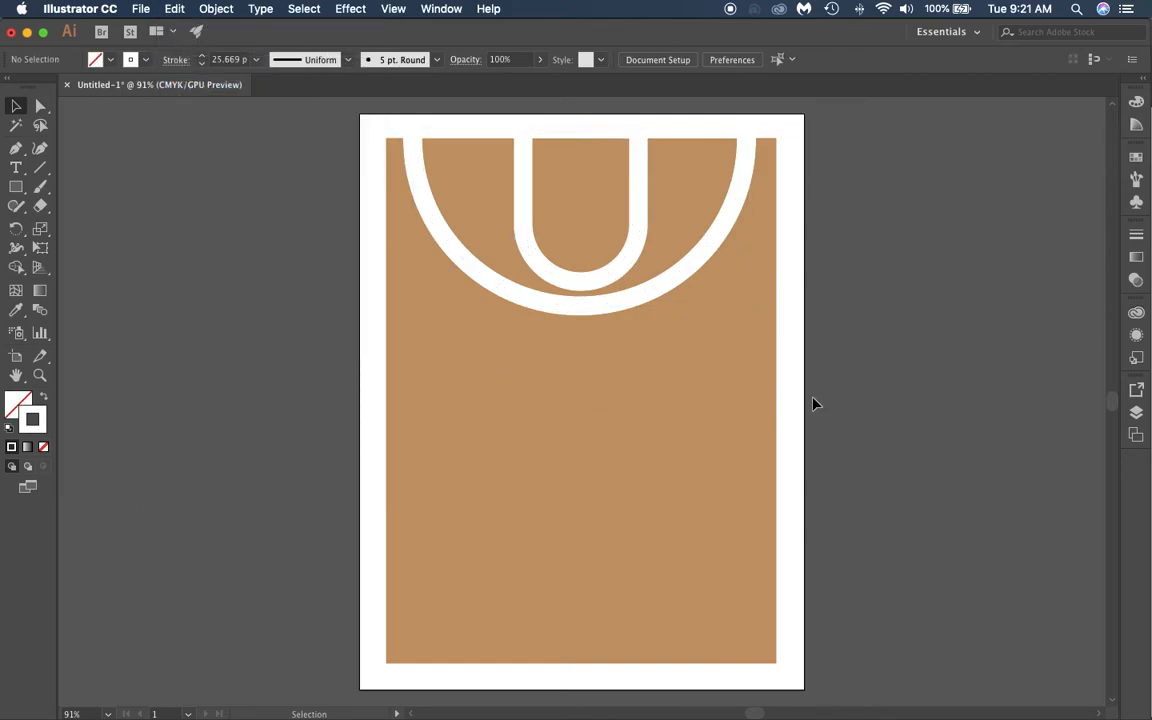
pyautogui.click(205, 9)
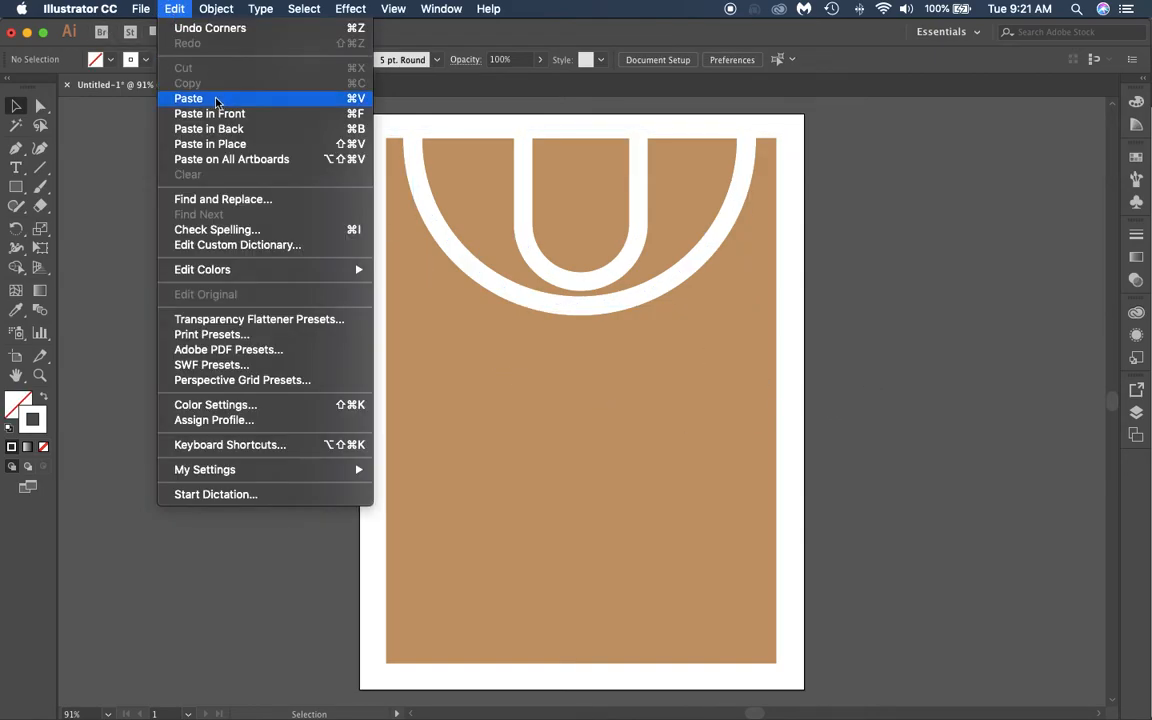
pyautogui.click(188, 98)
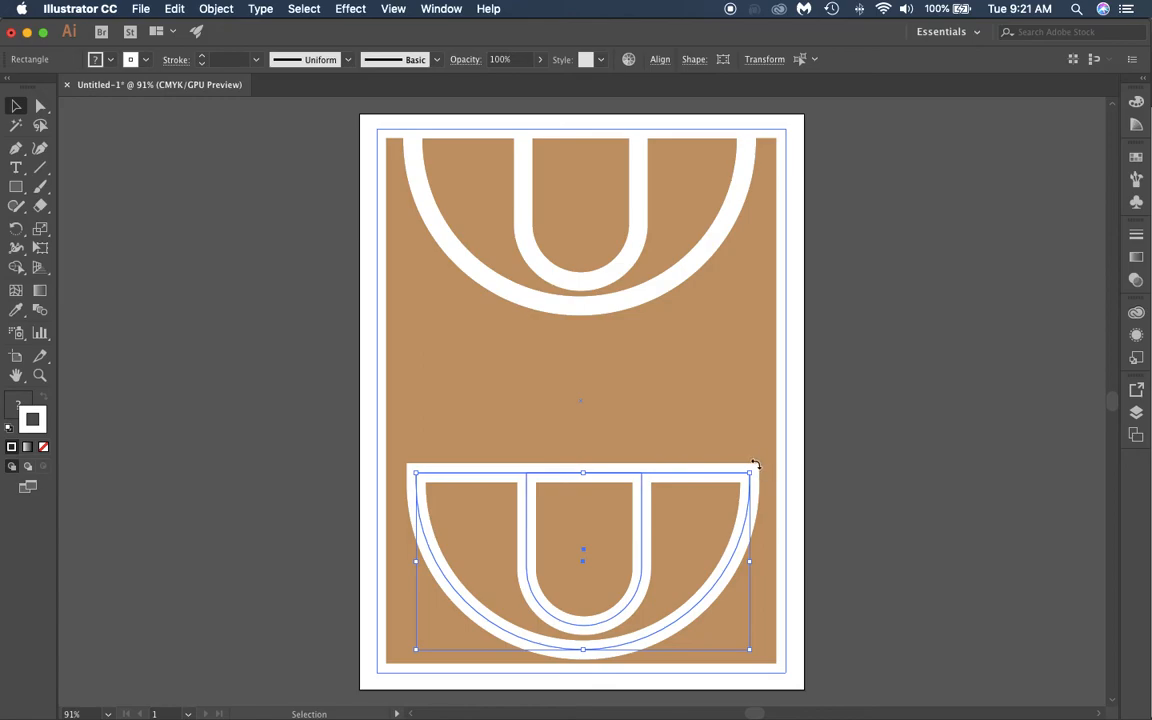
pyautogui.moveTo(755, 464); pyautogui.dragTo(635, 455)
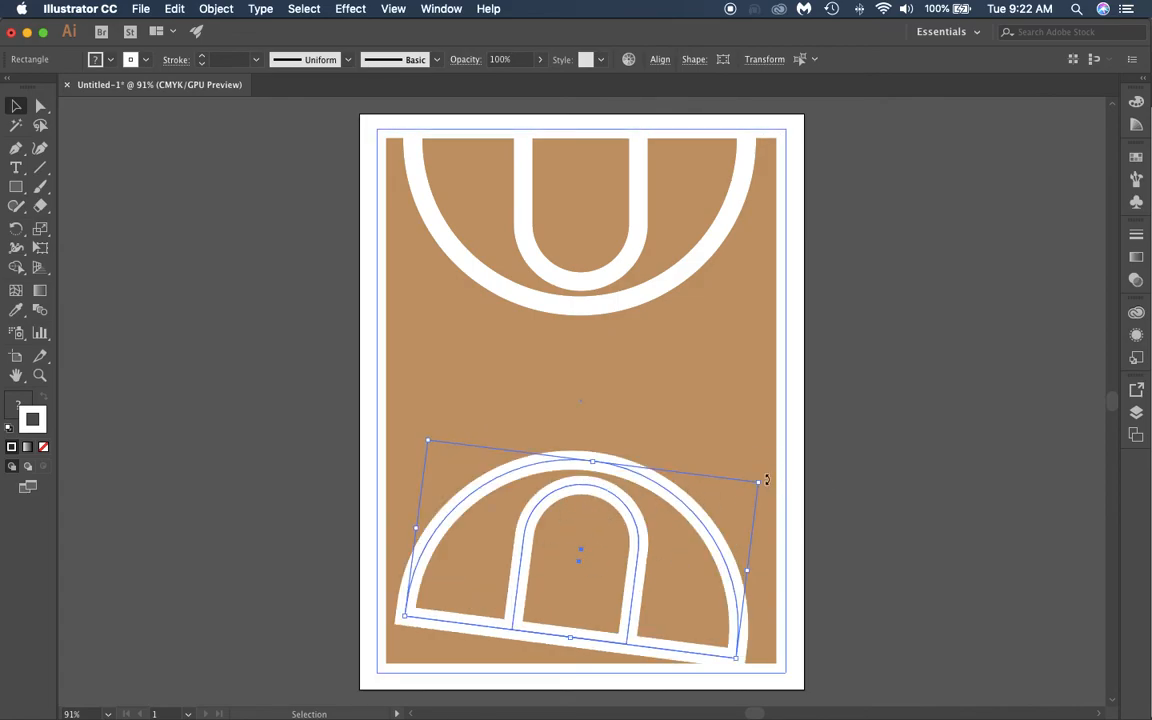
# Step: Drag outside a bounding-box corner to turn the bottom copy around to roughly 180 degrees
pyautogui.moveTo(754, 482); pyautogui.dragTo(768, 456)
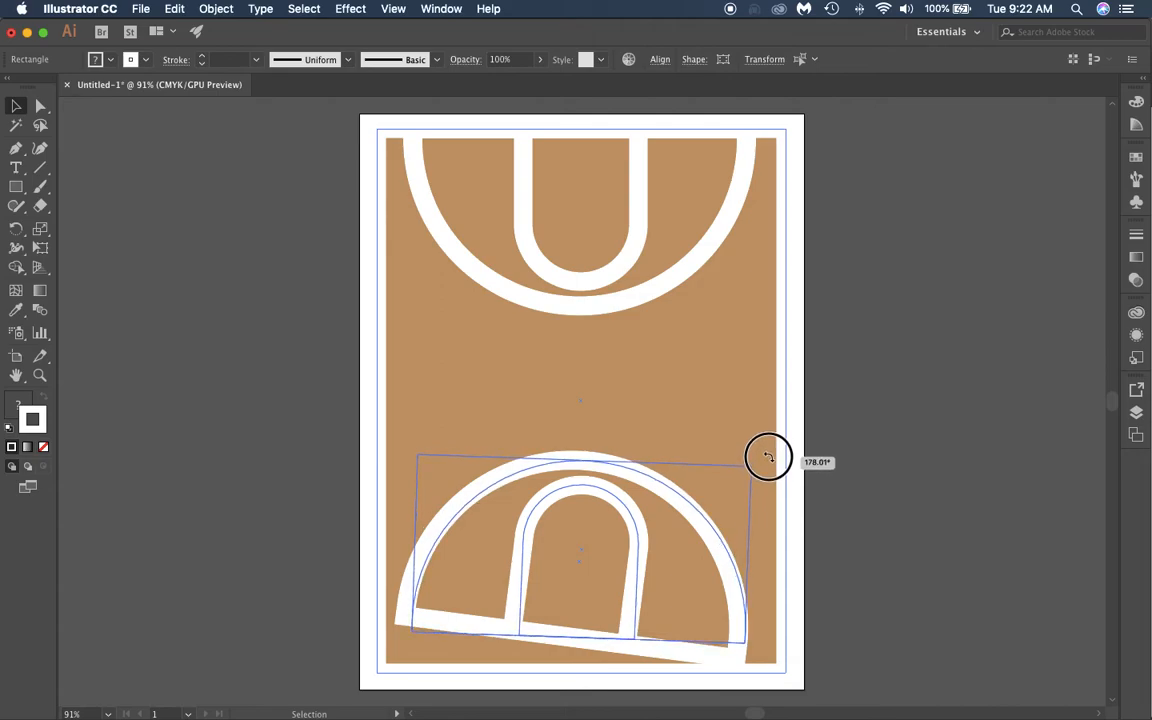
pyautogui.moveTo(768, 455); pyautogui.dragTo(762, 428)
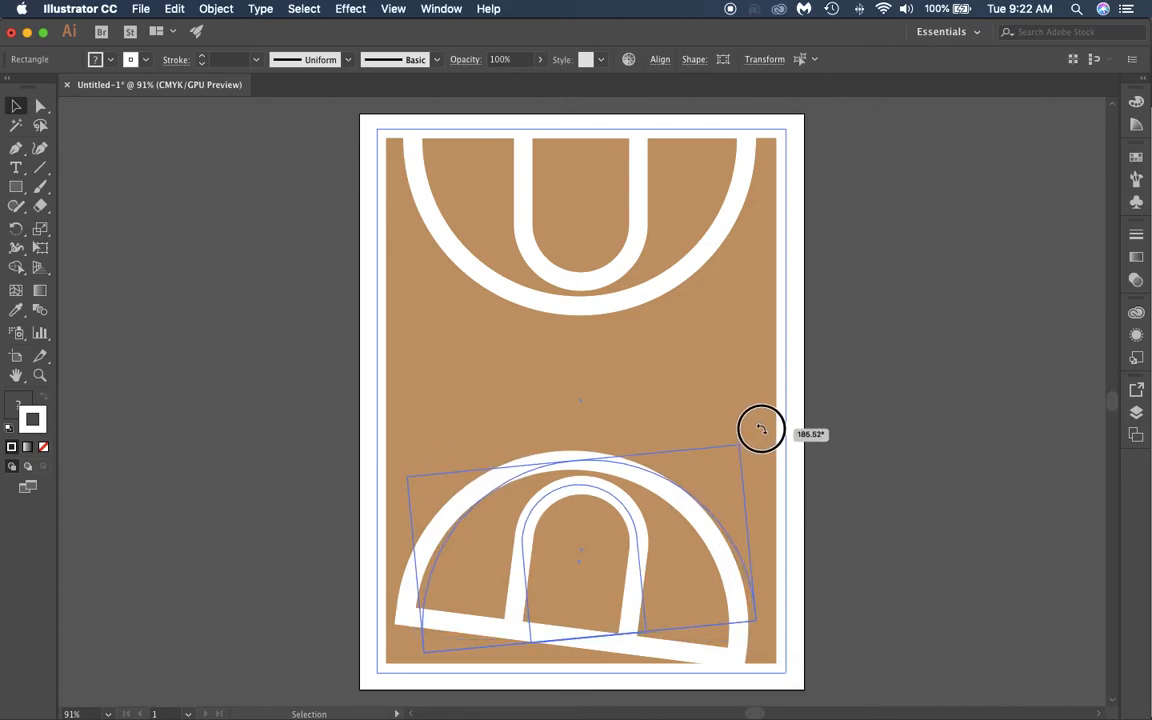
pyautogui.moveTo(760, 428); pyautogui.dragTo(767, 430)
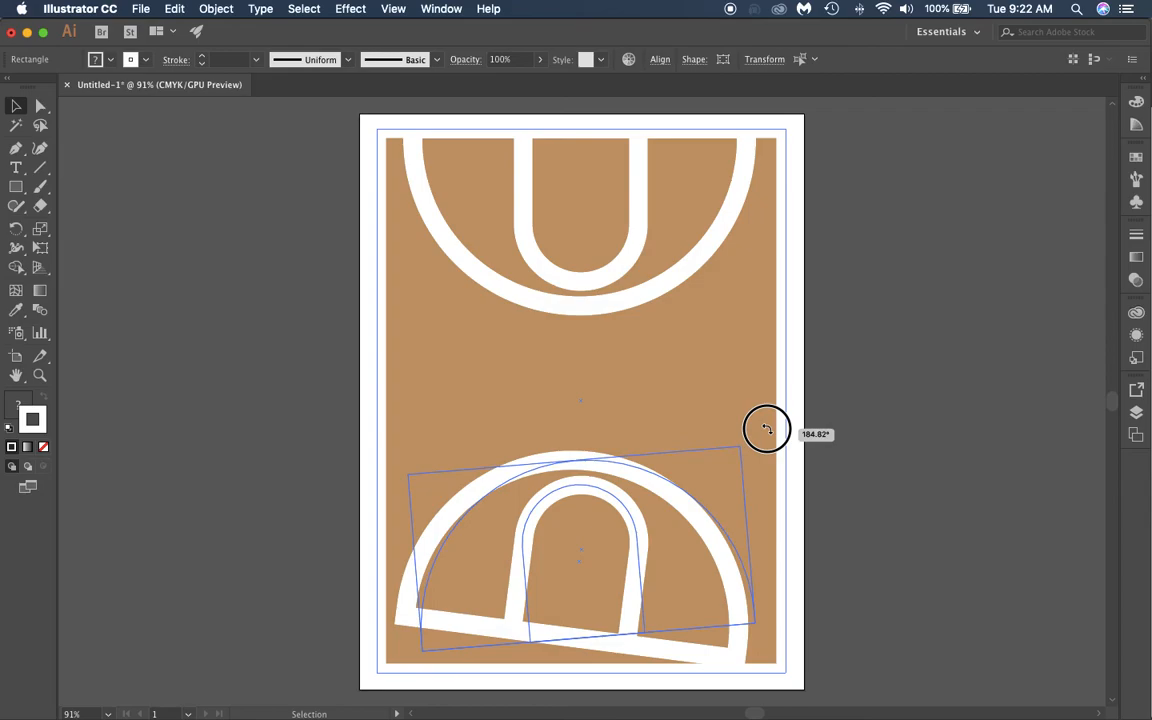
pyautogui.moveTo(765, 428); pyautogui.dragTo(780, 445)
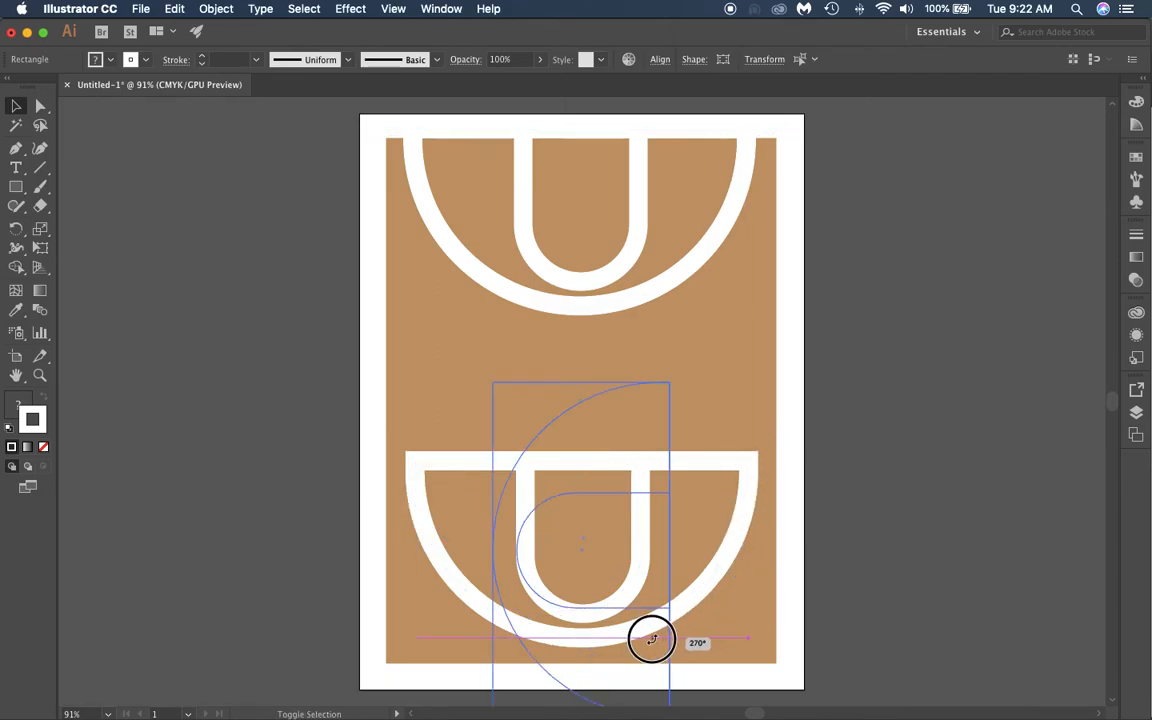
# Step: Rotate the copy exactly 180° and nudge its flat edge onto the bottom white border
pyautogui.moveTo(651, 639); pyautogui.dragTo(518, 572)
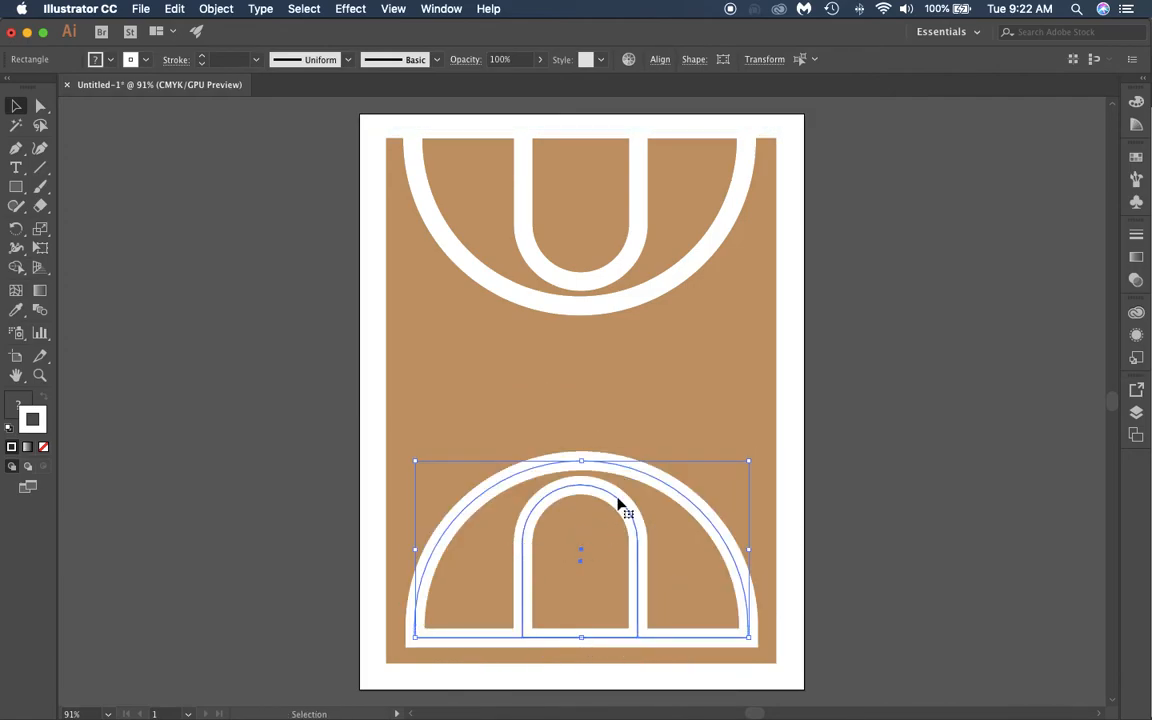
pyautogui.moveTo(618, 508); pyautogui.dragTo(632, 476)
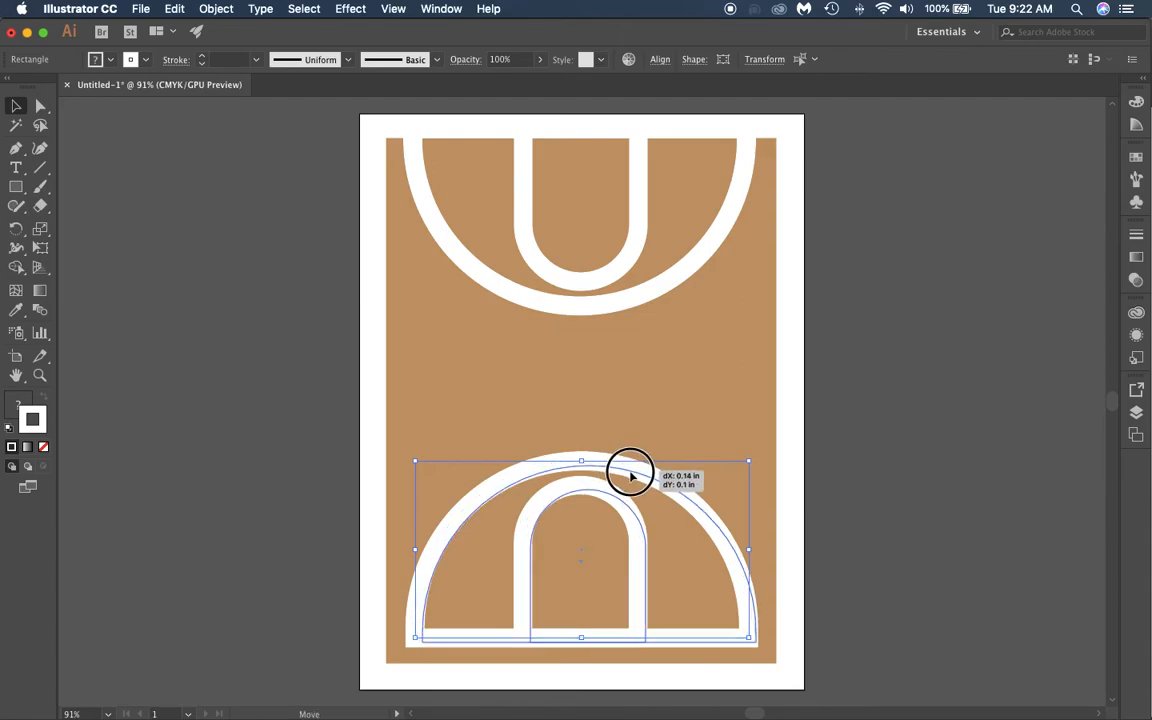
pyautogui.moveTo(630, 475); pyautogui.dragTo(643, 481)
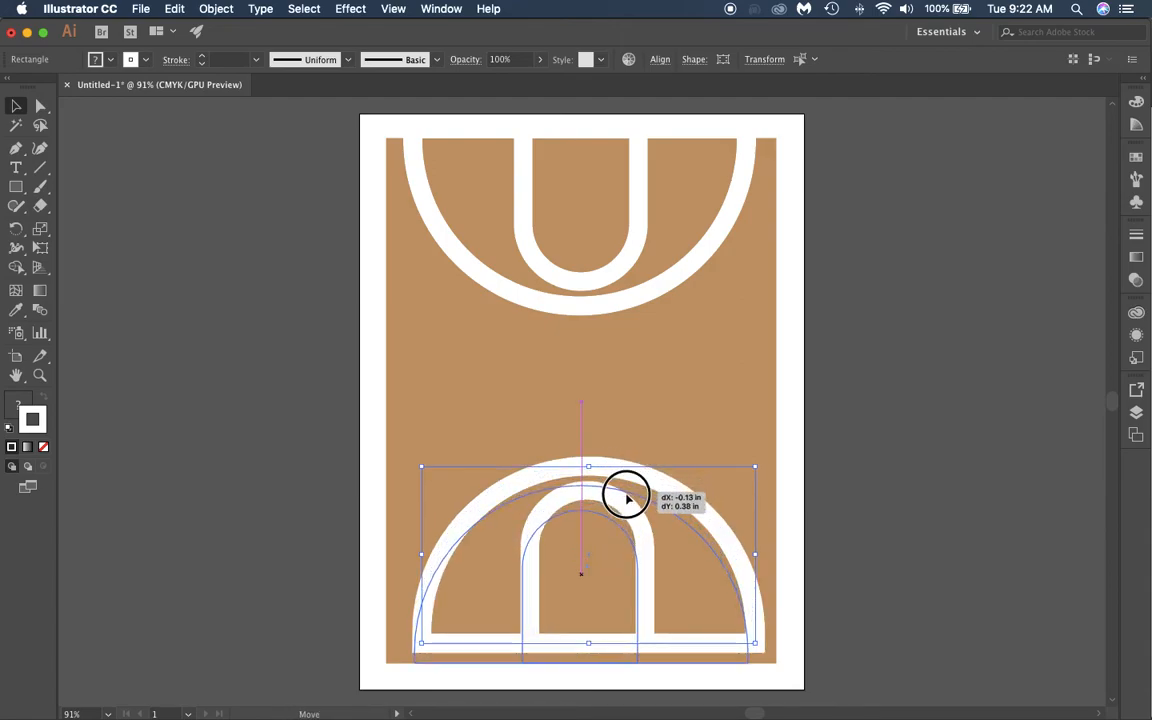
pyautogui.moveTo(627, 497); pyautogui.dragTo(629, 508)
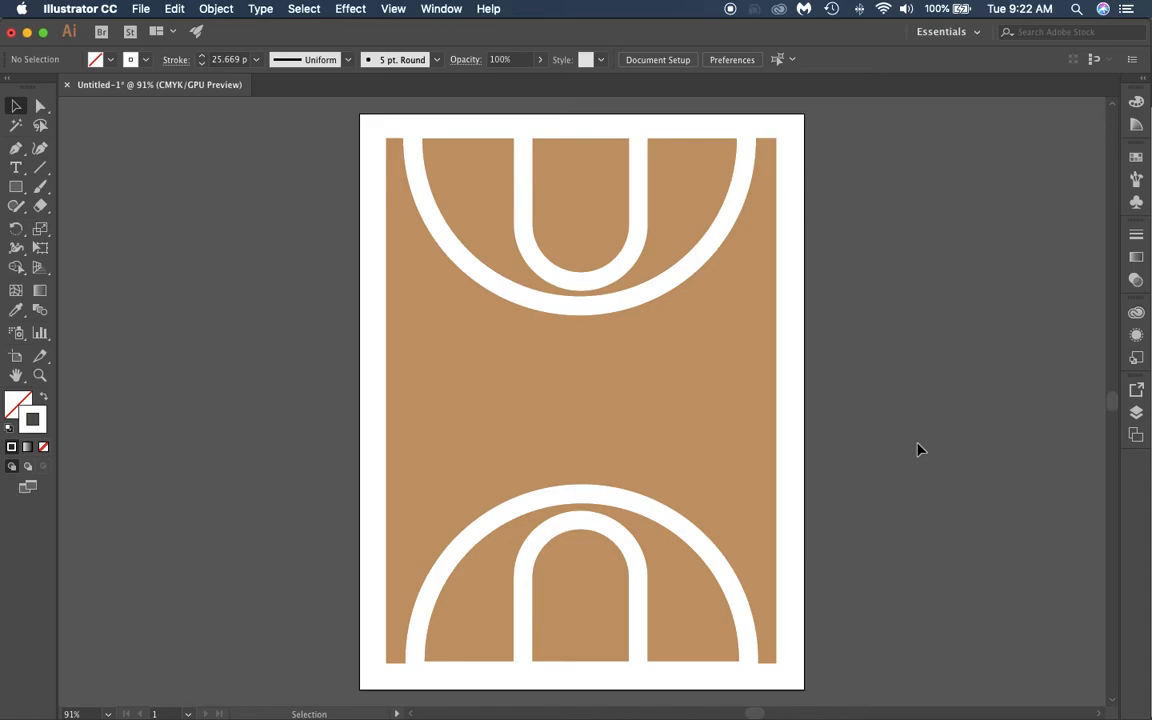
pyautogui.moveTo(920, 401)
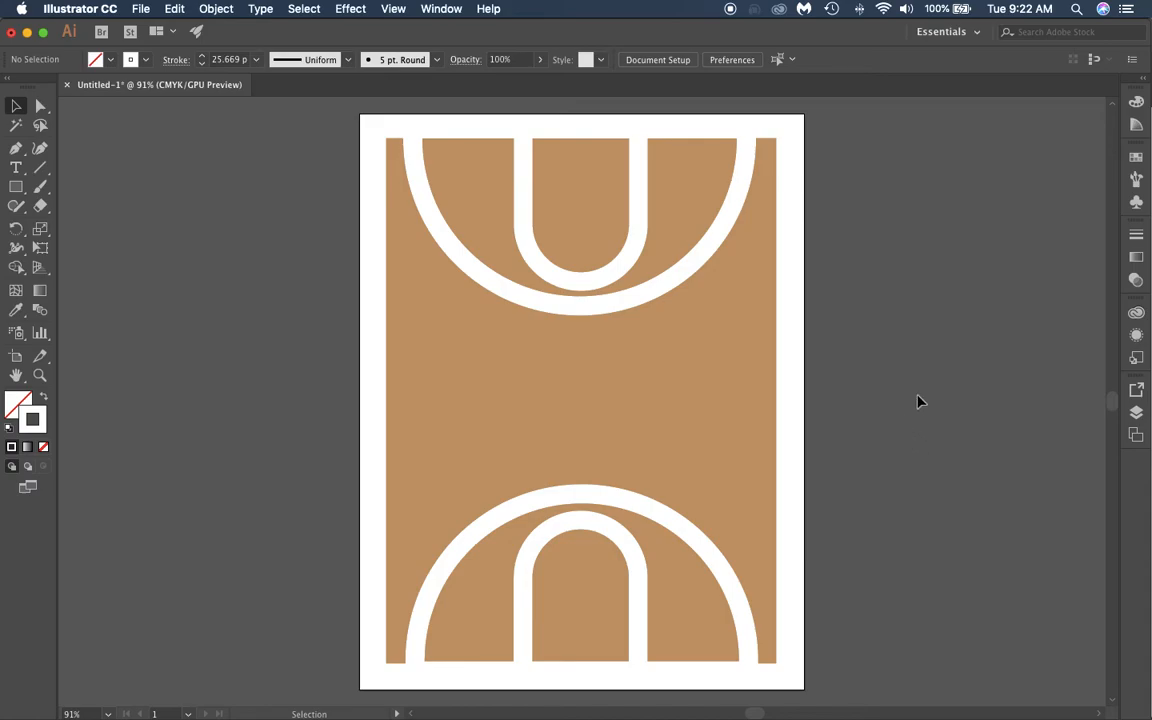
pyautogui.moveTo(311, 370)
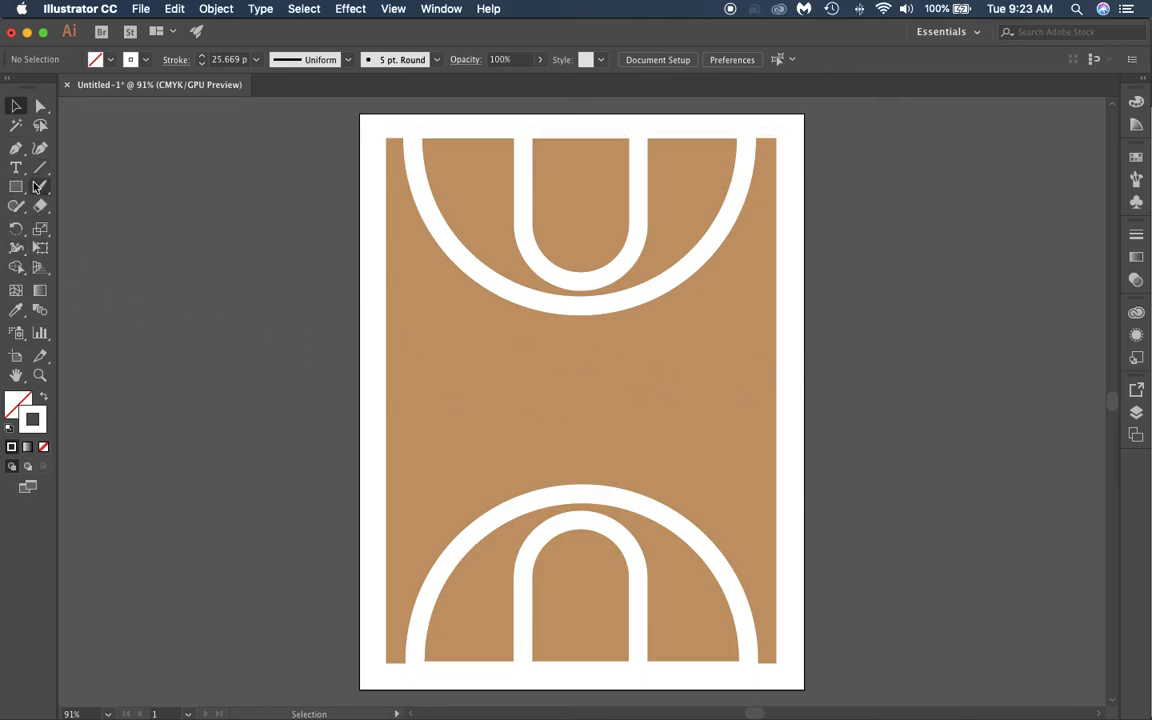
pyautogui.moveTo(37, 168)
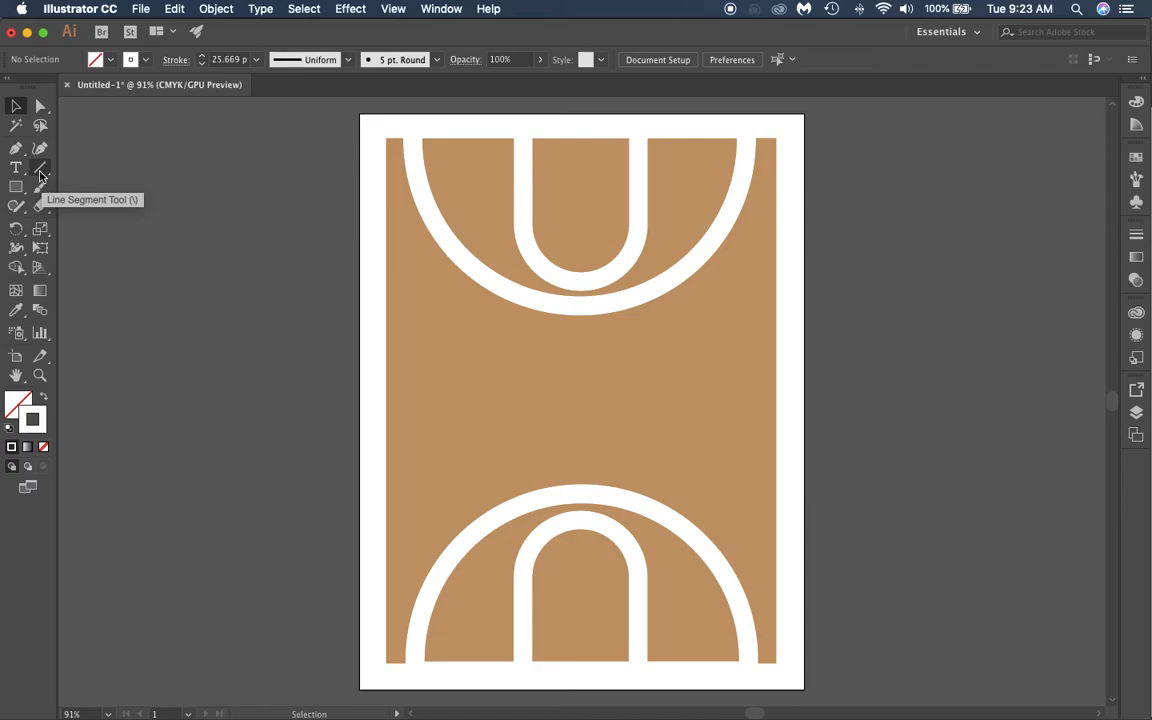
# Step: Draw a straight horizontal line from the left border to the right border at mid-court
pyautogui.click(42, 167)
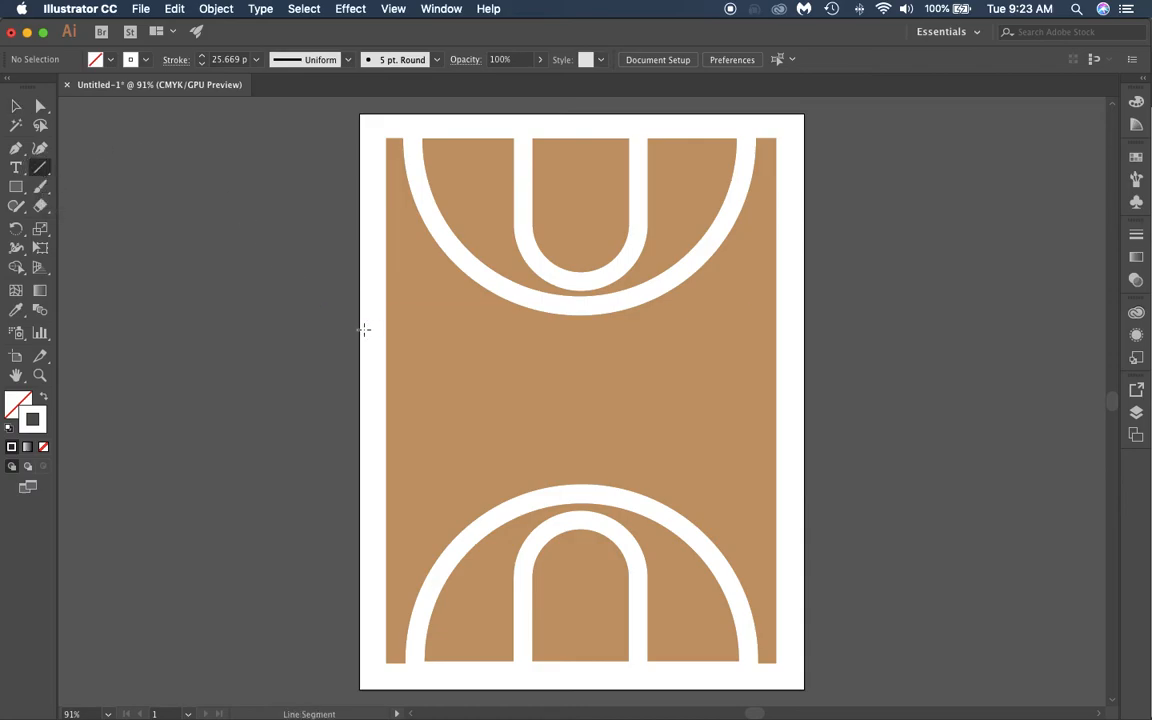
pyautogui.moveTo(375, 388)
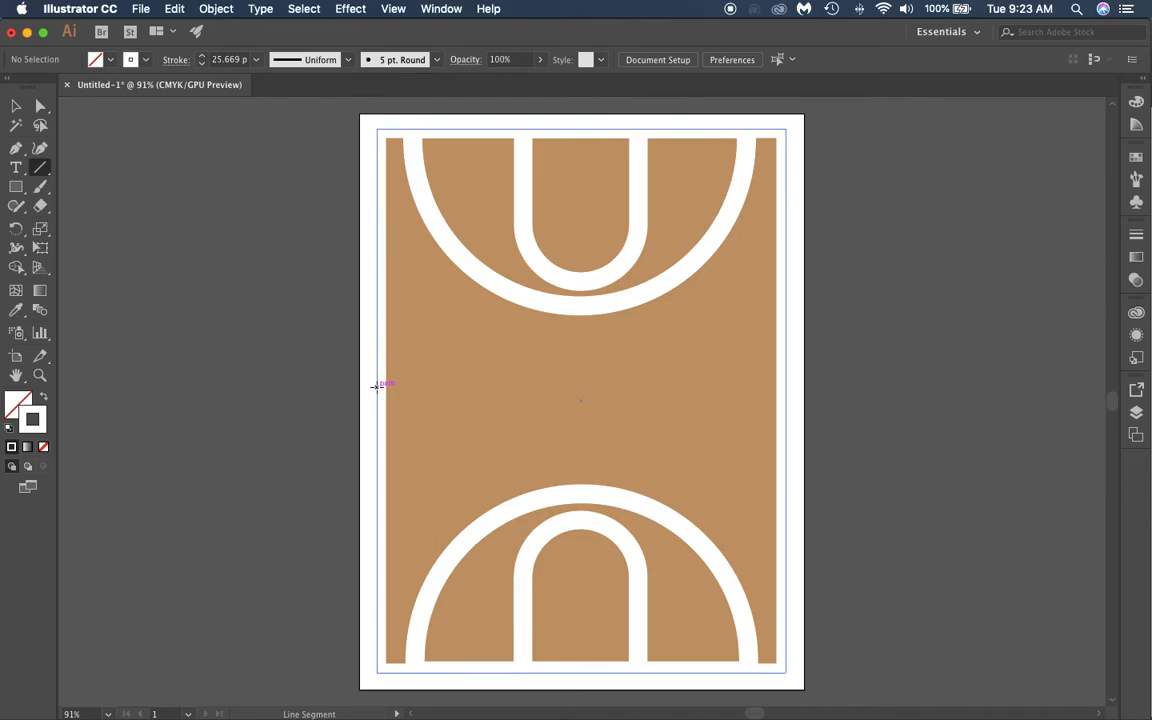
pyautogui.moveTo(378, 388); pyautogui.dragTo(715, 398)
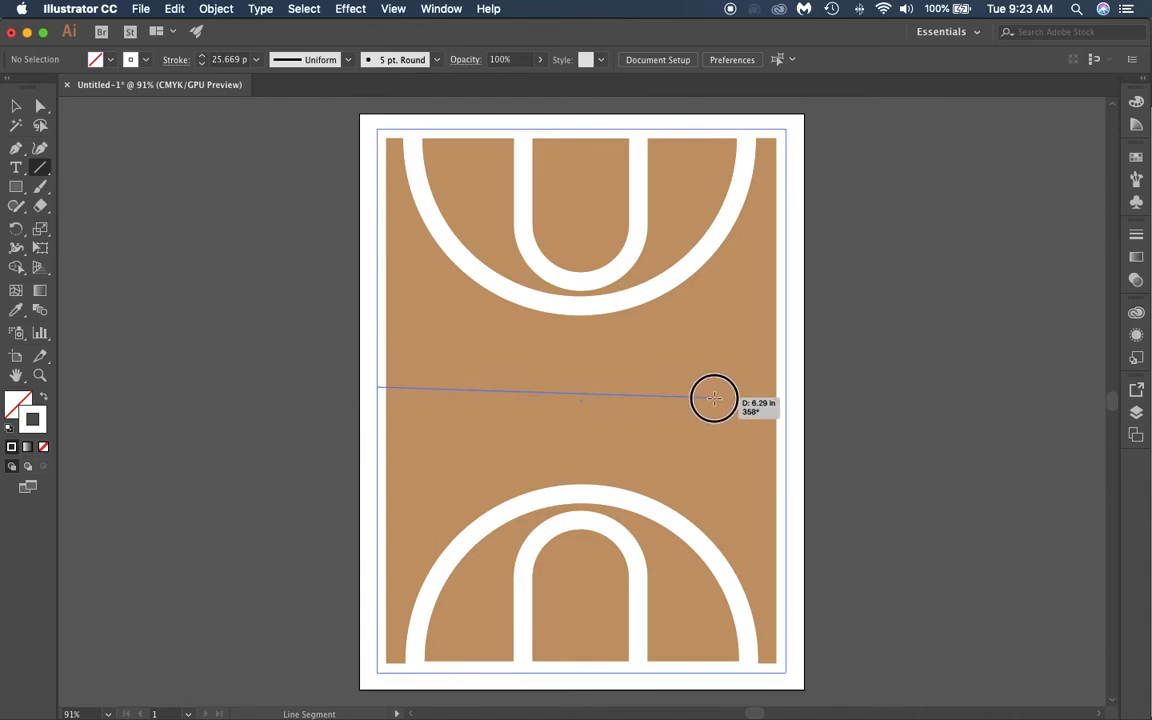
pyautogui.moveTo(714, 398); pyautogui.dragTo(788, 390)
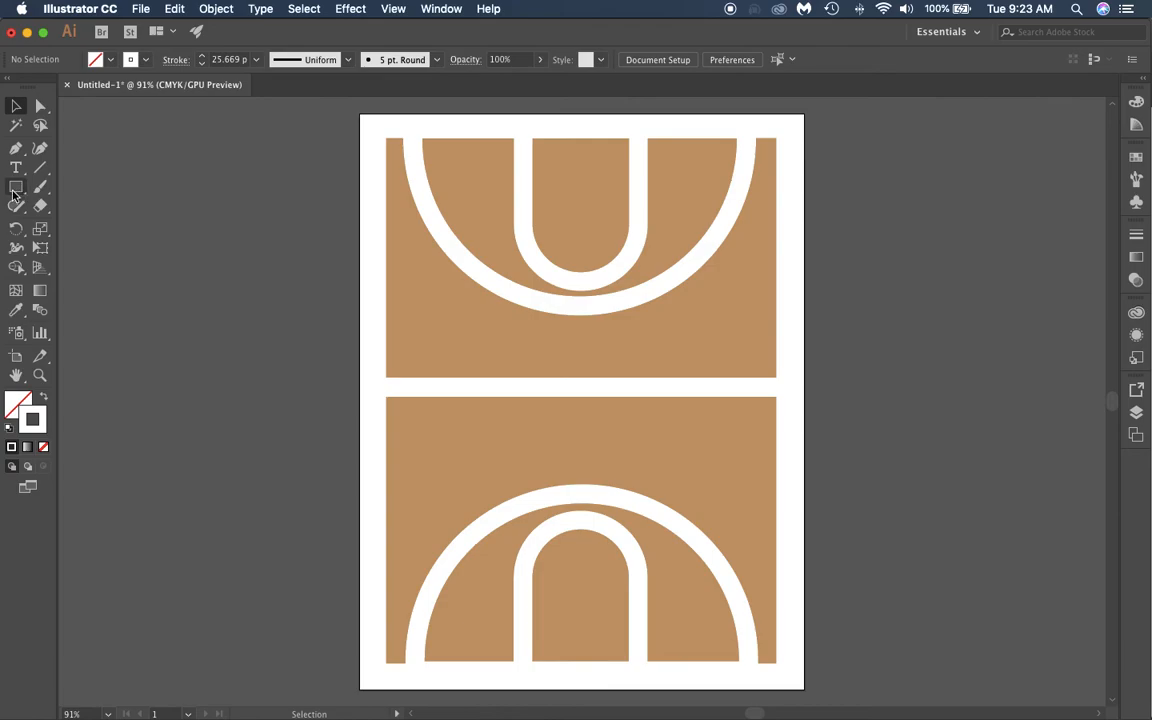
pyautogui.moveTo(16, 189)
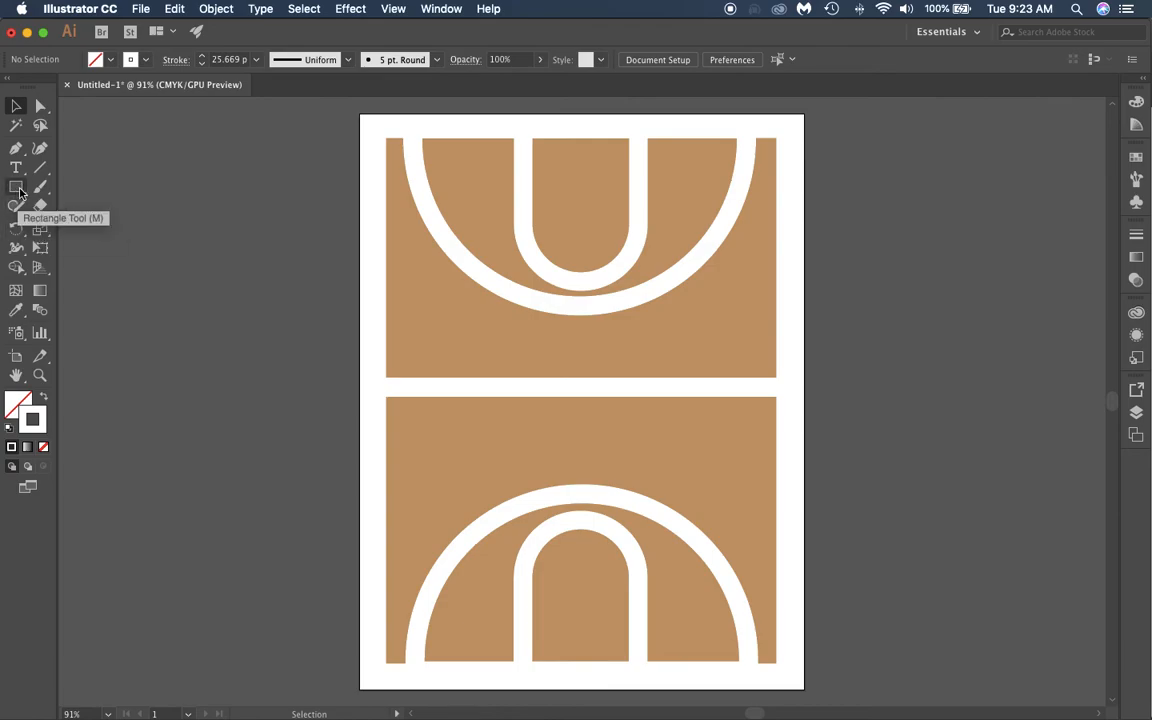
# Step: Draw a small square across the half-court line, then select the center circle
pyautogui.click(14, 188)
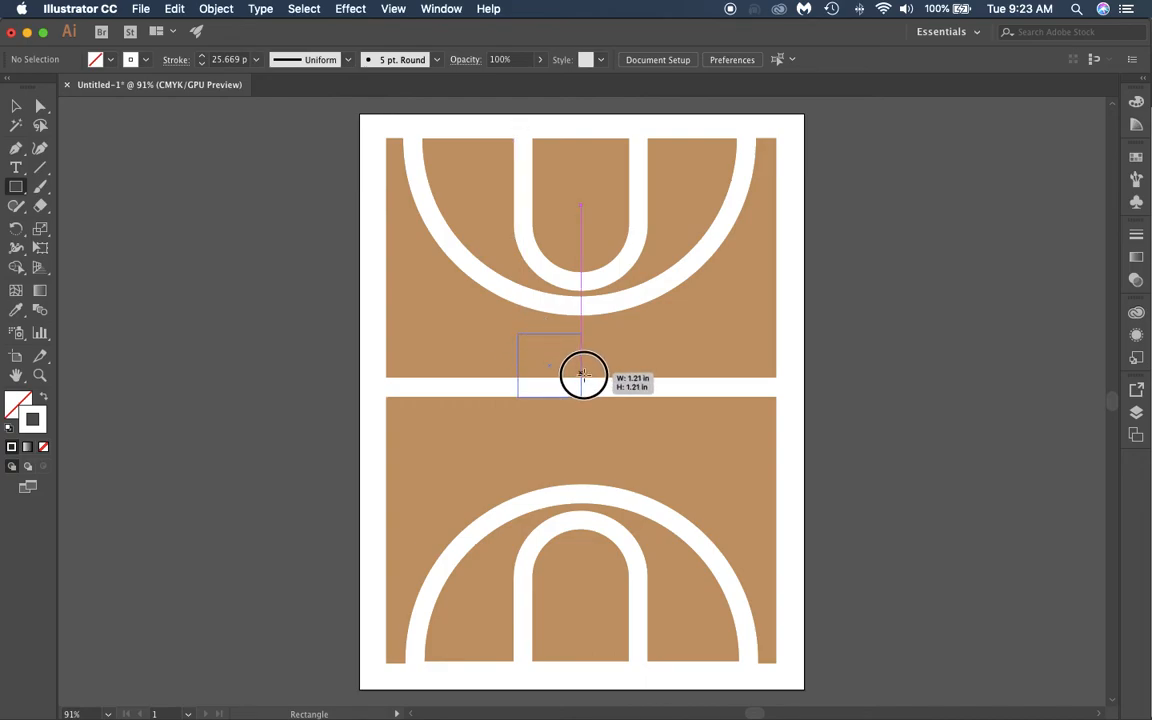
pyautogui.moveTo(583, 375); pyautogui.dragTo(635, 407)
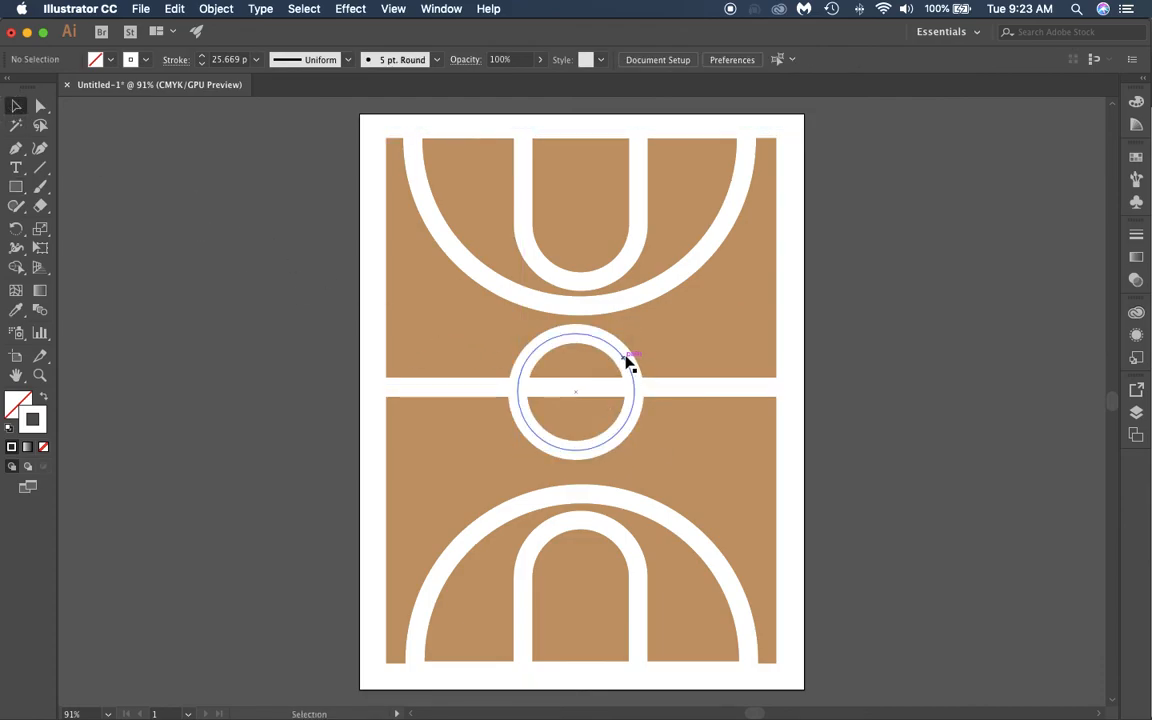
pyautogui.click(605, 360)
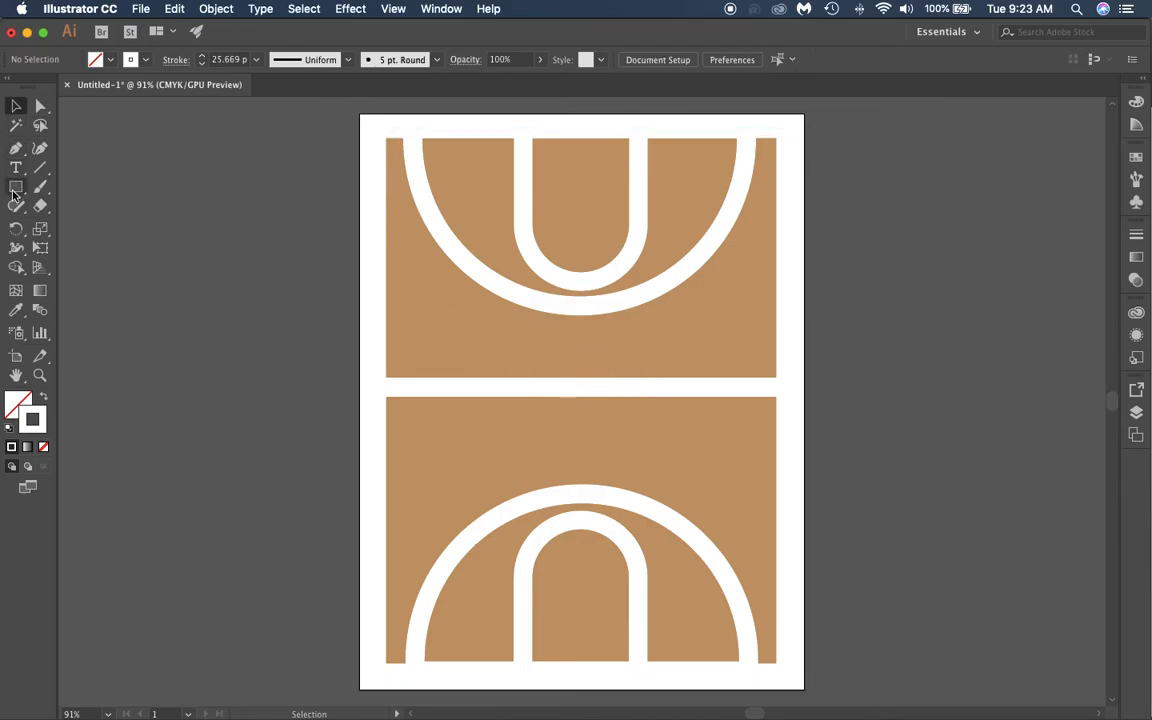
pyautogui.moveTo(15, 190)
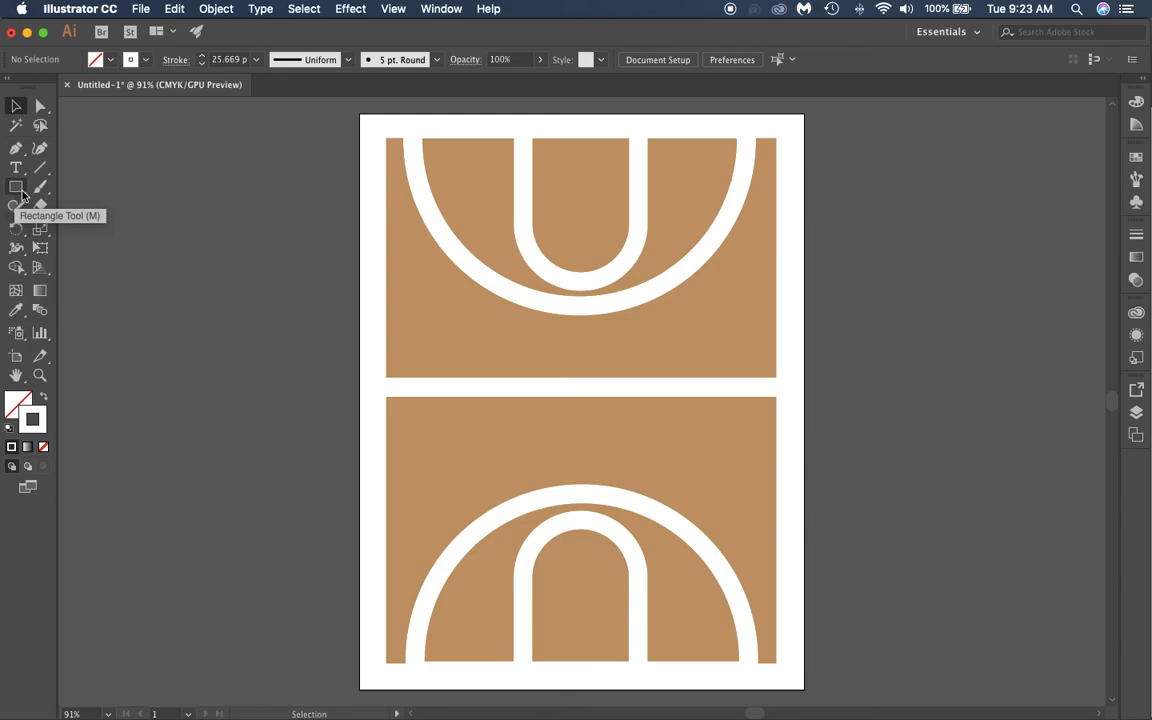
# Step: Choose the Ellipse Tool from the Rectangle flyout and drag out a circle near midcourt
pyautogui.click(14, 188)
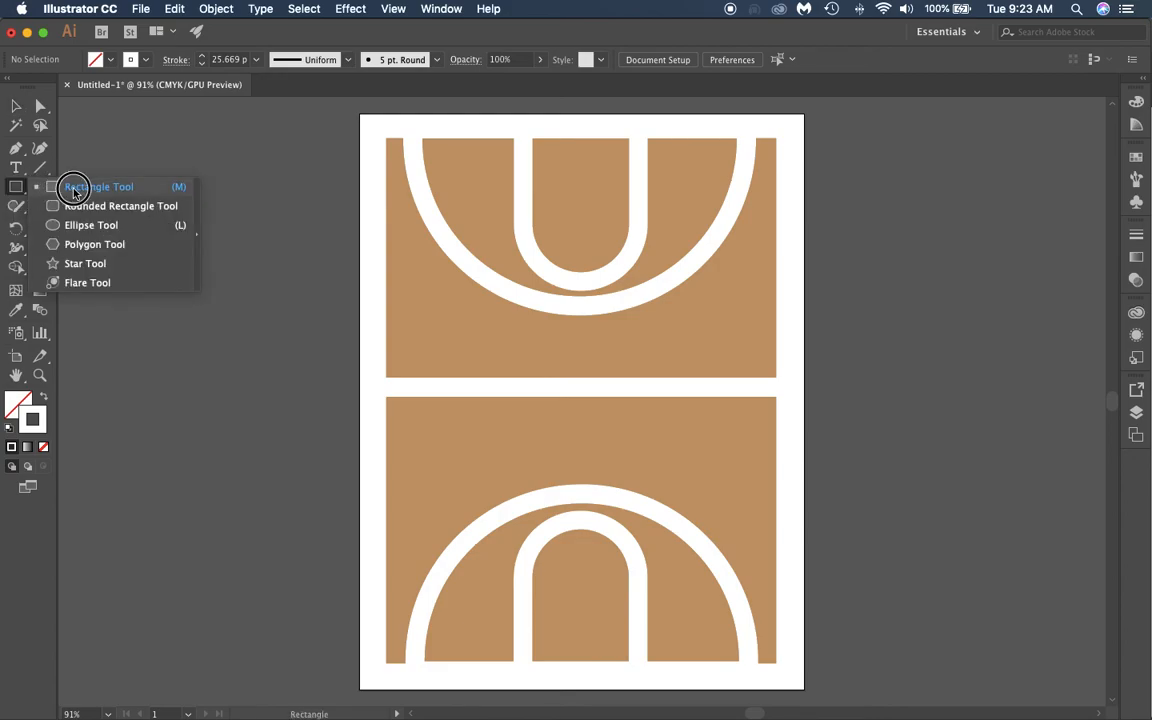
pyautogui.moveTo(127, 224)
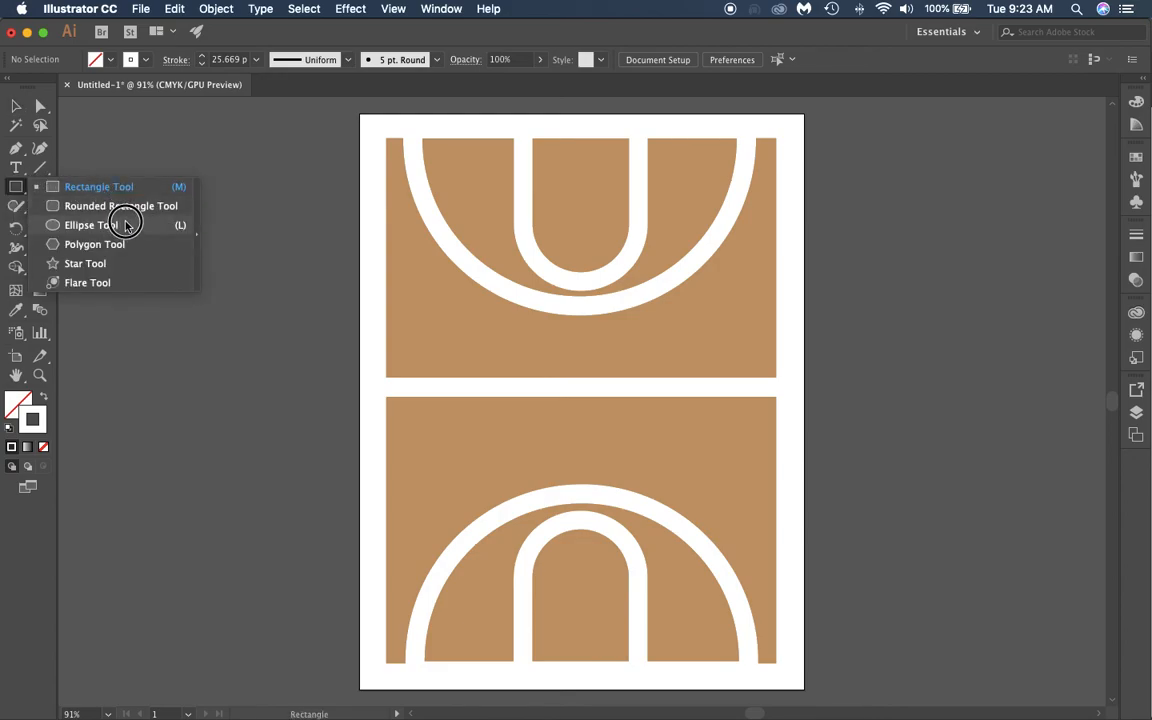
pyautogui.moveTo(114, 276)
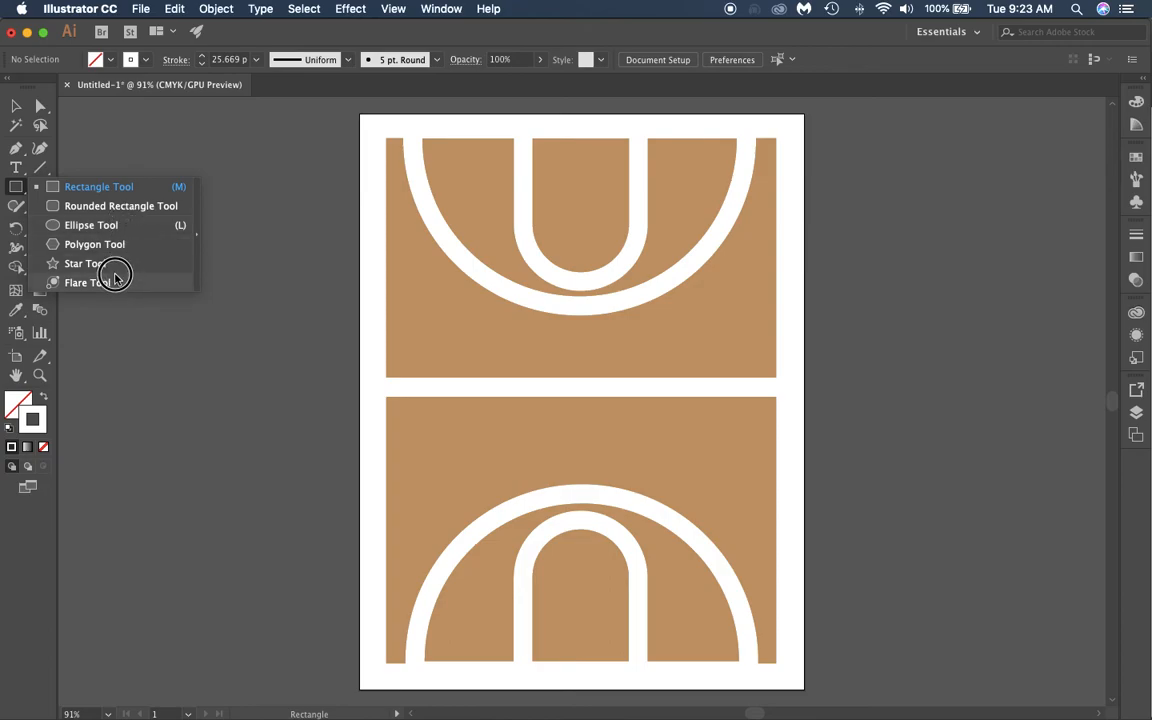
pyautogui.moveTo(112, 228)
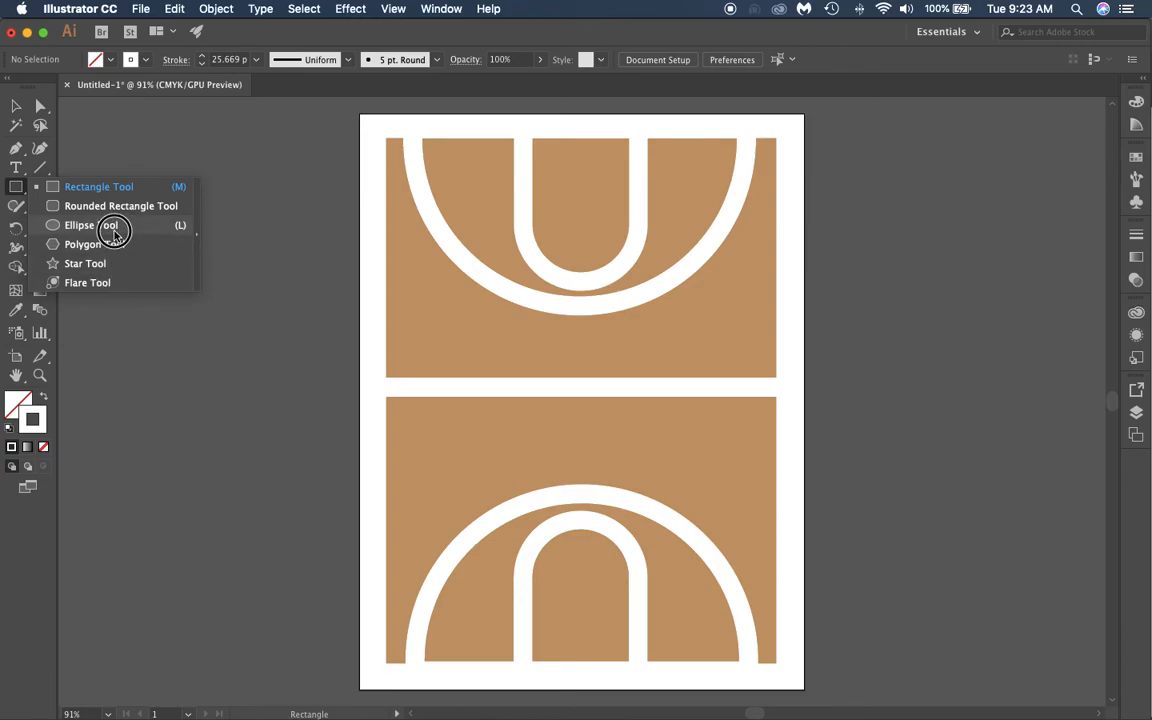
pyautogui.click(78, 224)
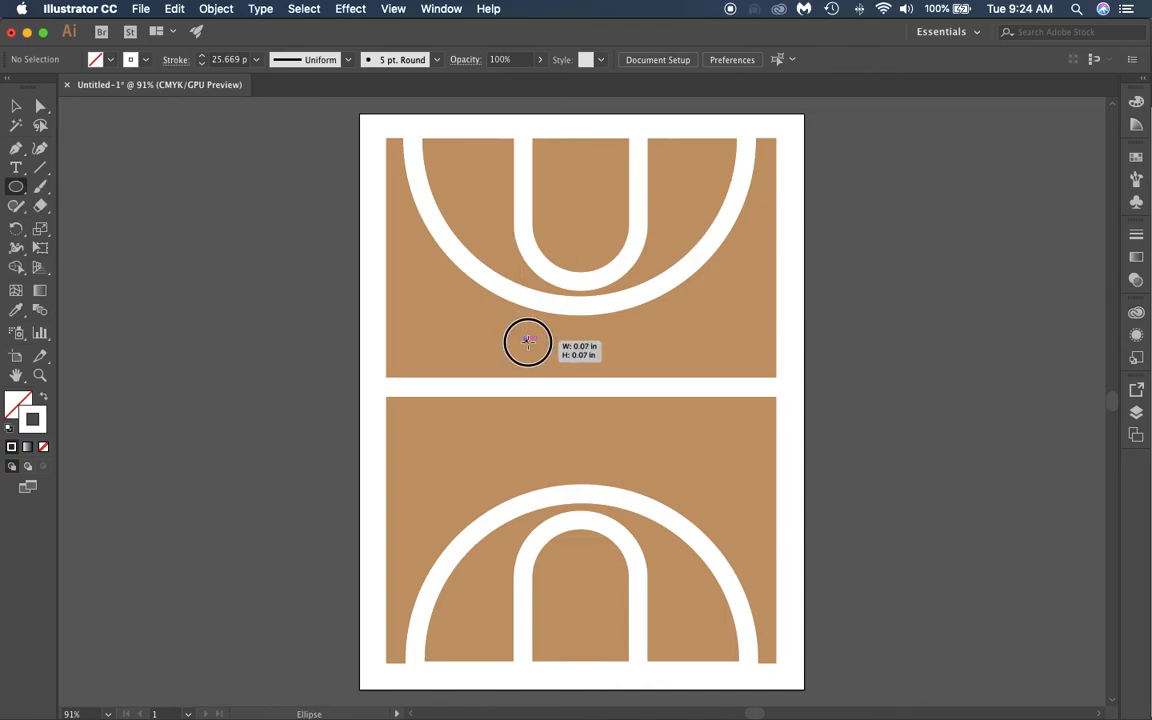
pyautogui.moveTo(528, 342); pyautogui.dragTo(643, 435)
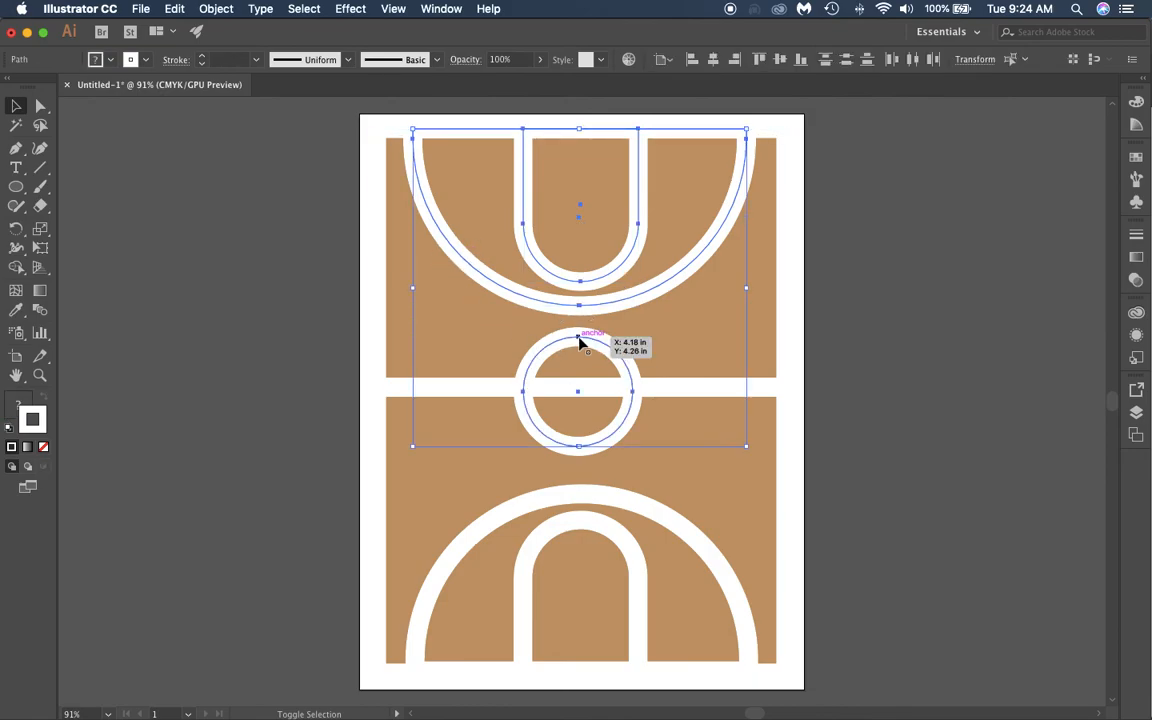
pyautogui.moveTo(715, 398)
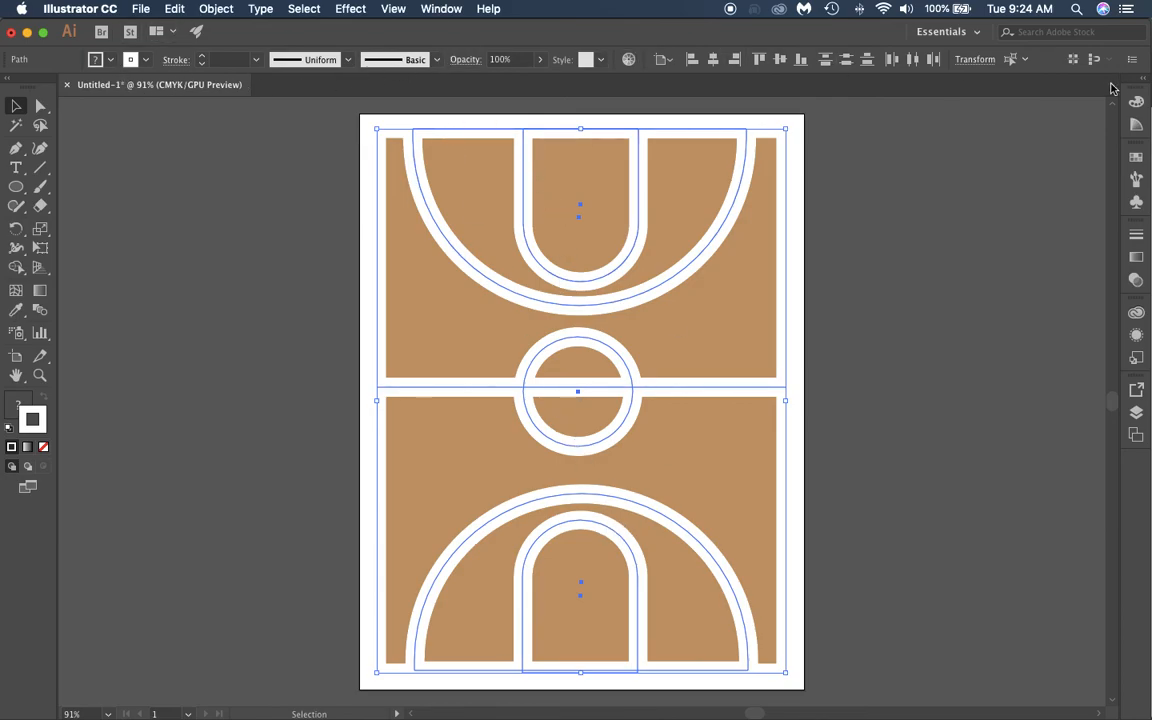
pyautogui.moveTo(712, 59)
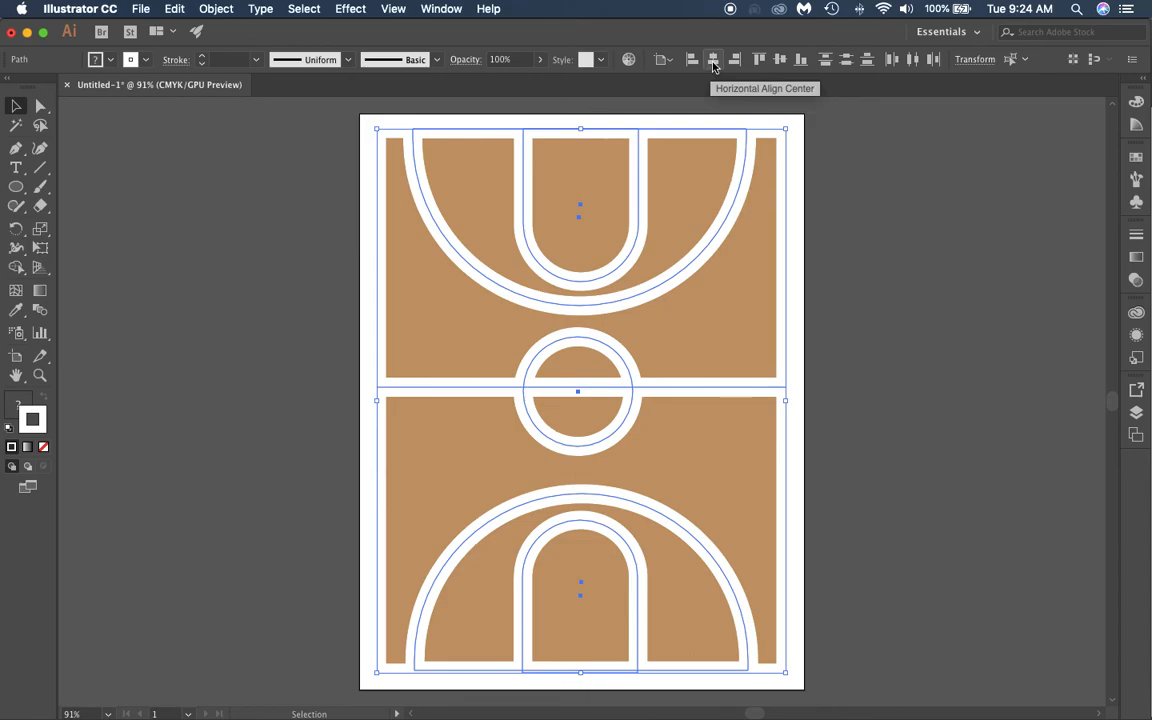
# Step: Horizontally center the artwork, vertically center the circle on the half-court line, then deselect
pyautogui.click(710, 60)
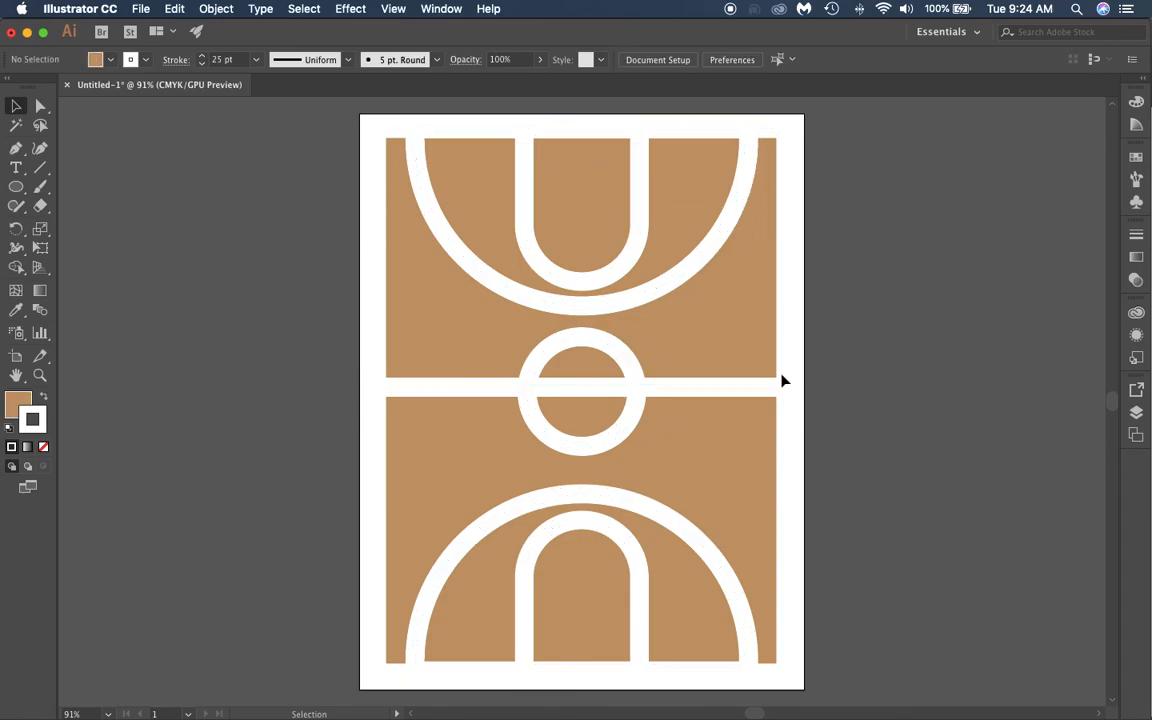
pyautogui.click(580, 391)
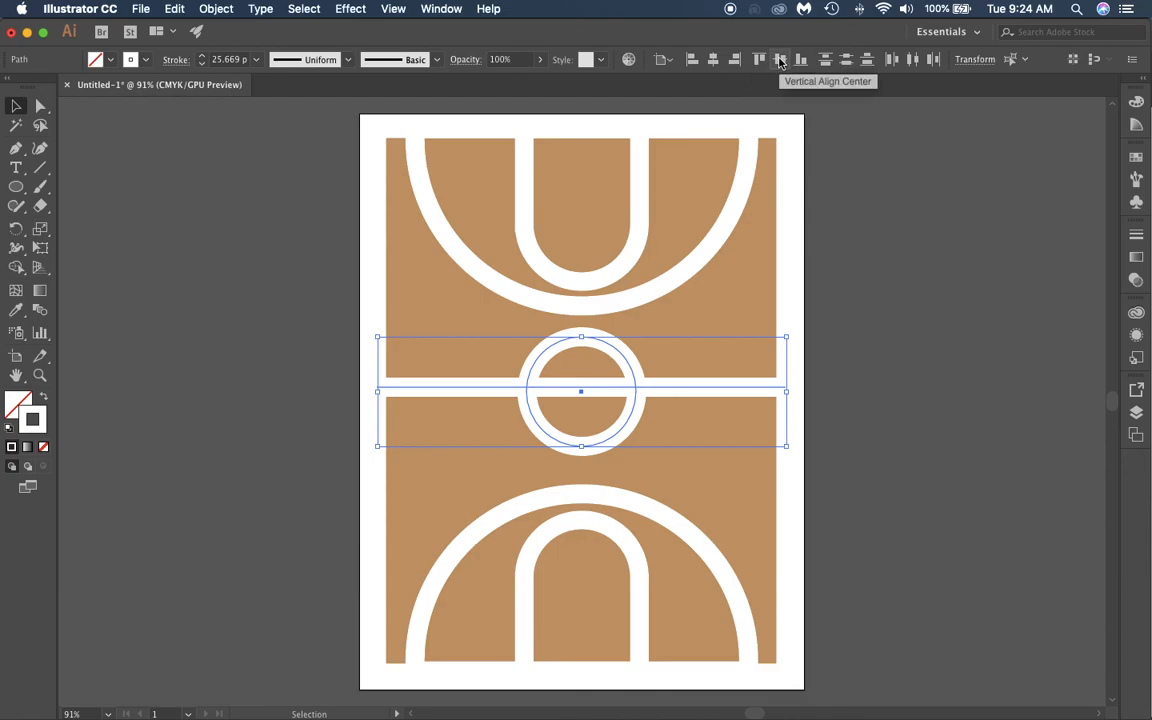
pyautogui.click(782, 59)
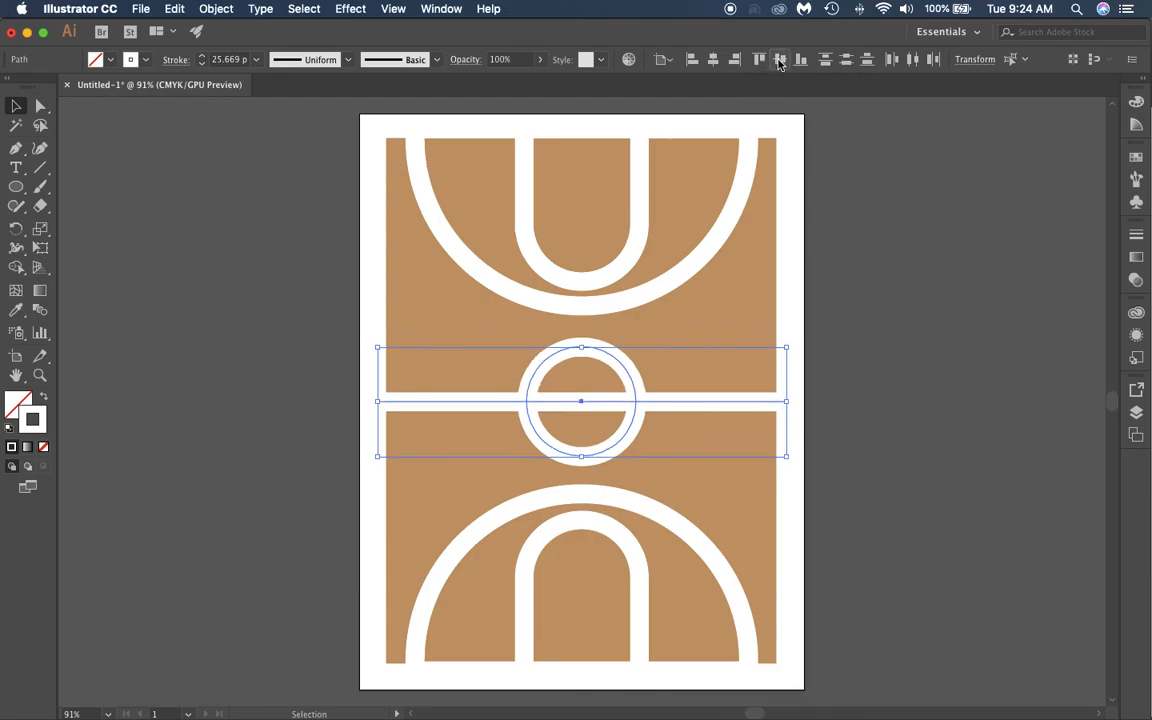
pyautogui.click(818, 478)
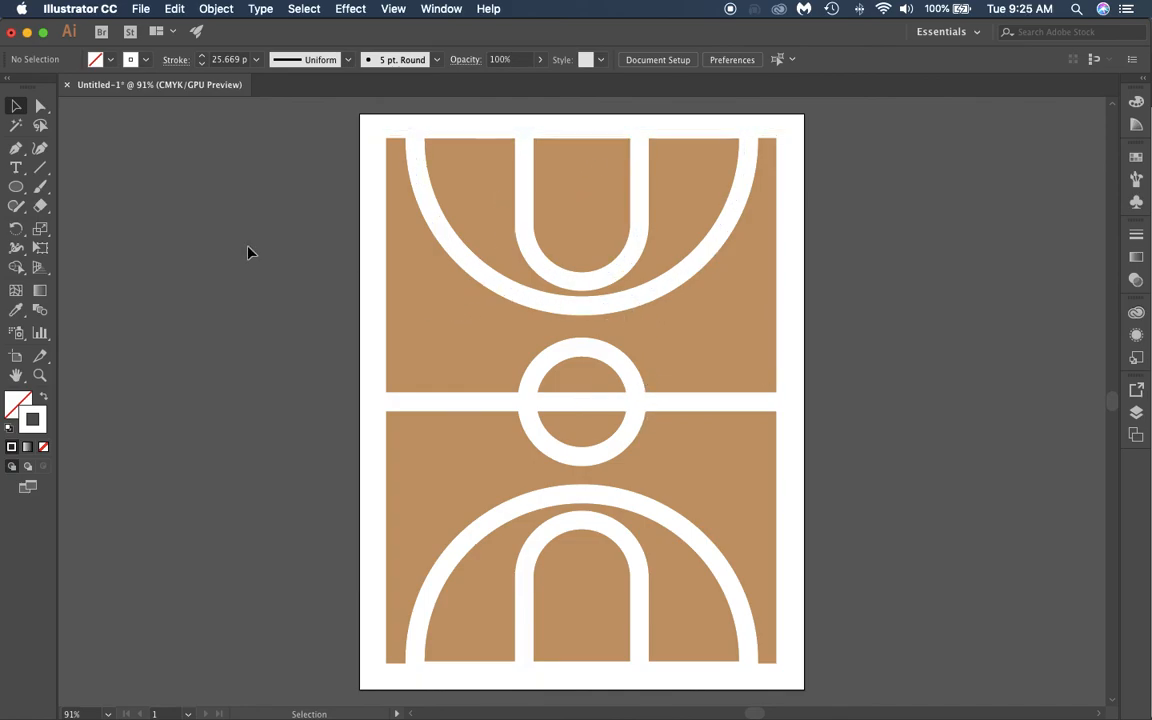
pyautogui.moveTo(916, 575)
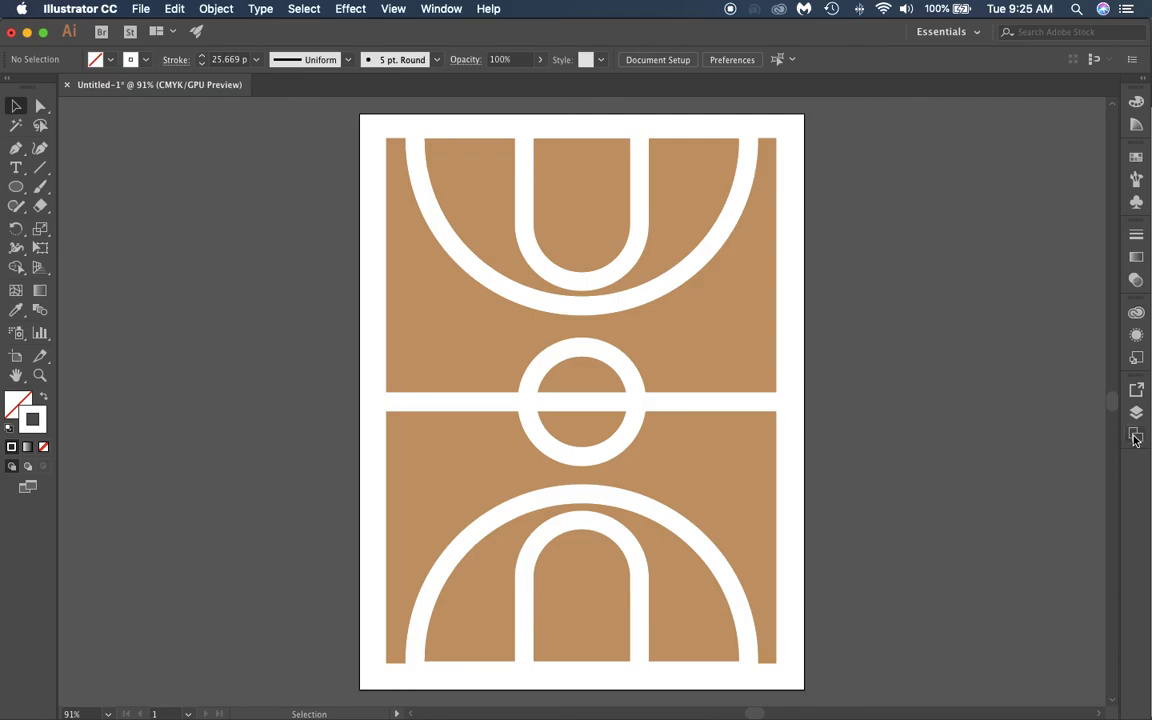
# Step: Start a PNG export, appending '_Cou' to the file name and confirming the location
pyautogui.click(150, 7)
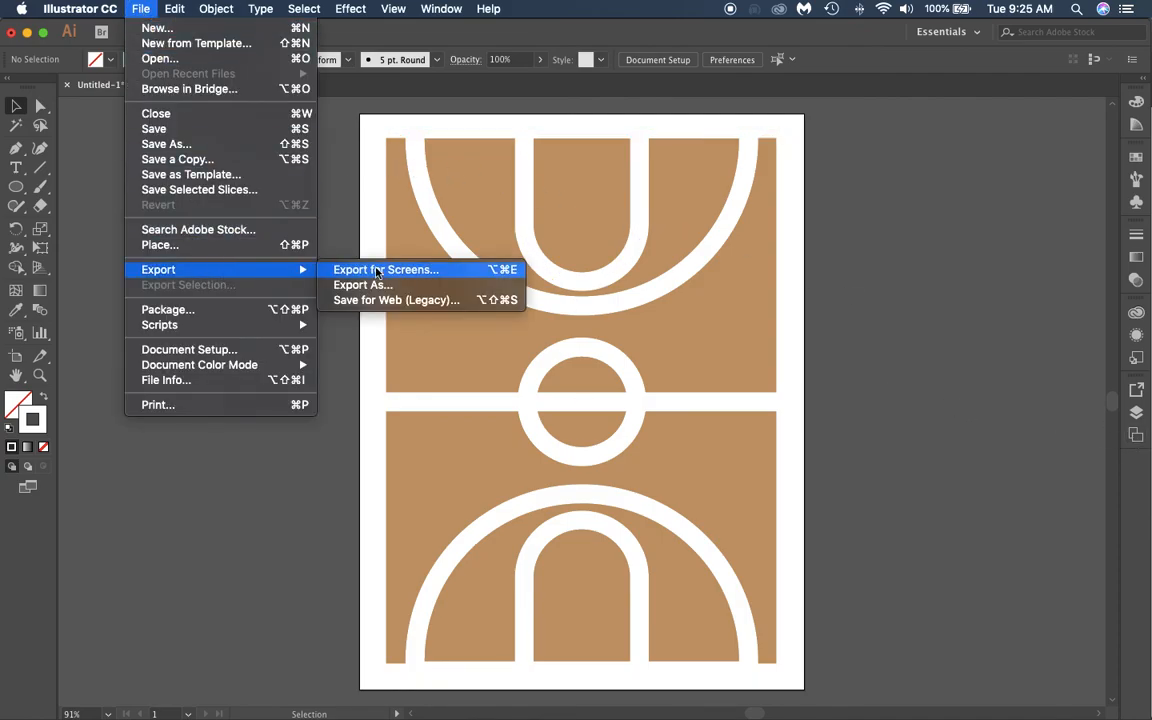
pyautogui.press('Escape')
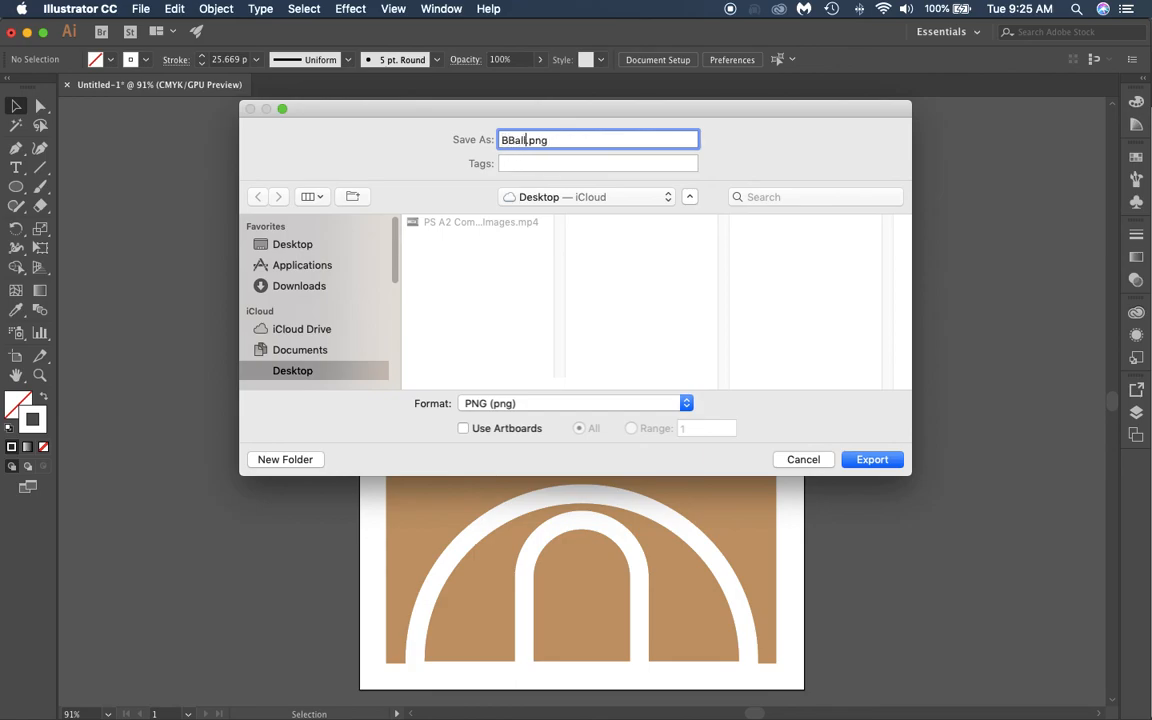
pyautogui.write('_Court_Scott')
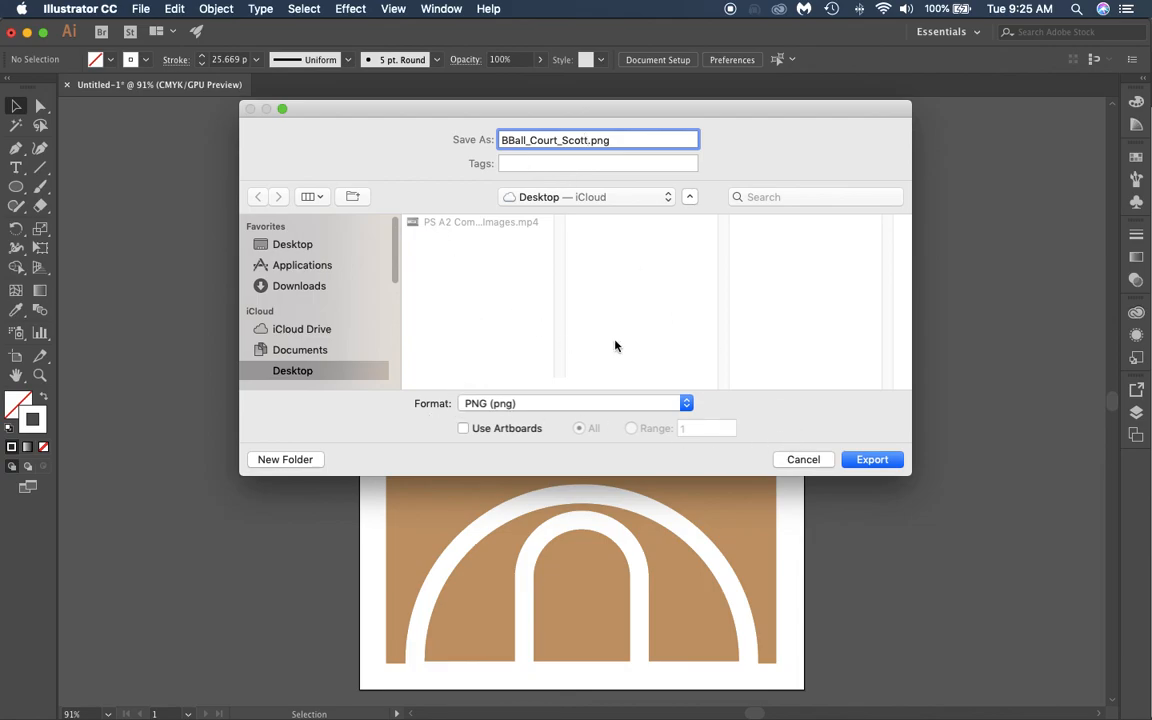
pyautogui.click(871, 459)
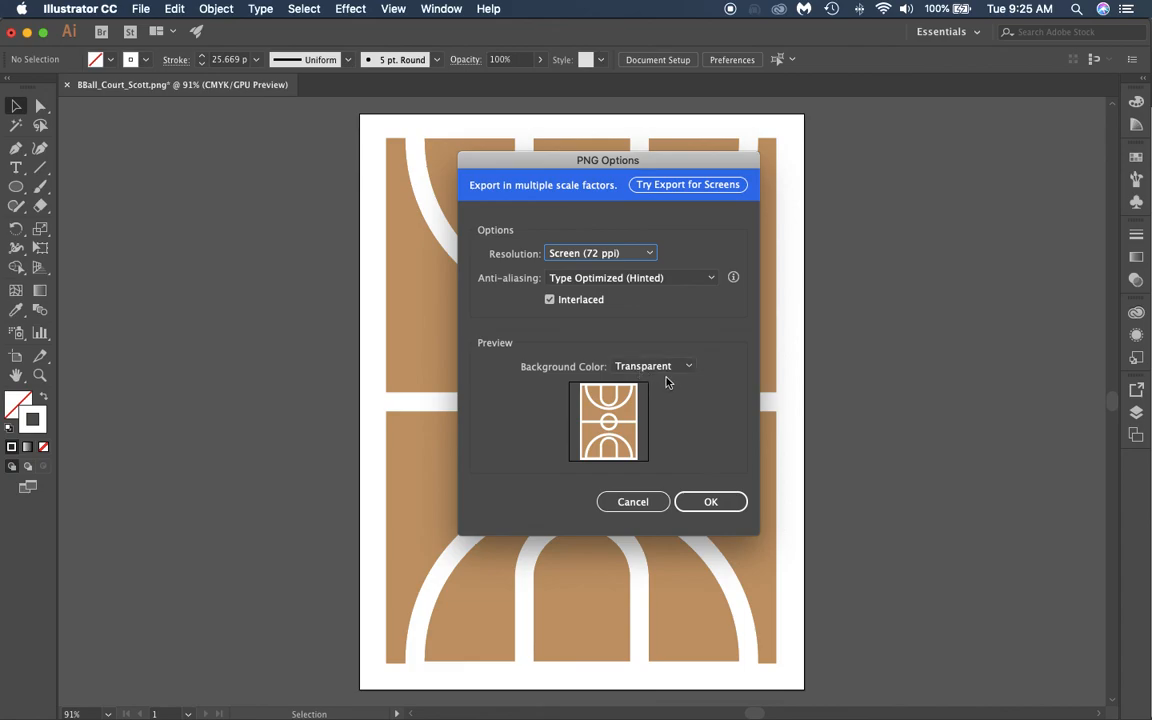
pyautogui.moveTo(710, 501)
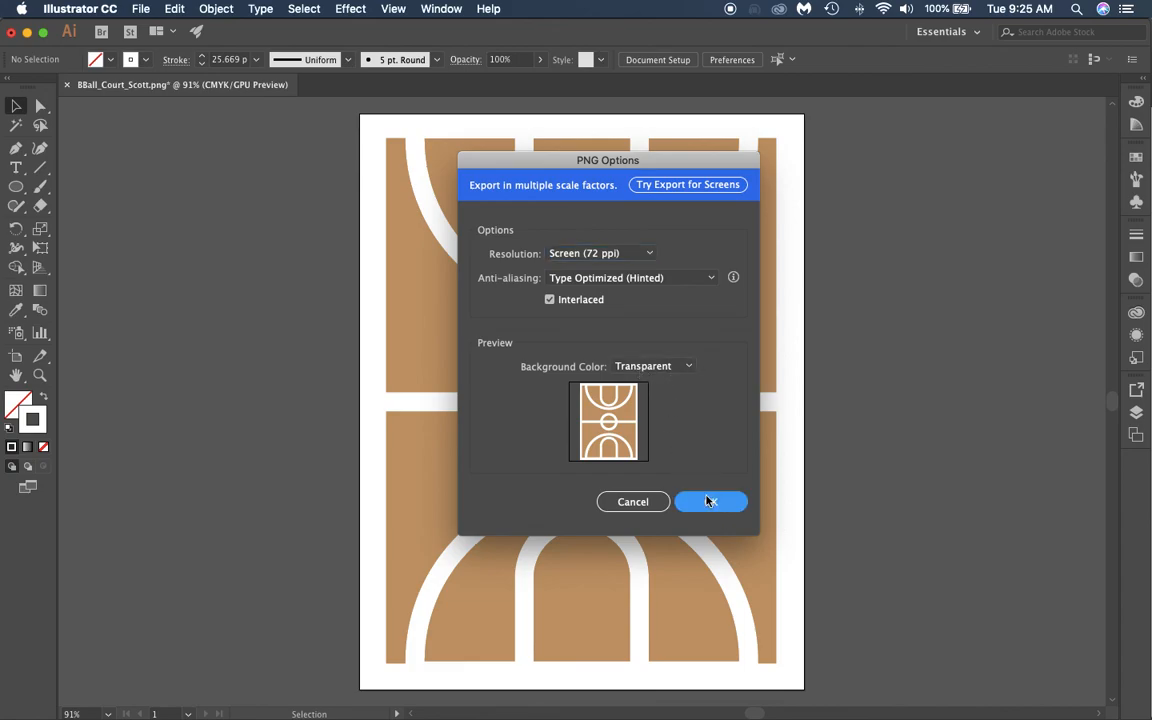
# Step: Accept PNG Options at Screen 72 ppi with a transparent background
pyautogui.click(711, 501)
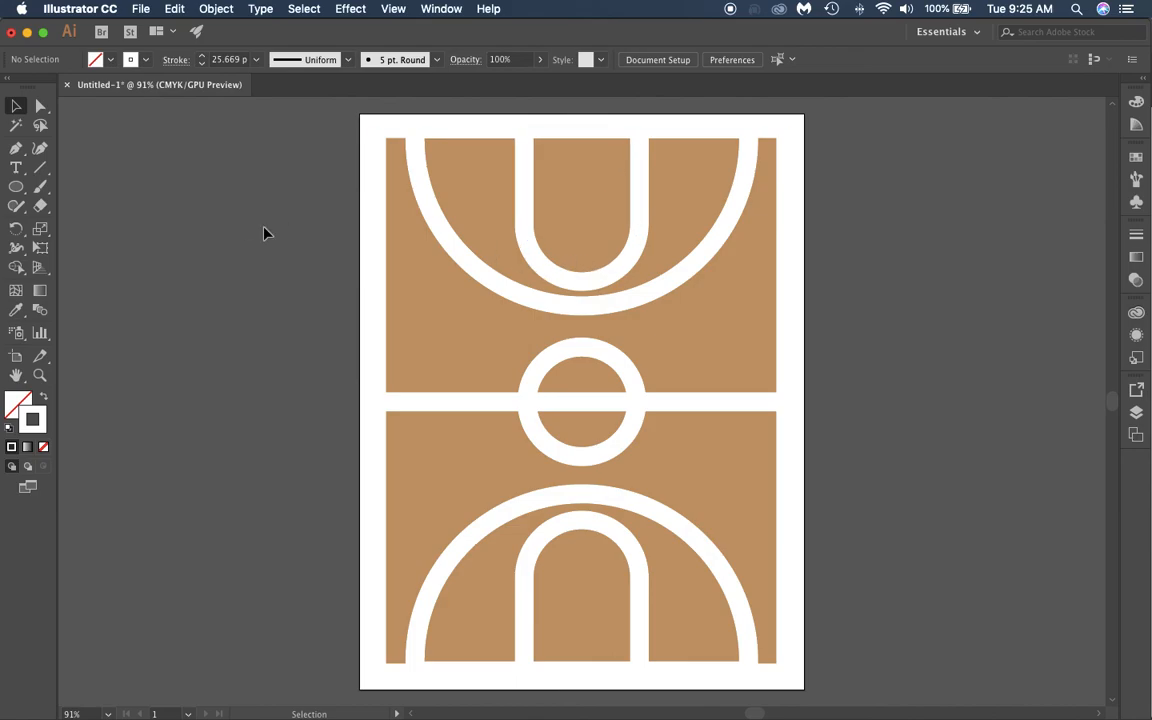
pyautogui.moveTo(222, 214)
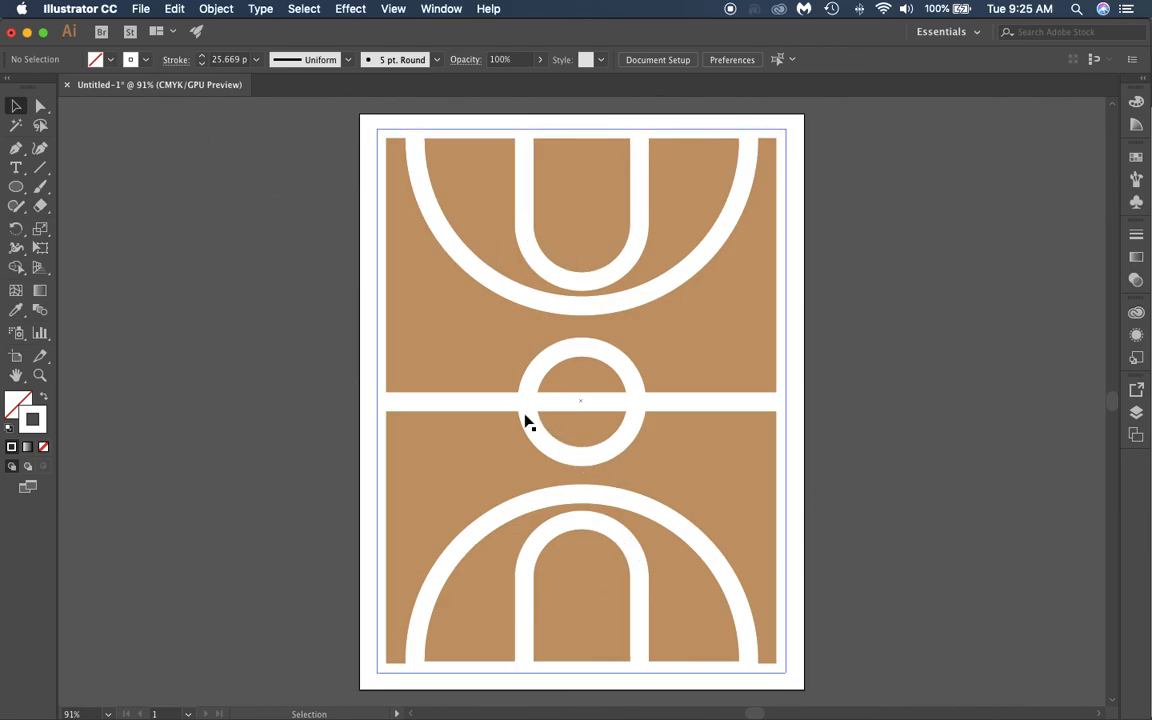
pyautogui.moveTo(458, 430)
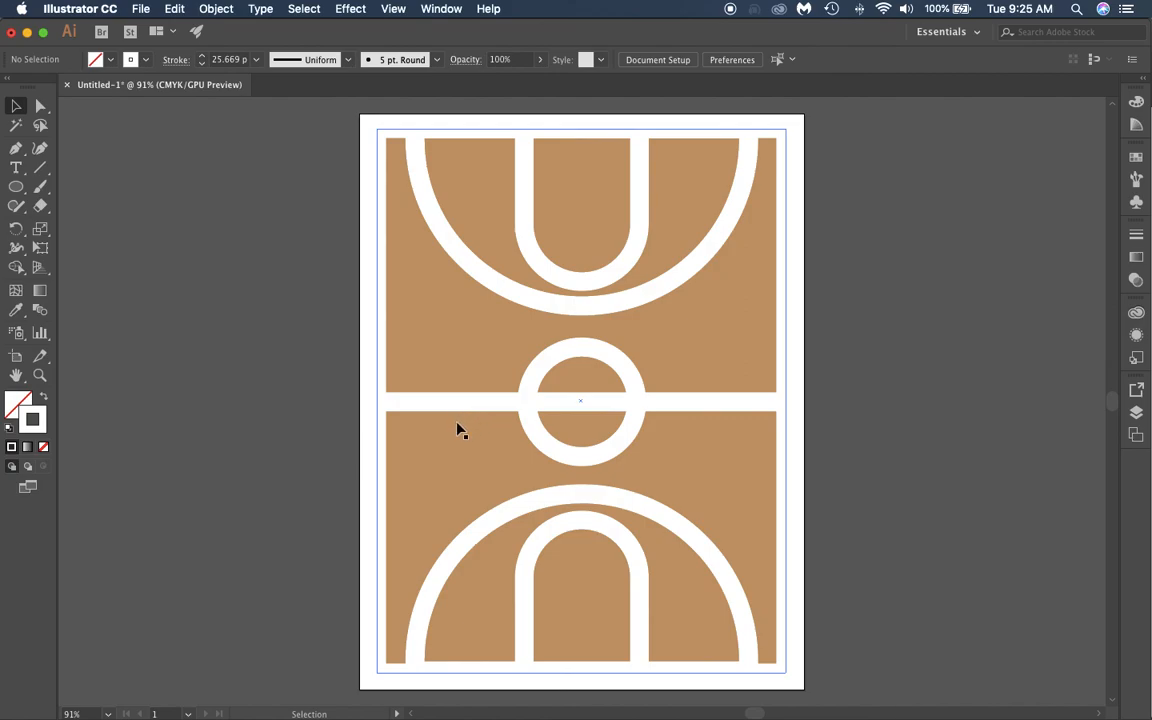
pyautogui.moveTo(443, 434)
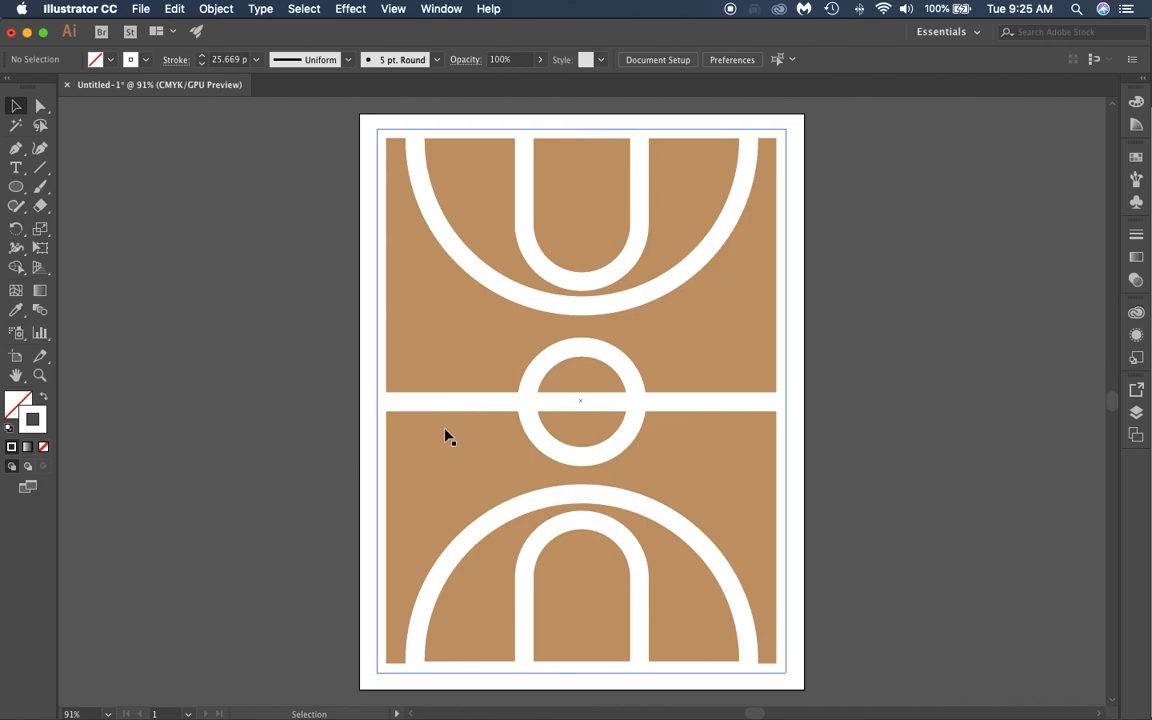
pyautogui.moveTo(770, 600)
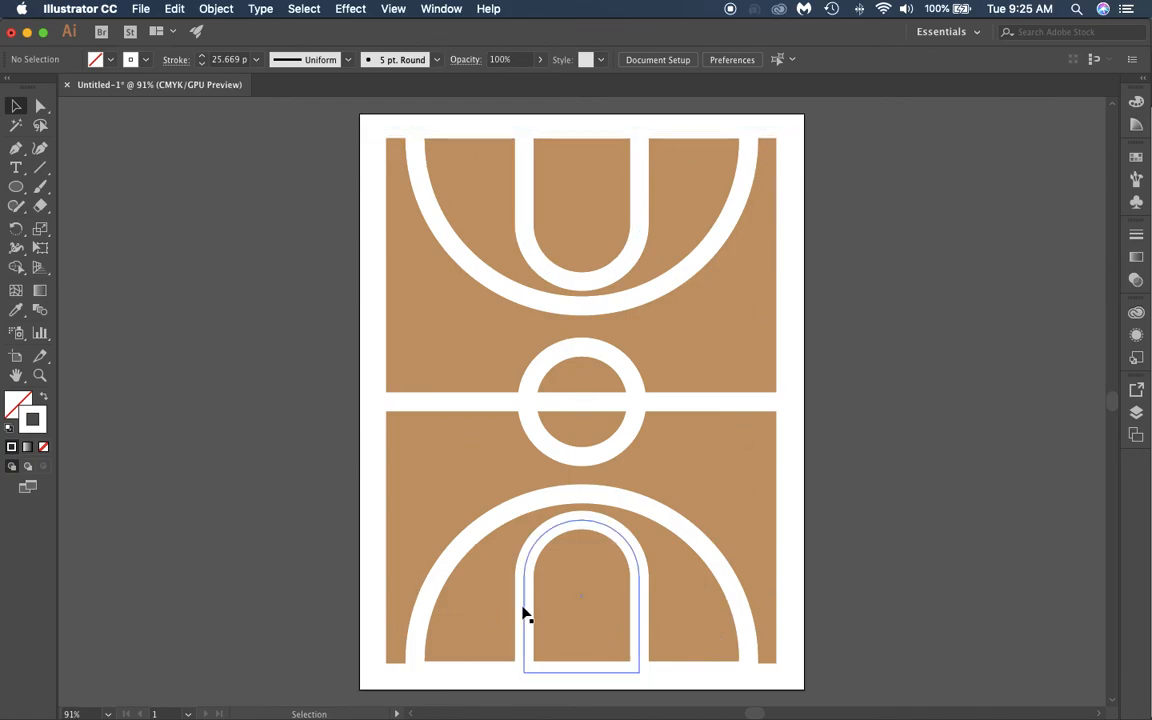
pyautogui.click(178, 164)
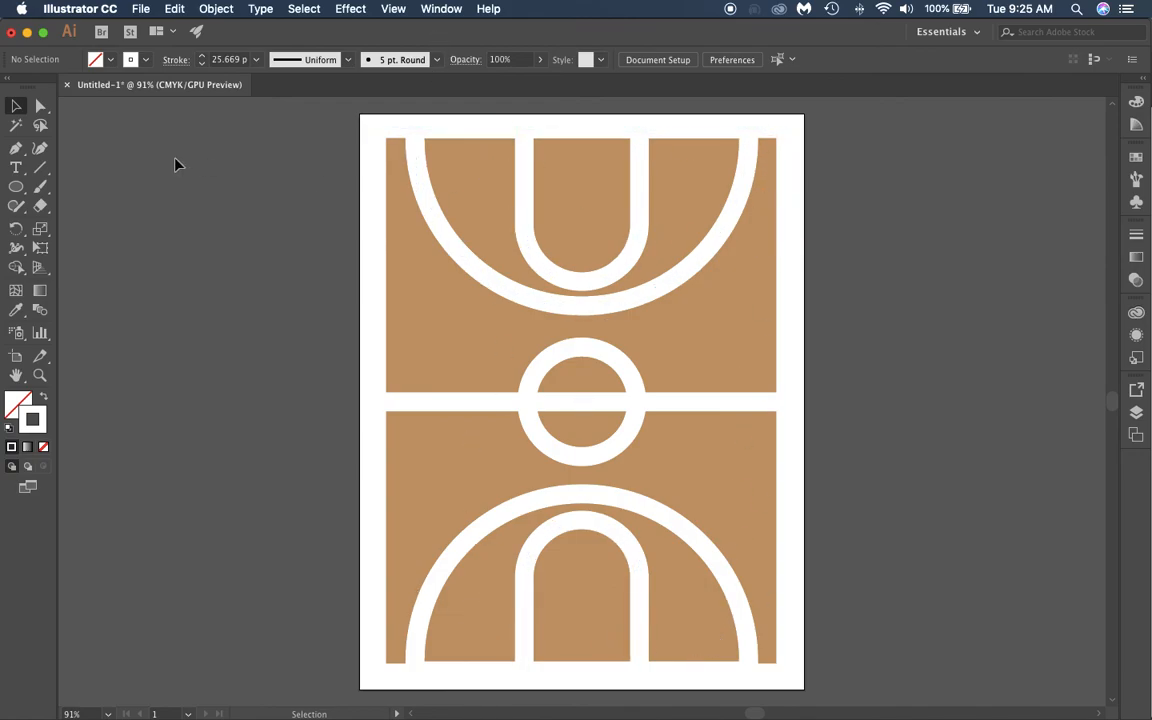